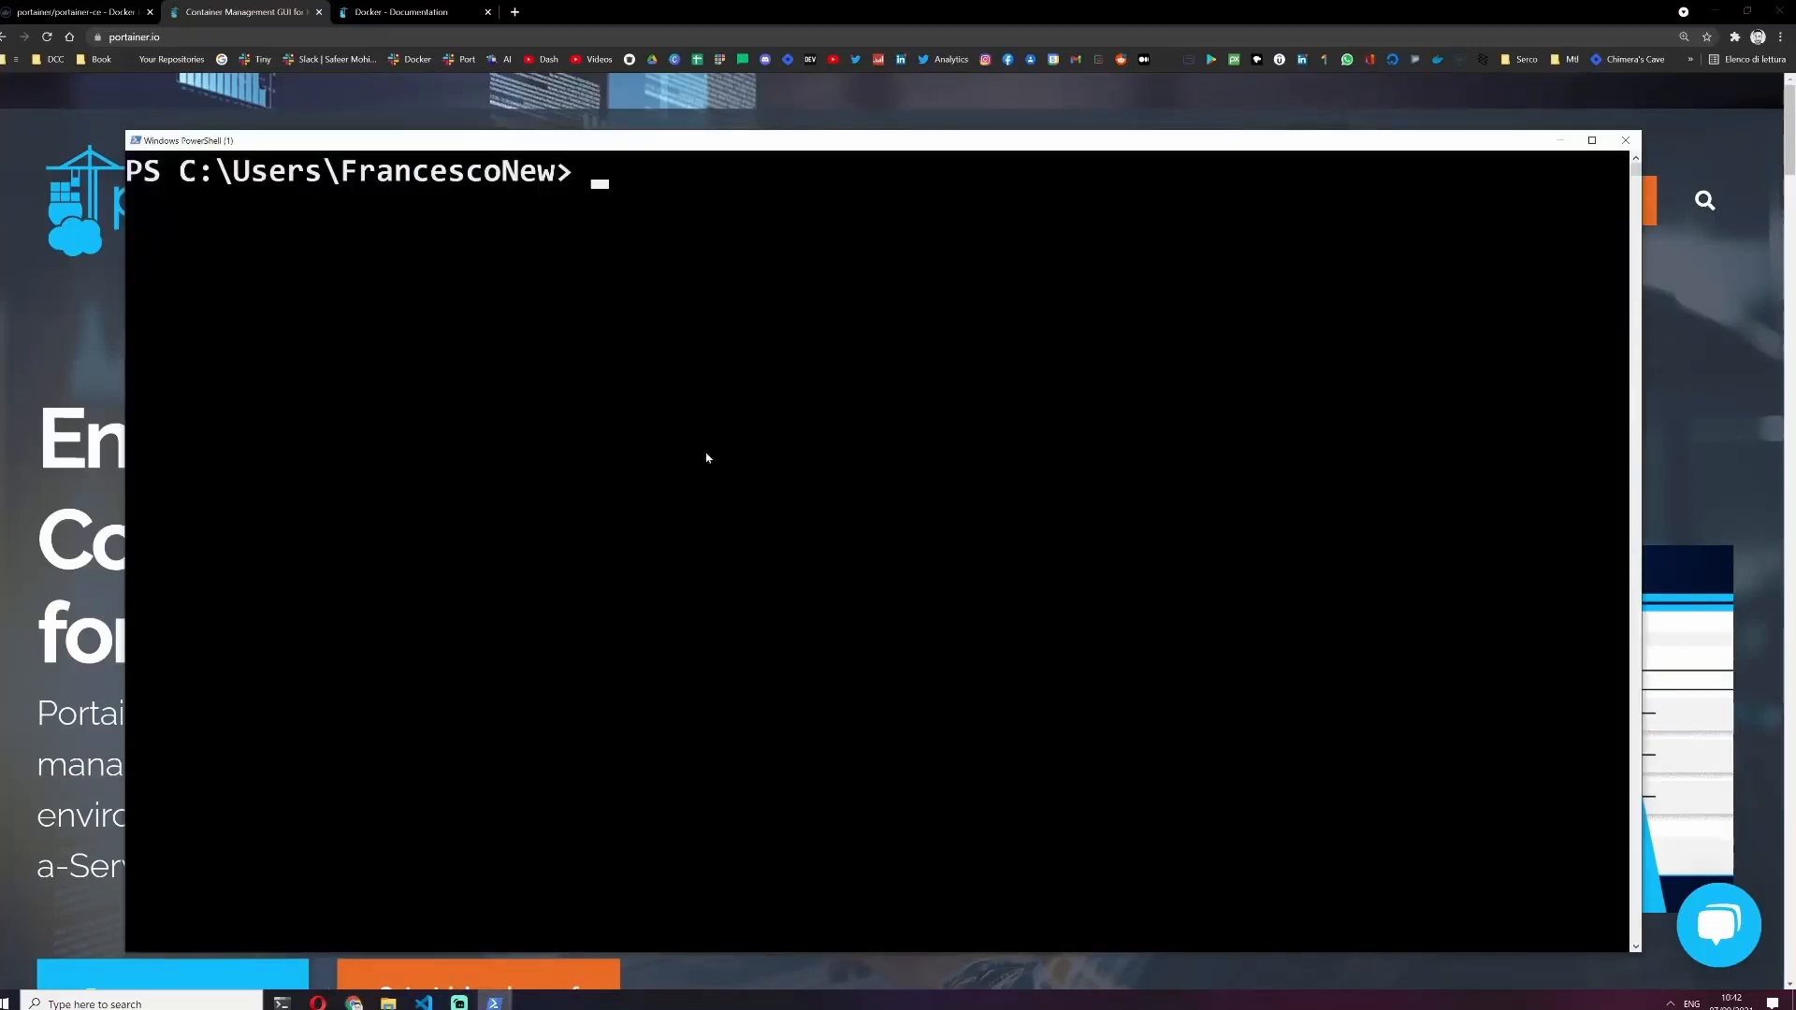
# List all Docker containers with docker ps -a, showing node_backend and db running.
pyautogui.write('docker po')
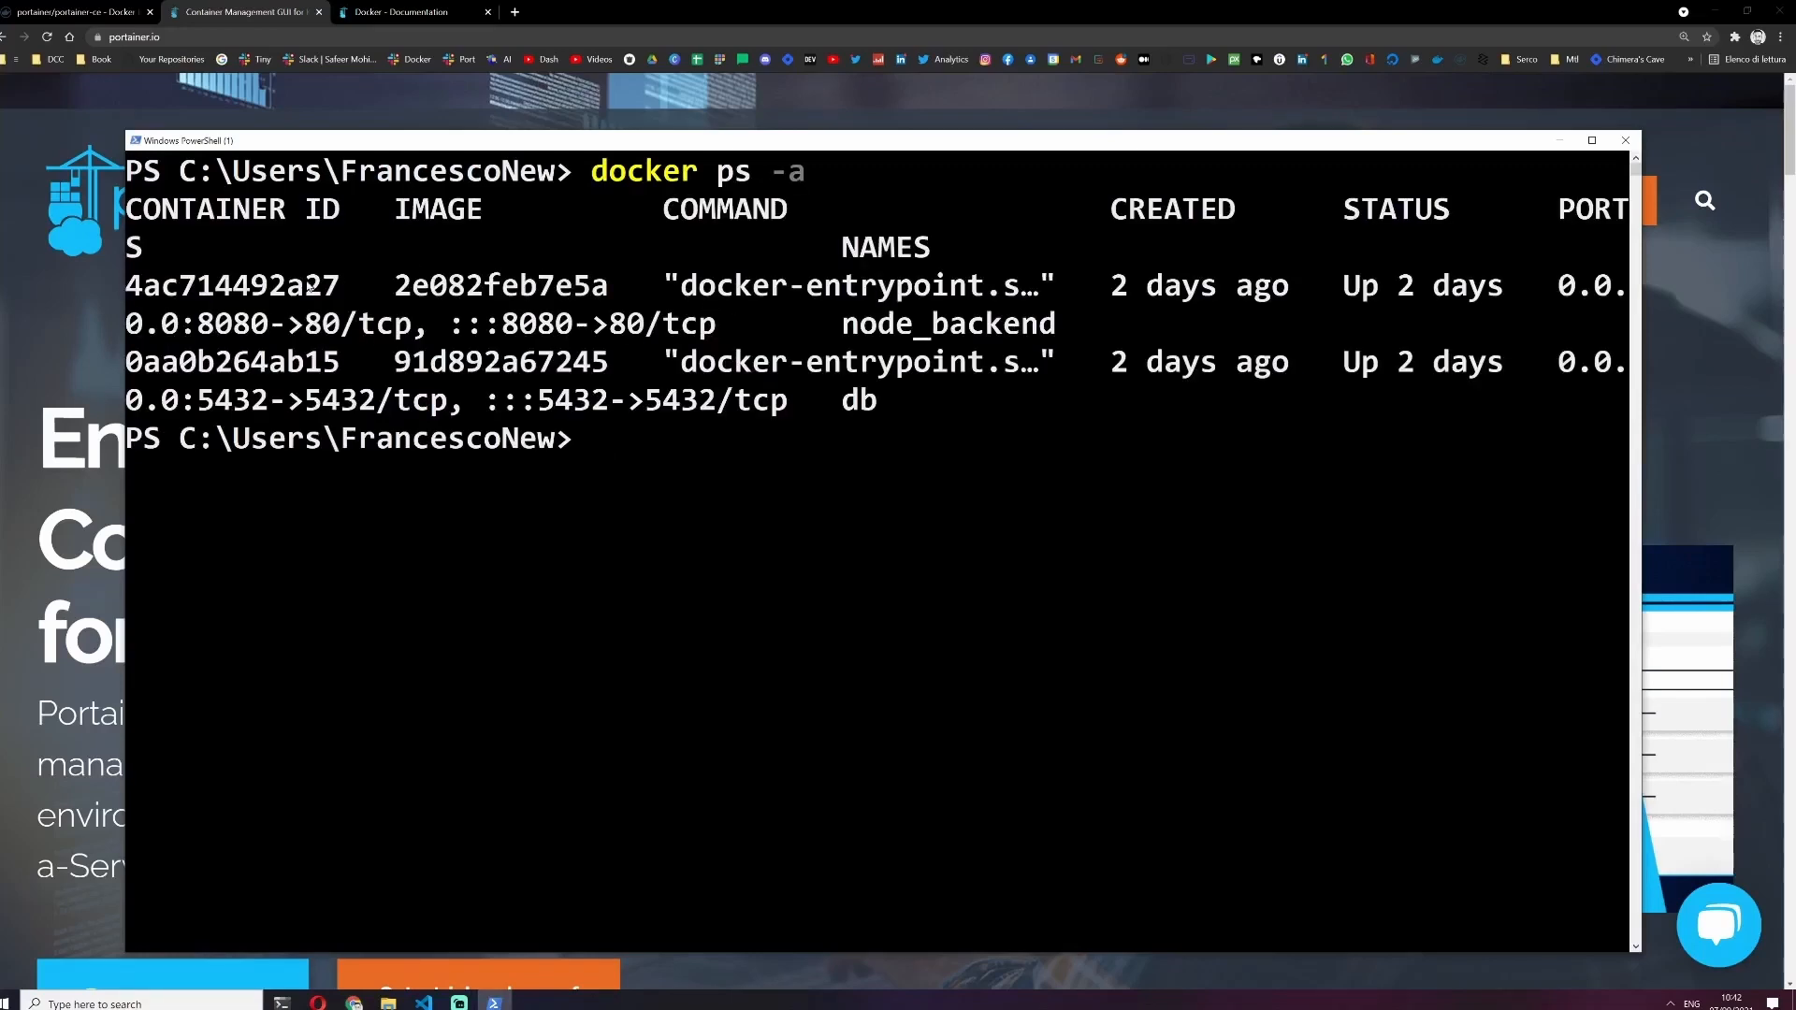
pyautogui.moveTo(614, 480)
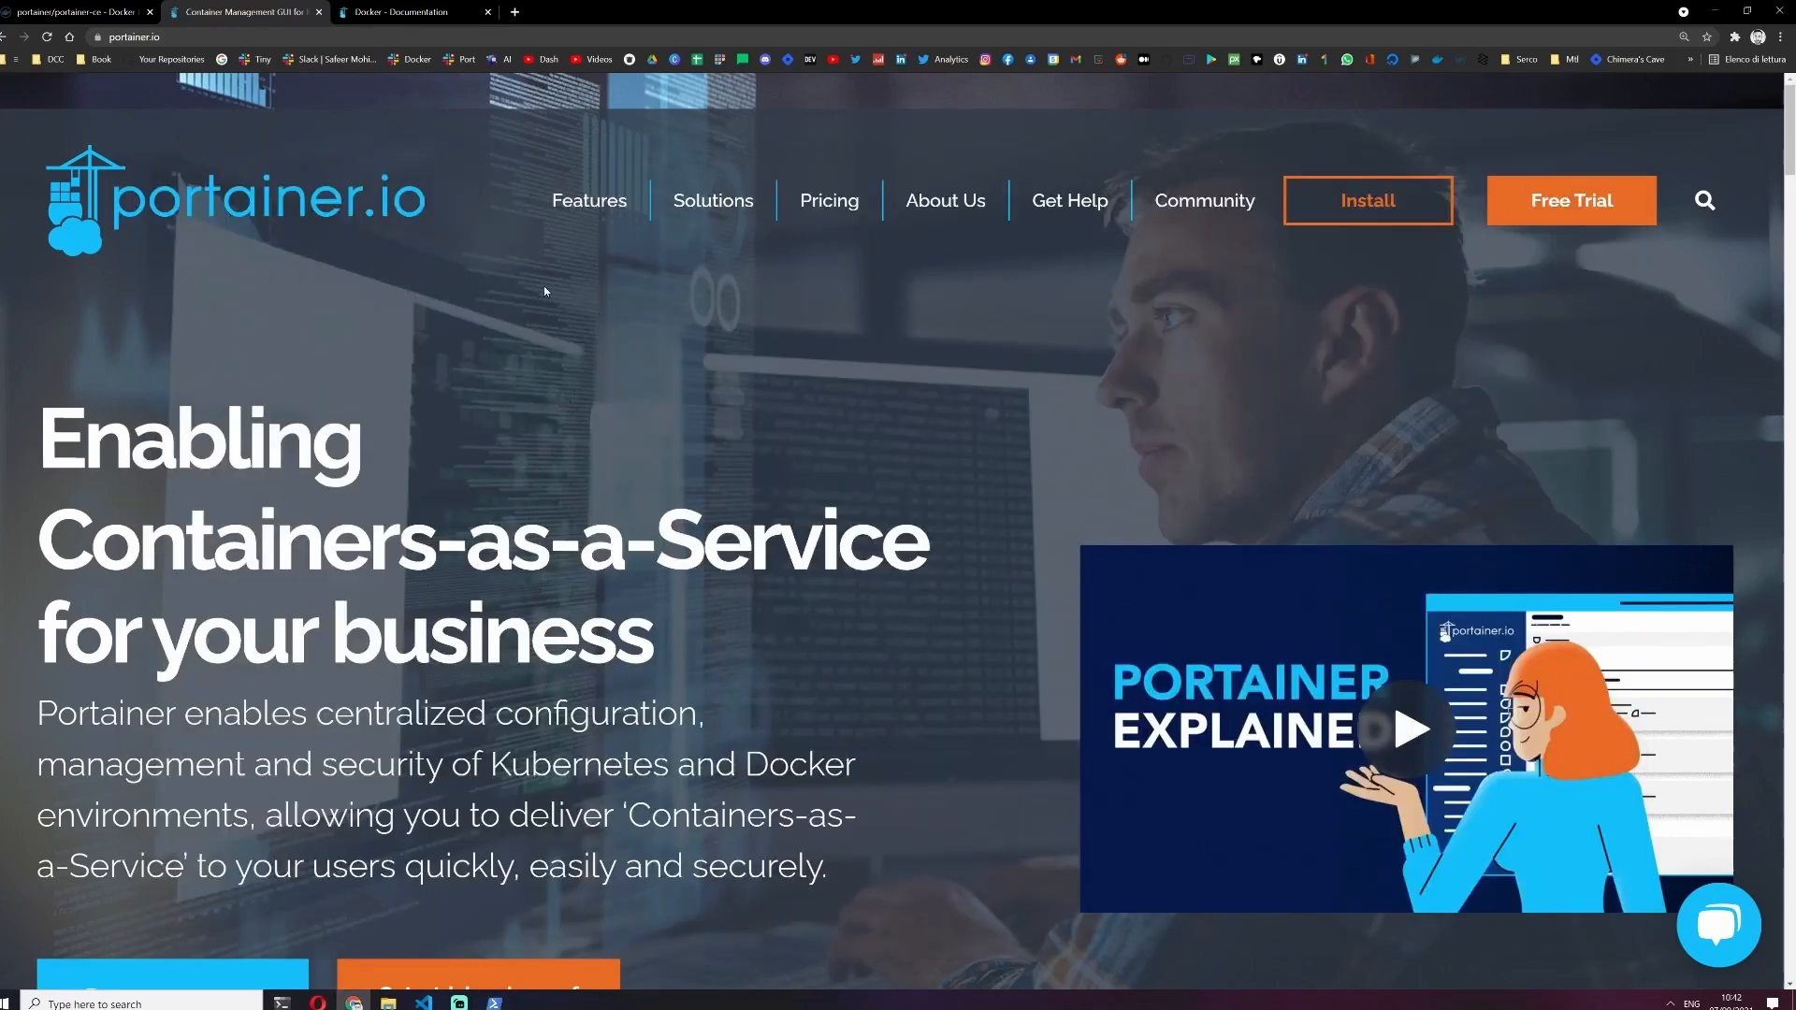
pyautogui.moveTo(1015, 551)
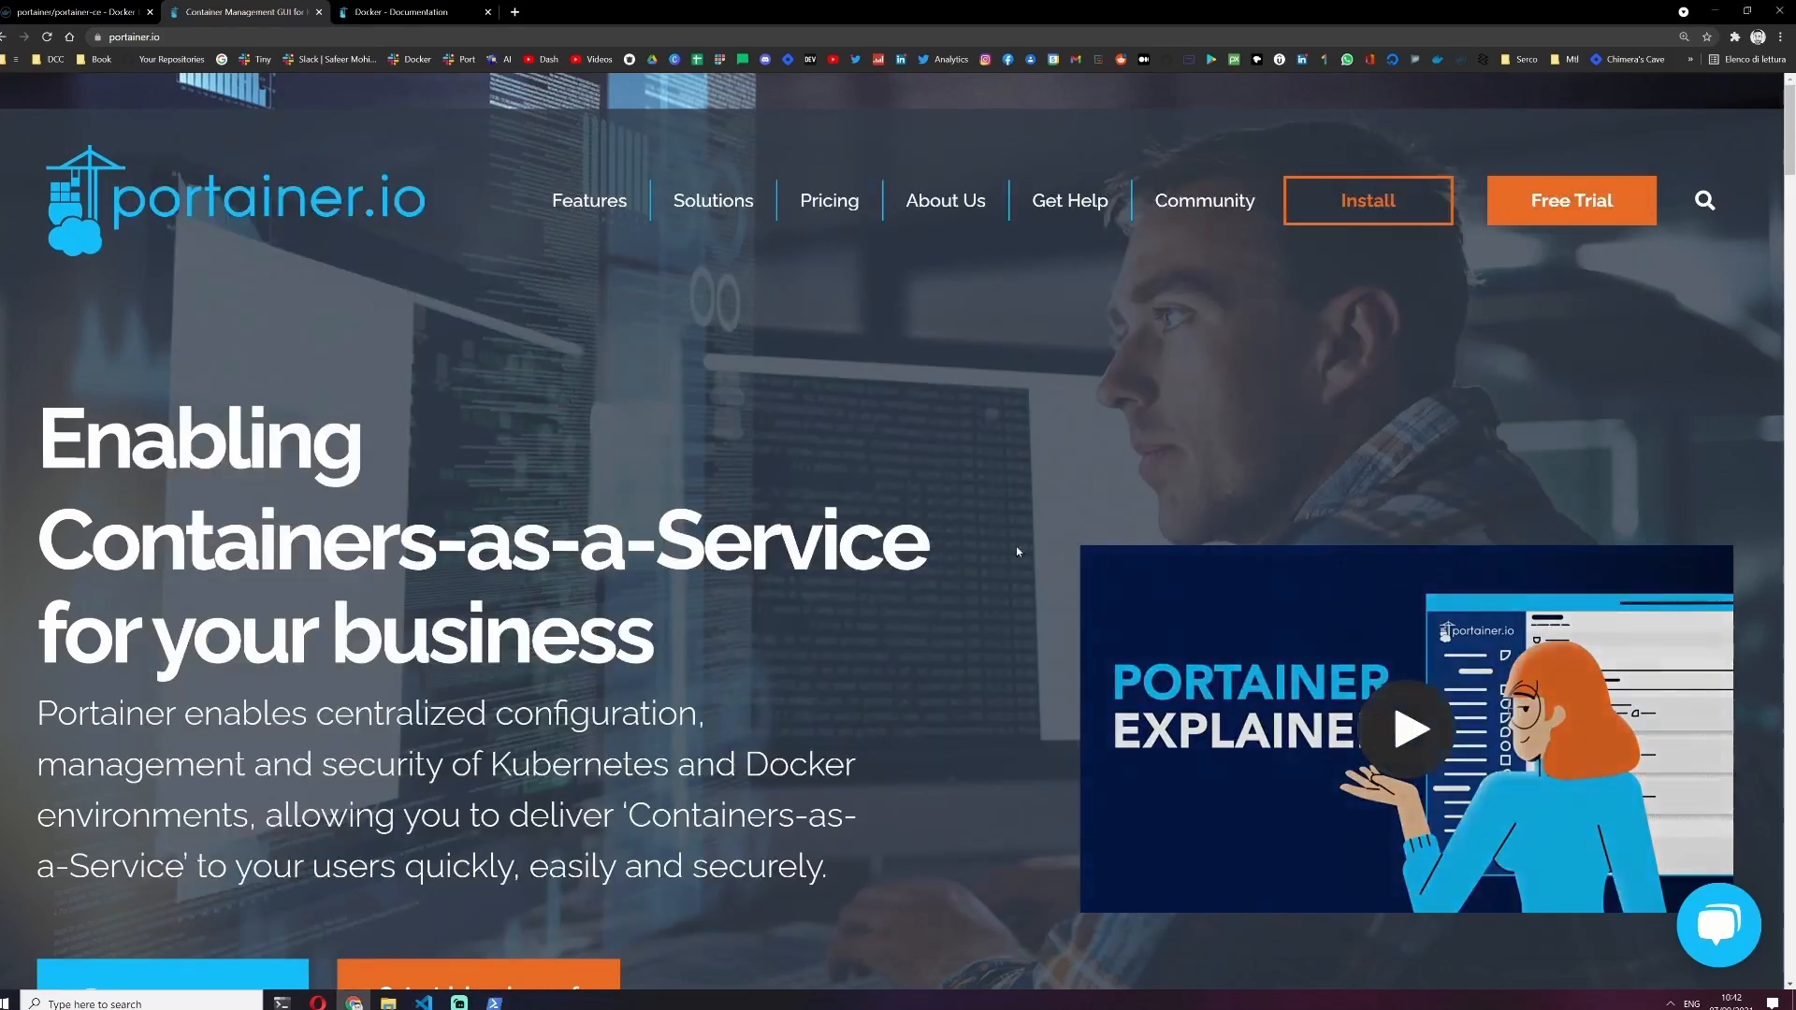
# Open the Portainer CE Docker installation guide from the documentation Quick Start.
pyautogui.scroll(-3)
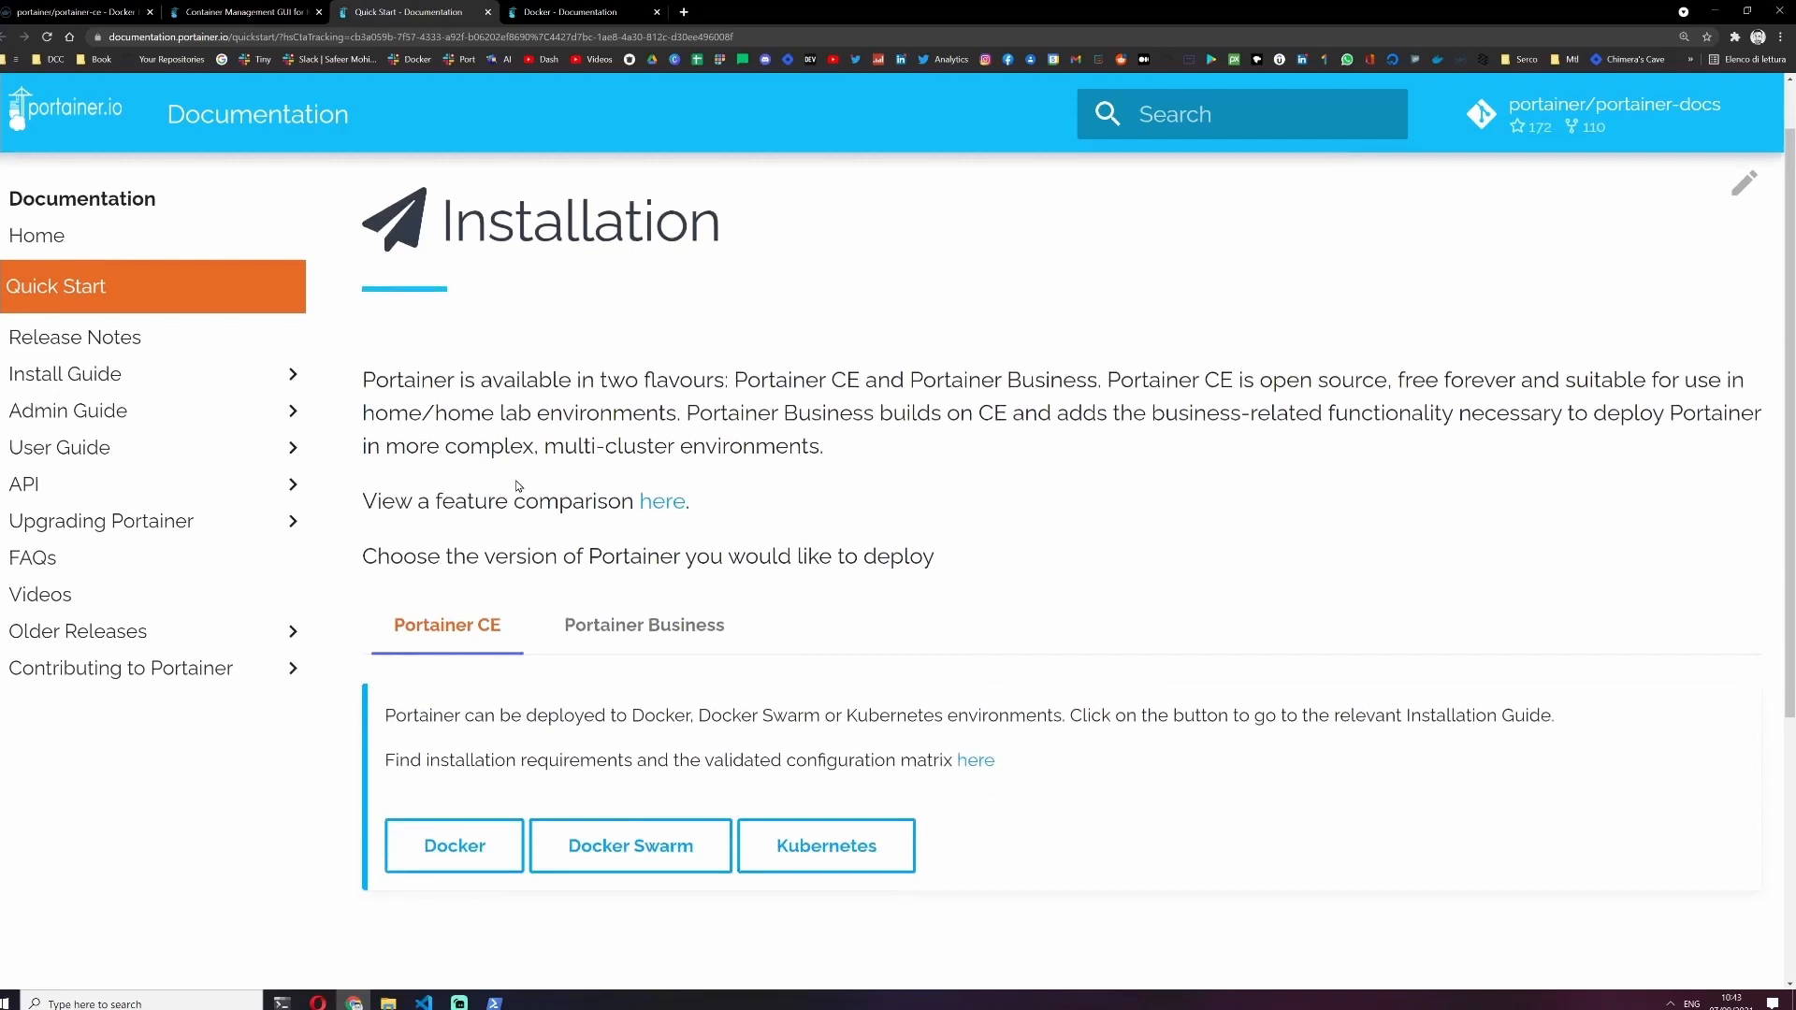
pyautogui.doubleClick(796, 378)
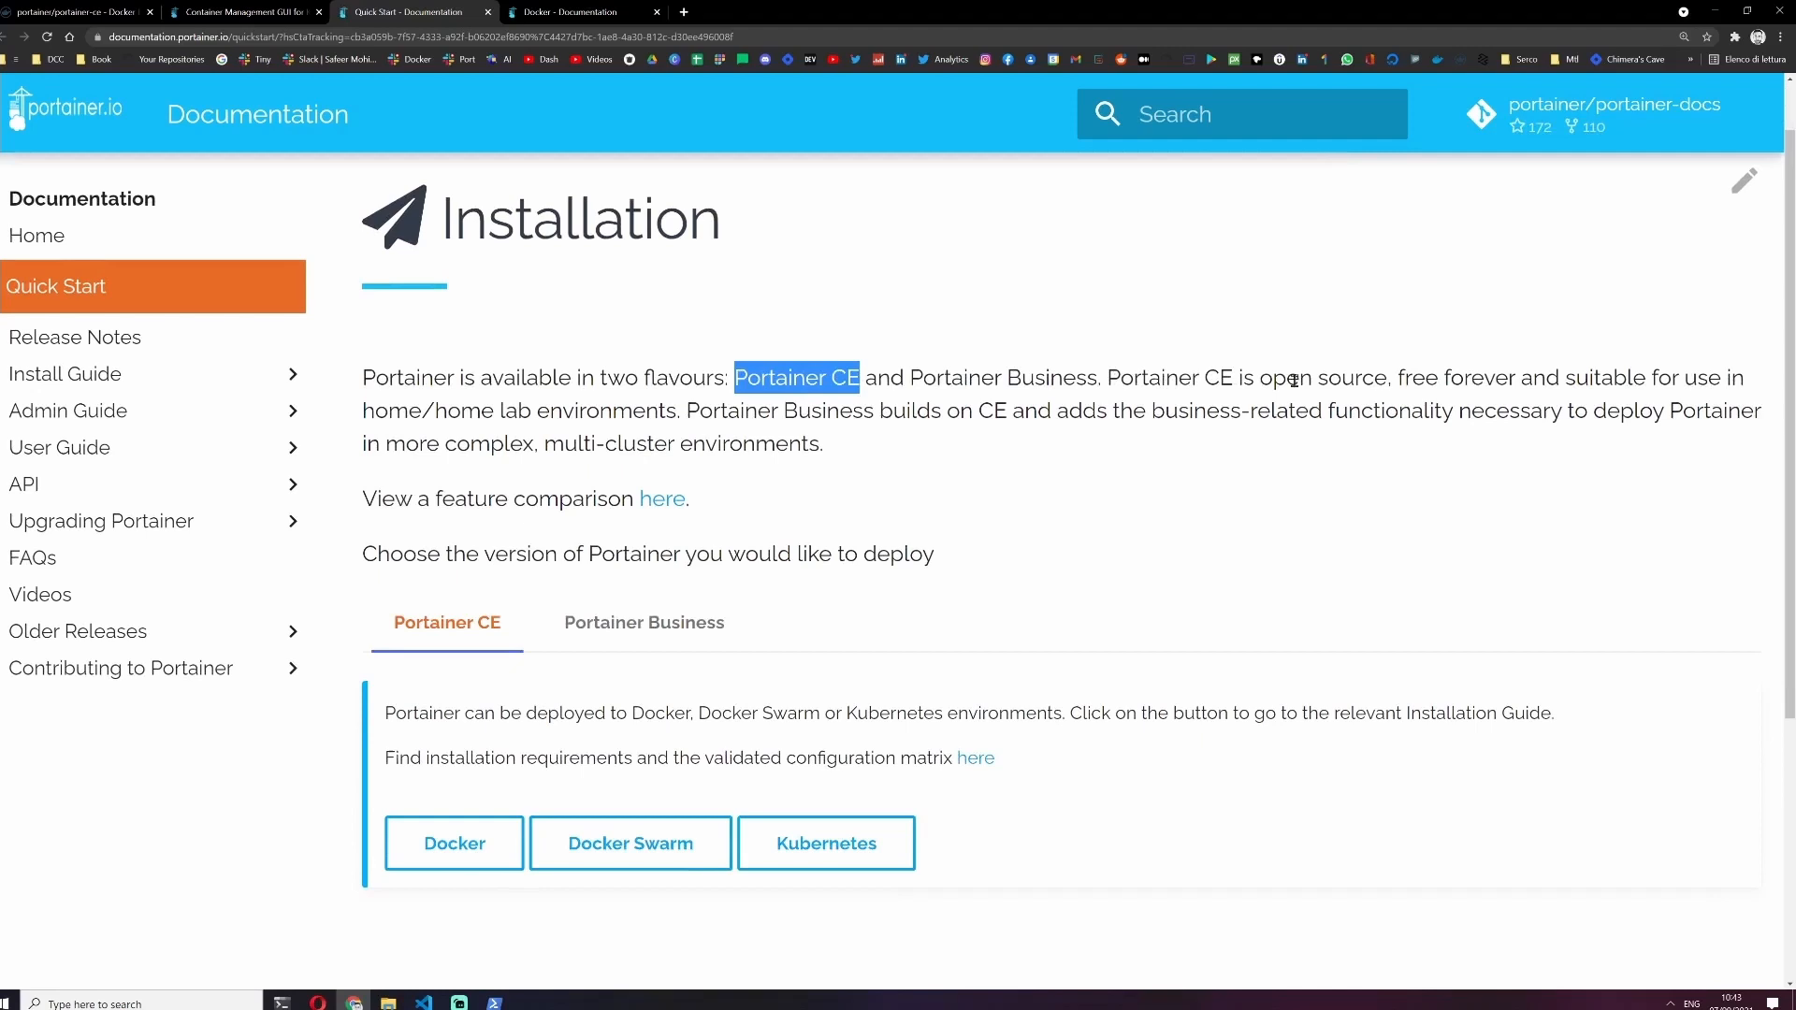
pyautogui.moveTo(1592, 106)
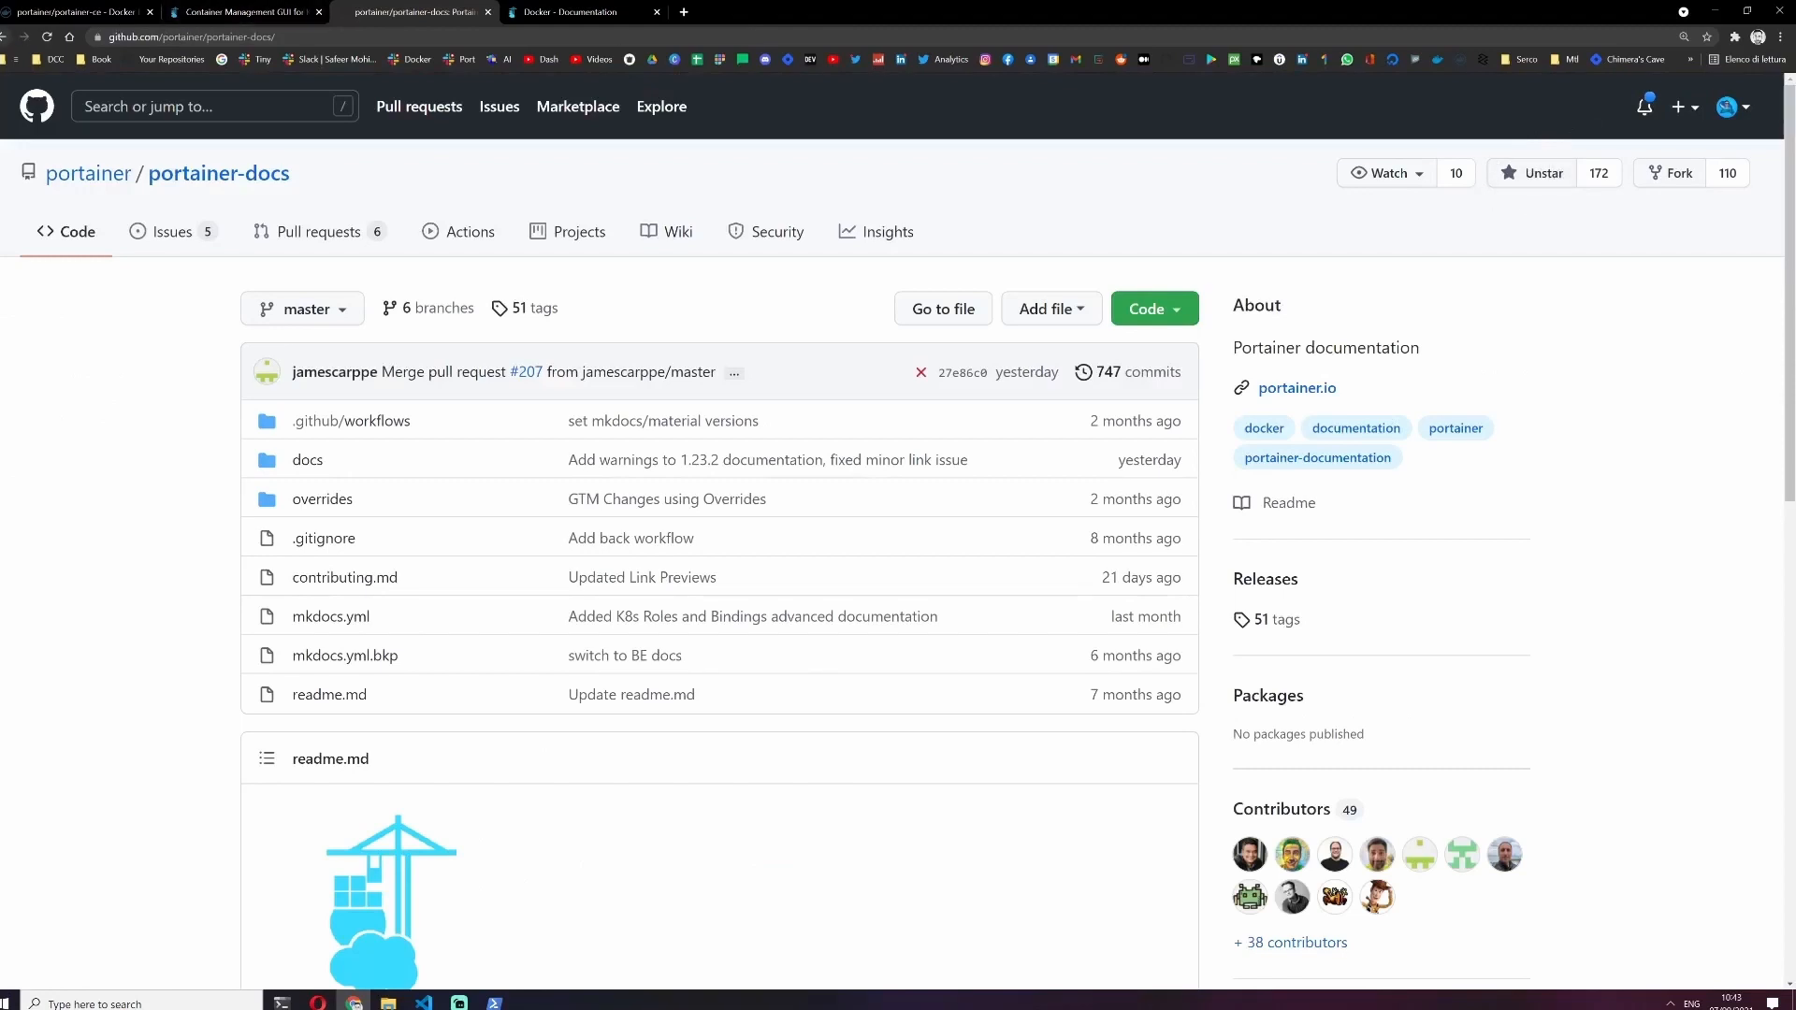
pyautogui.click(413, 12)
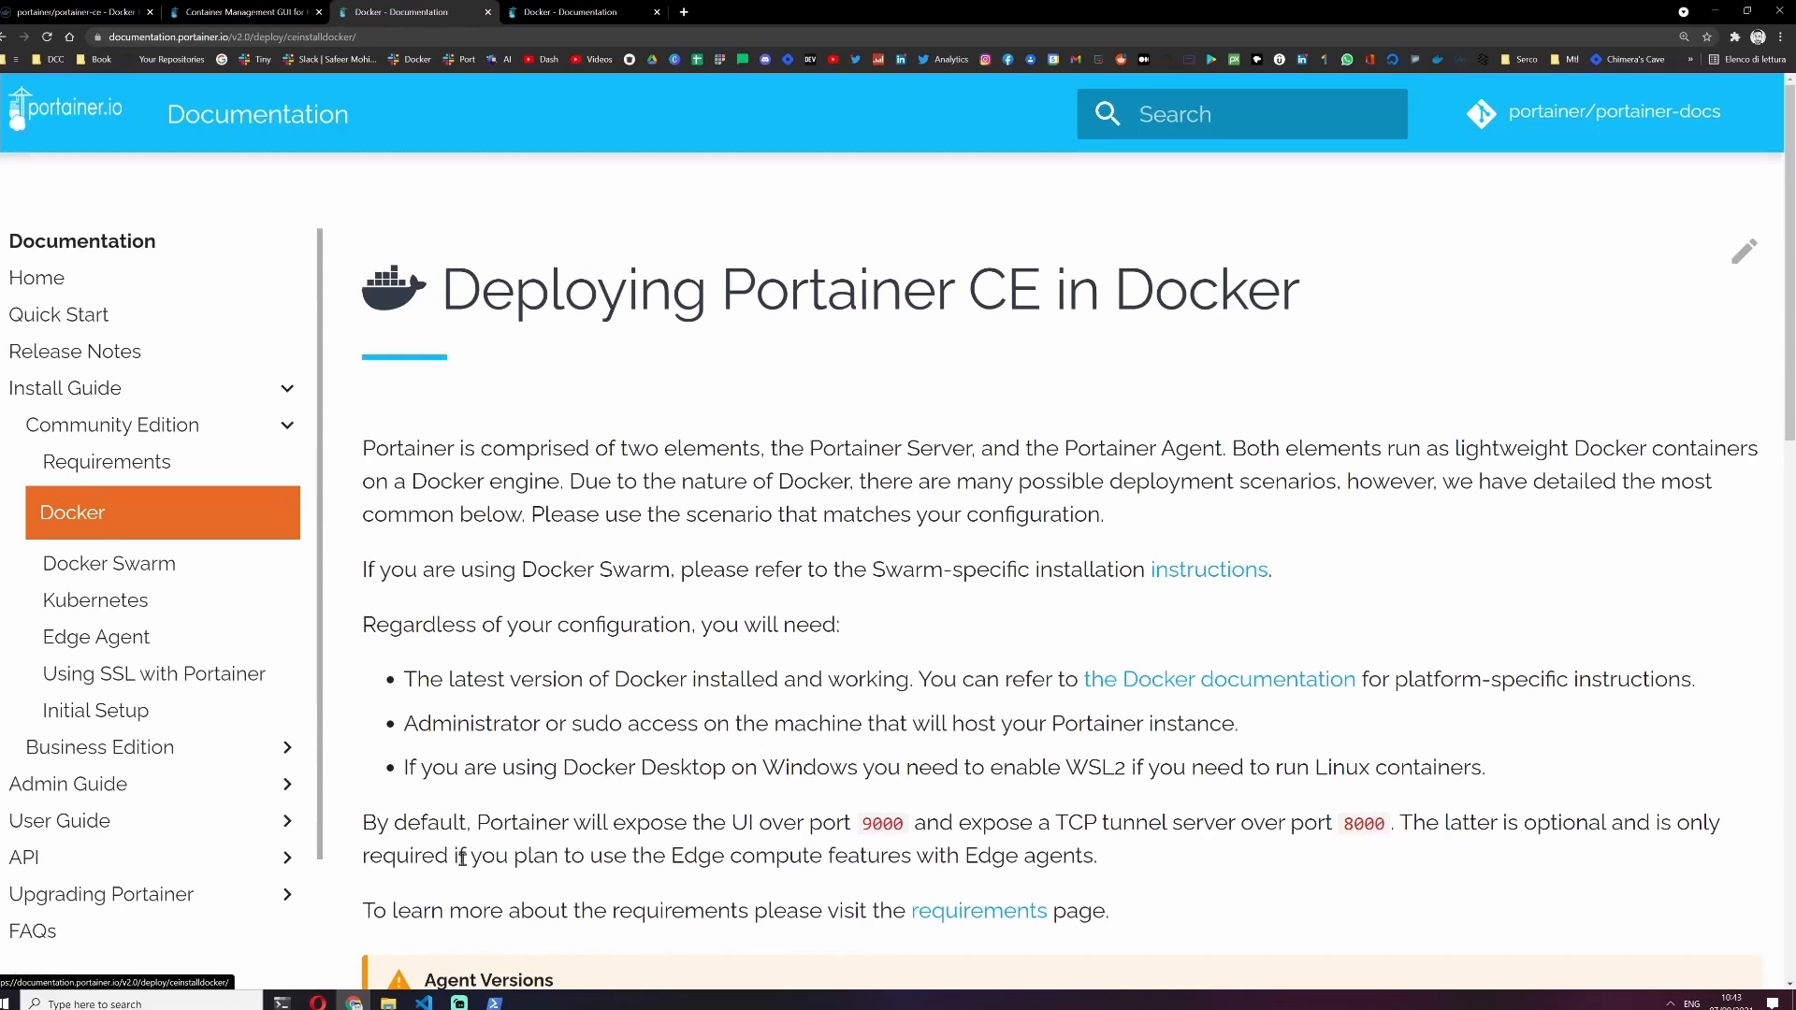
# Copy the docker volume create command from the Windows WSL / Docker Desktop deployment tab.
pyautogui.scroll(-3)
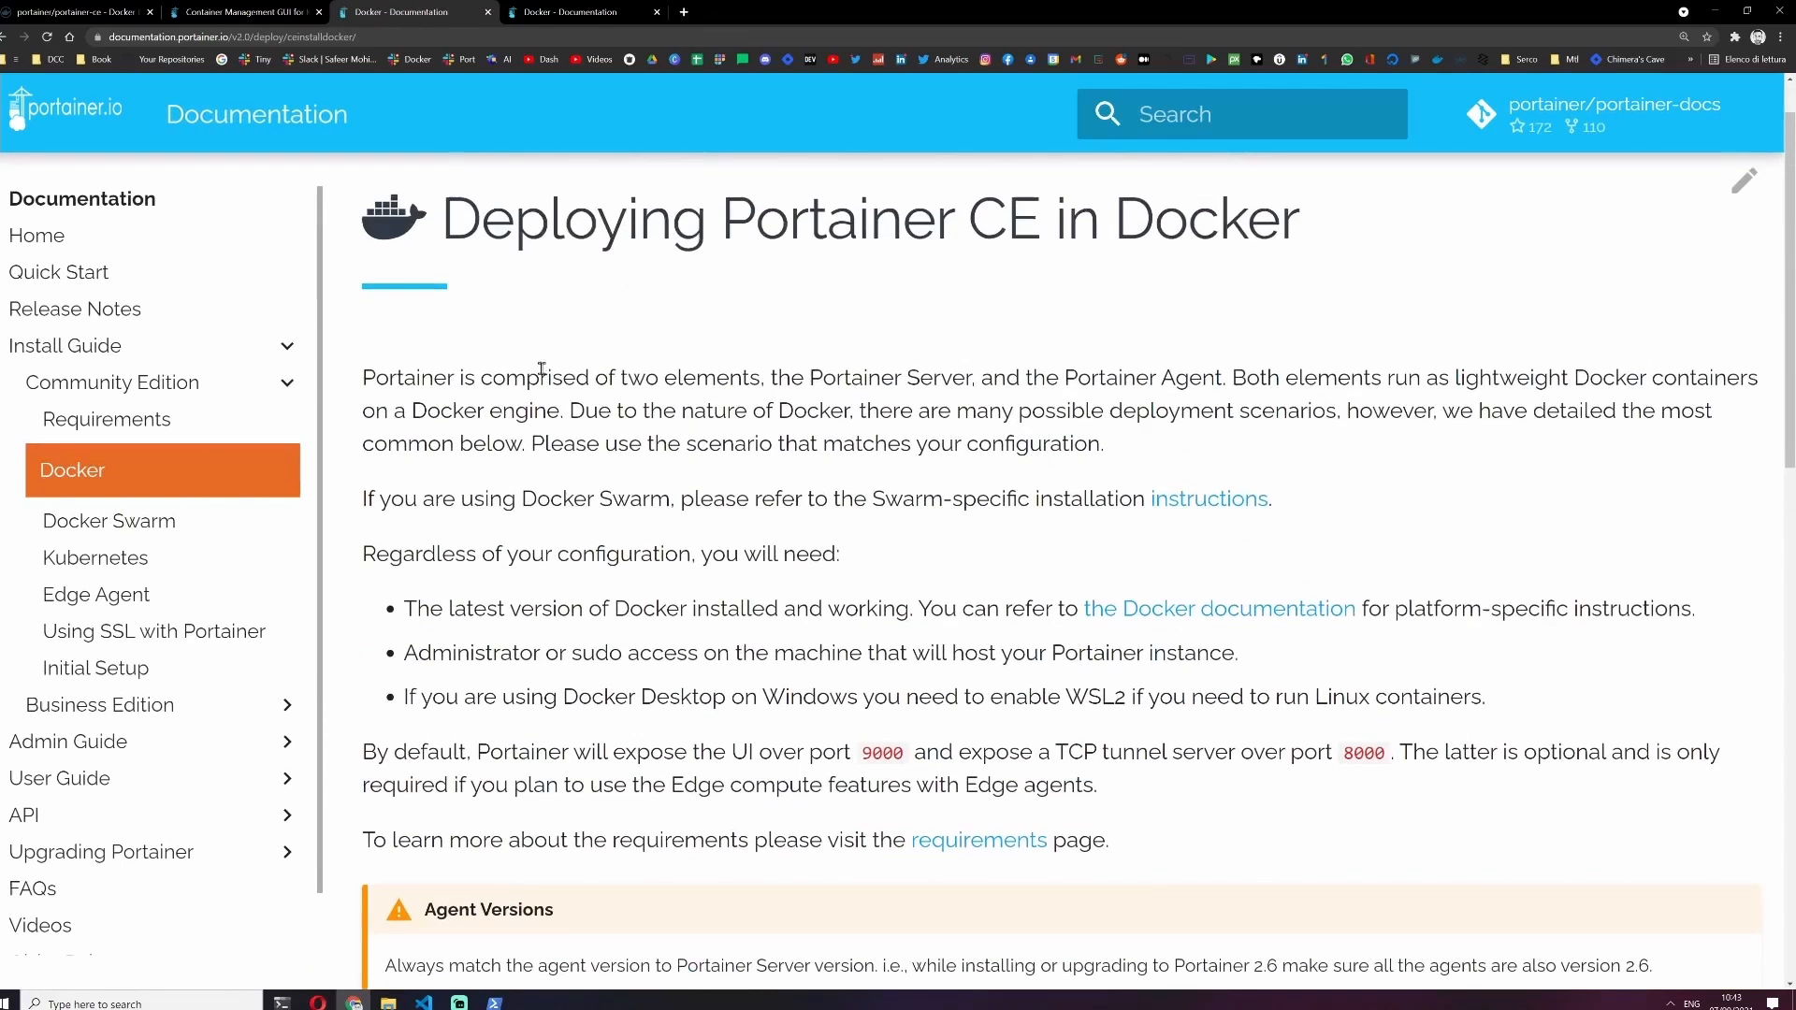
pyautogui.moveTo(903, 586)
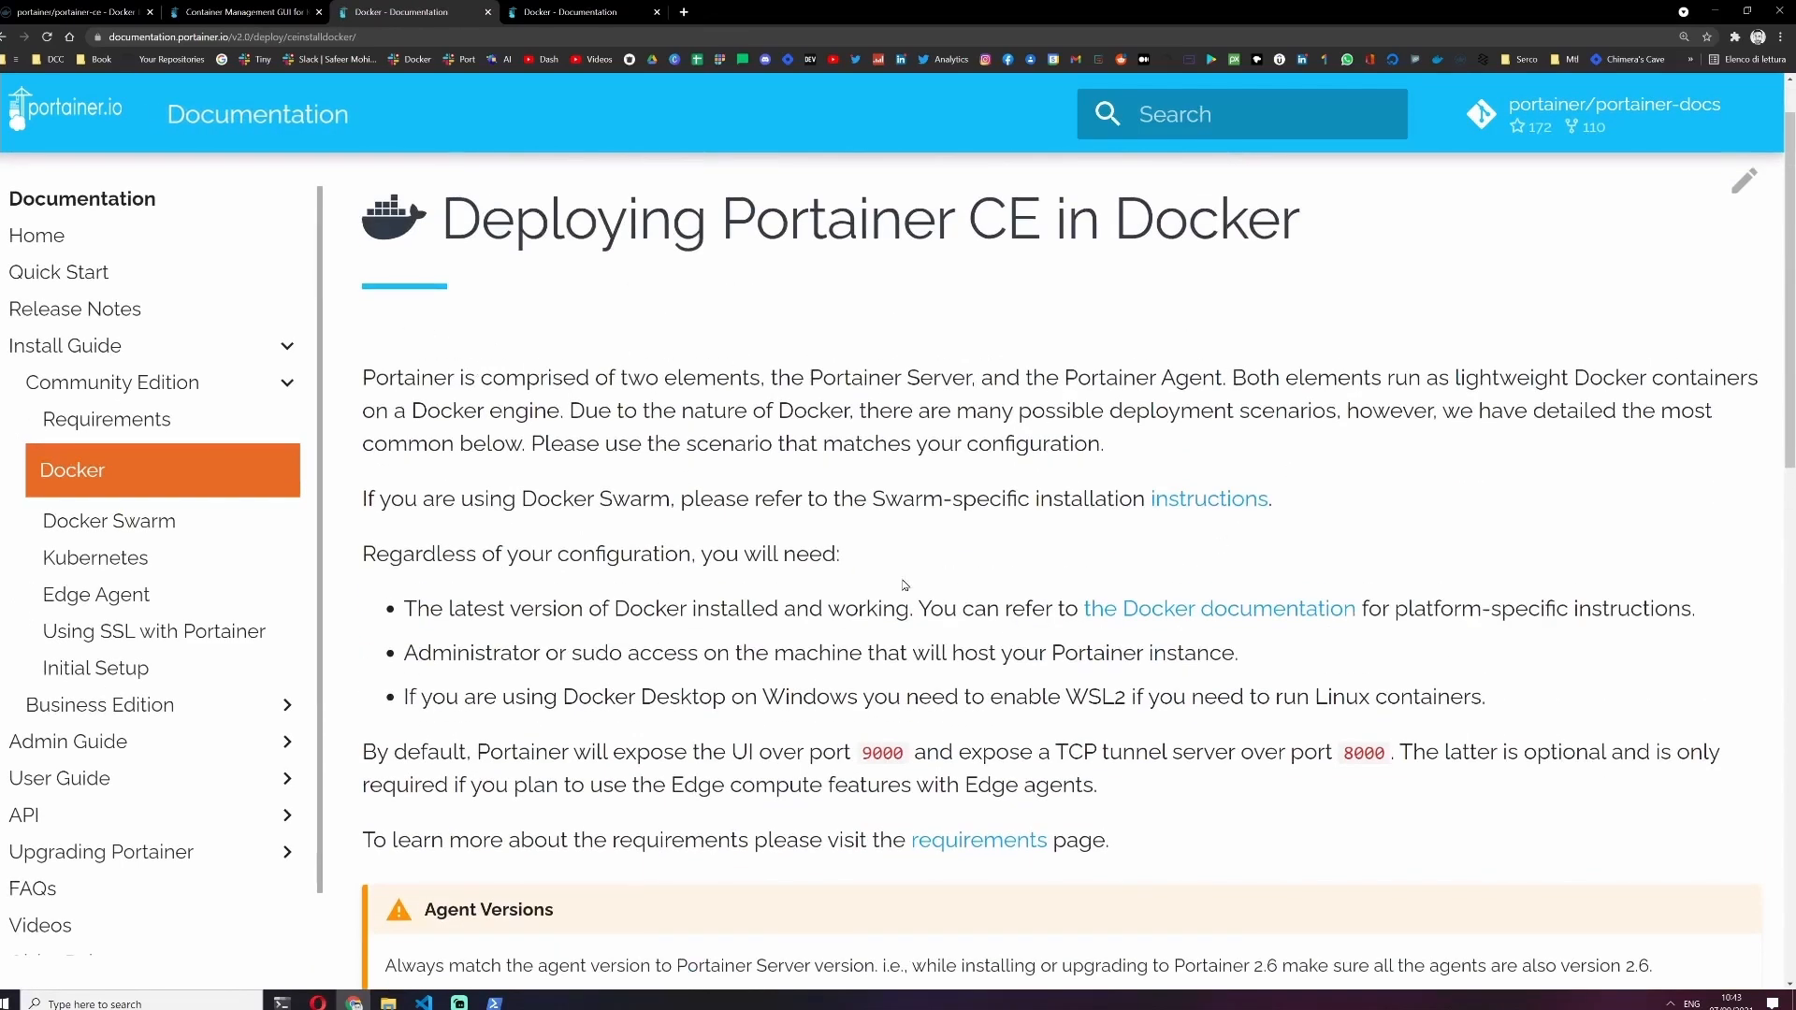
pyautogui.scroll(-3)
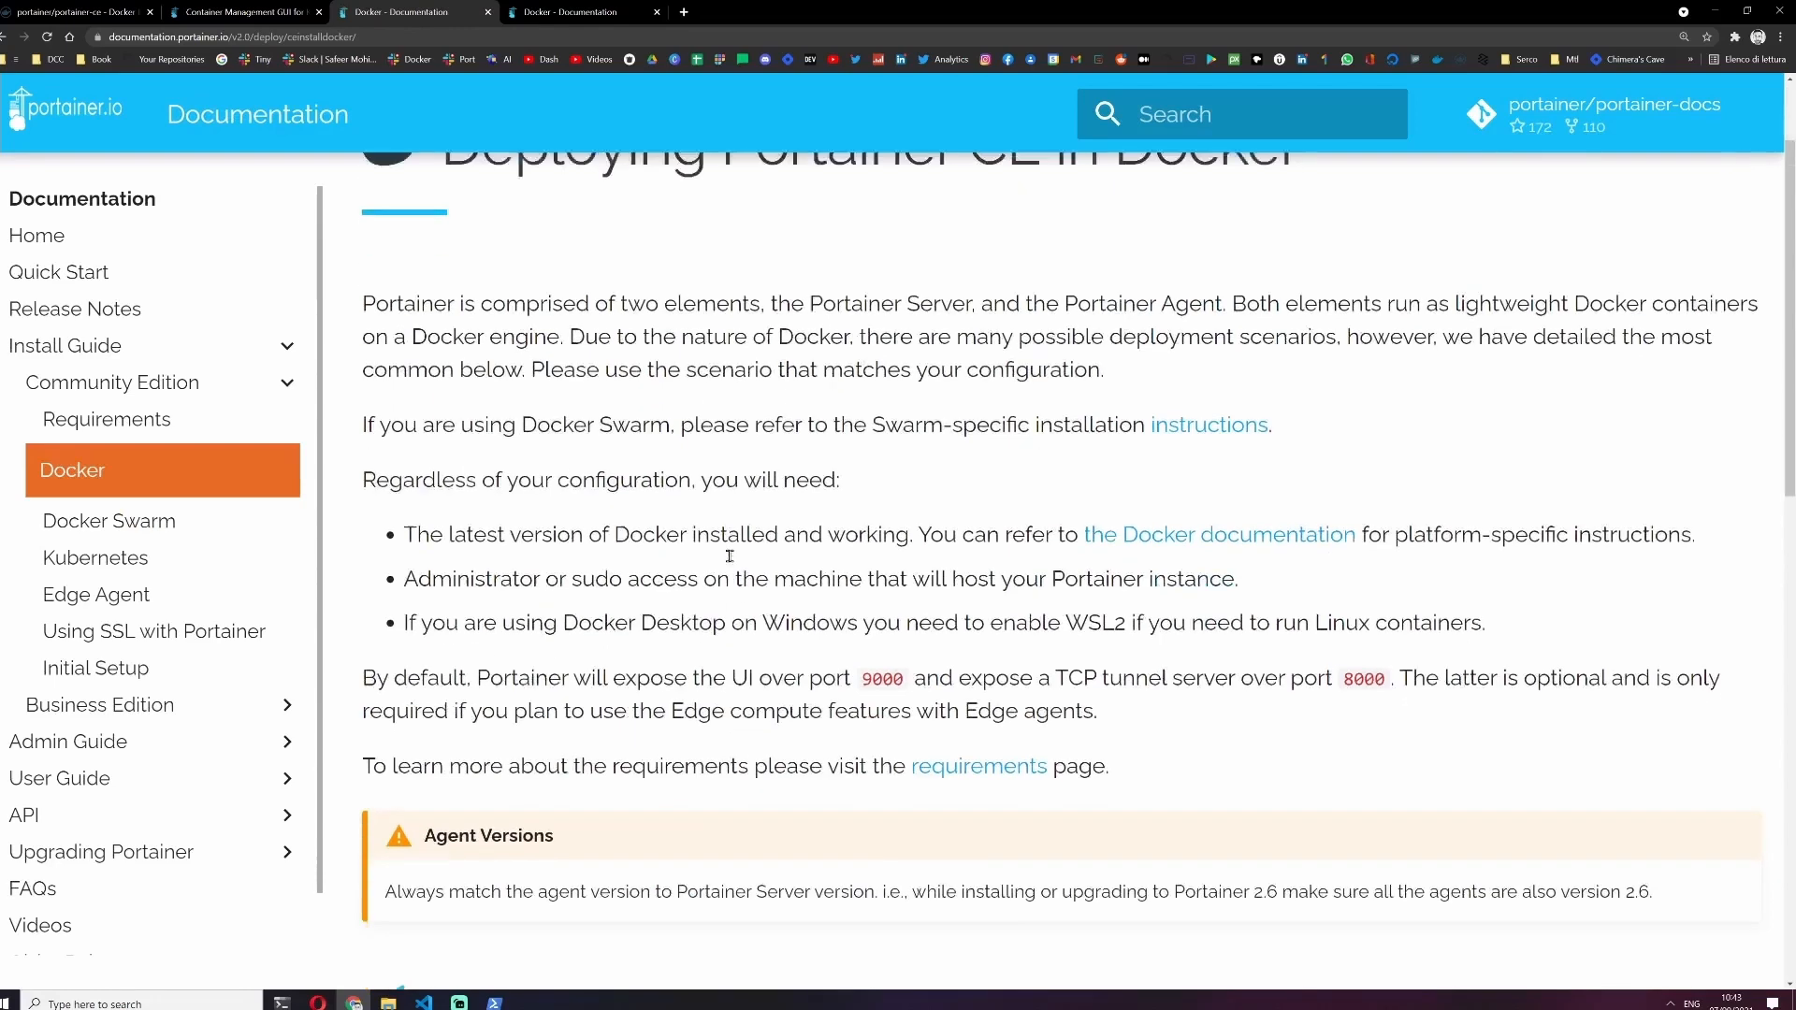
pyautogui.scroll(-3)
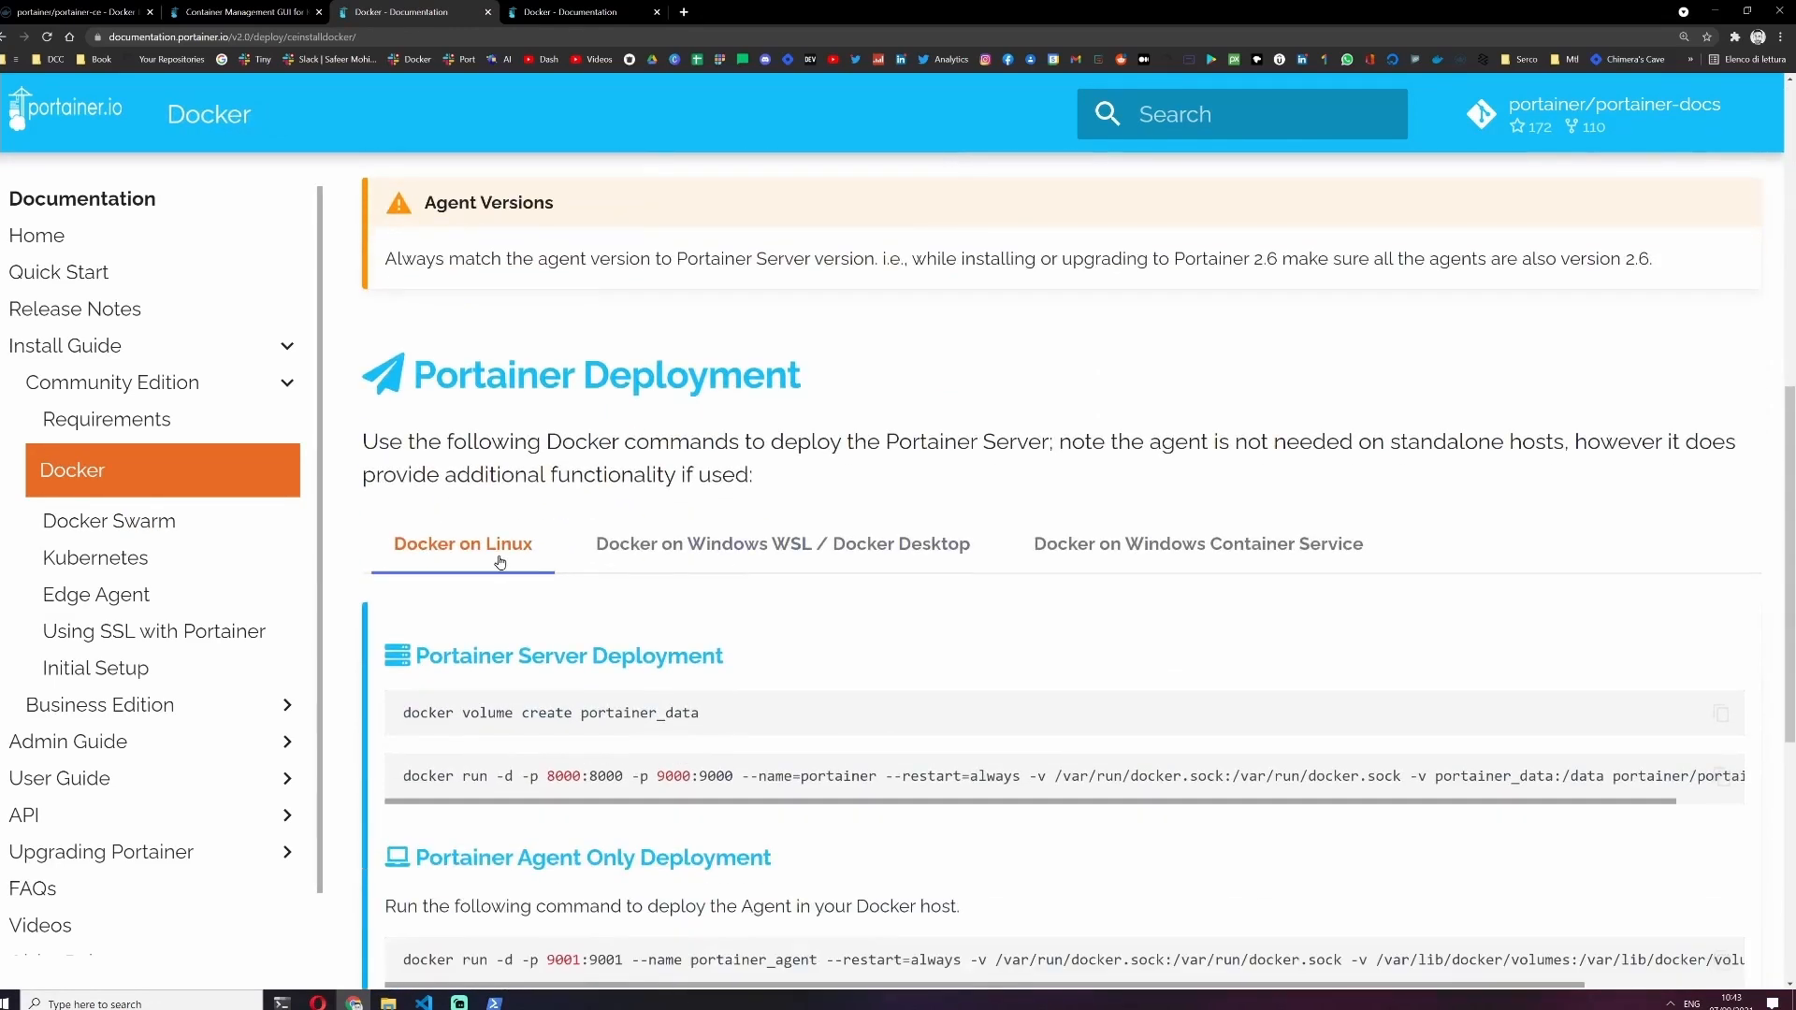
pyautogui.click(1195, 543)
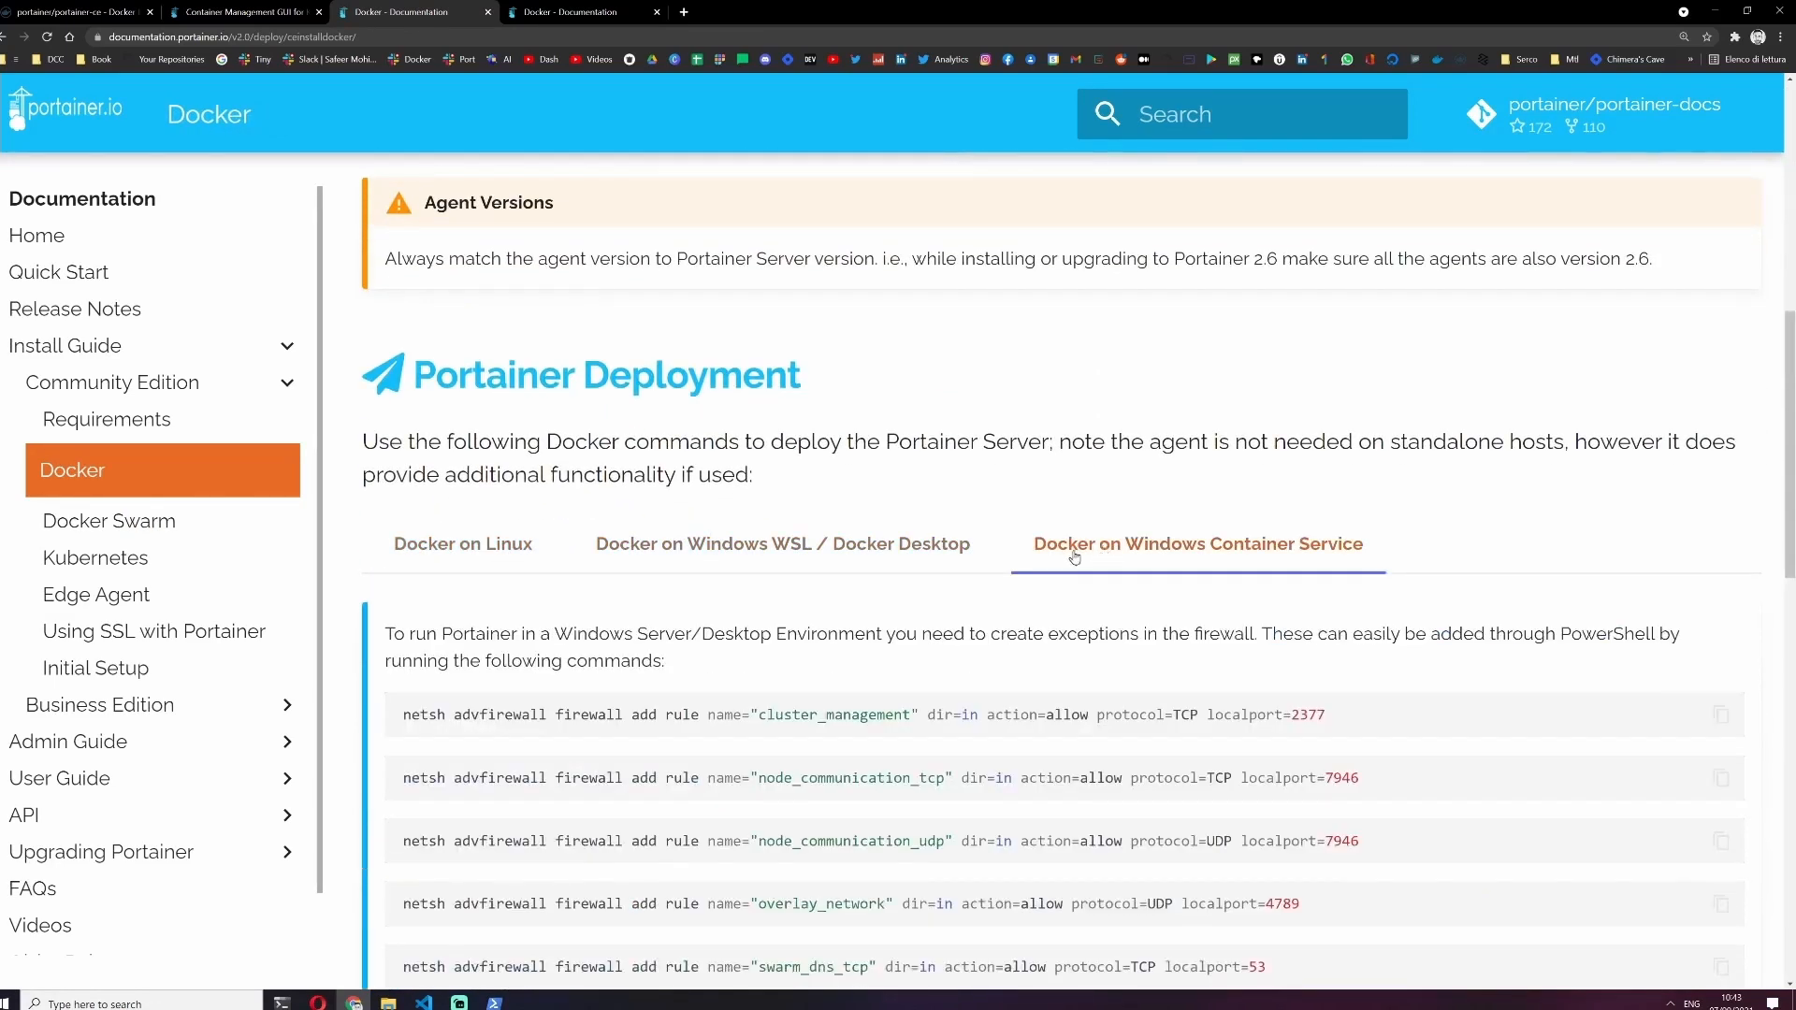
pyautogui.click(782, 542)
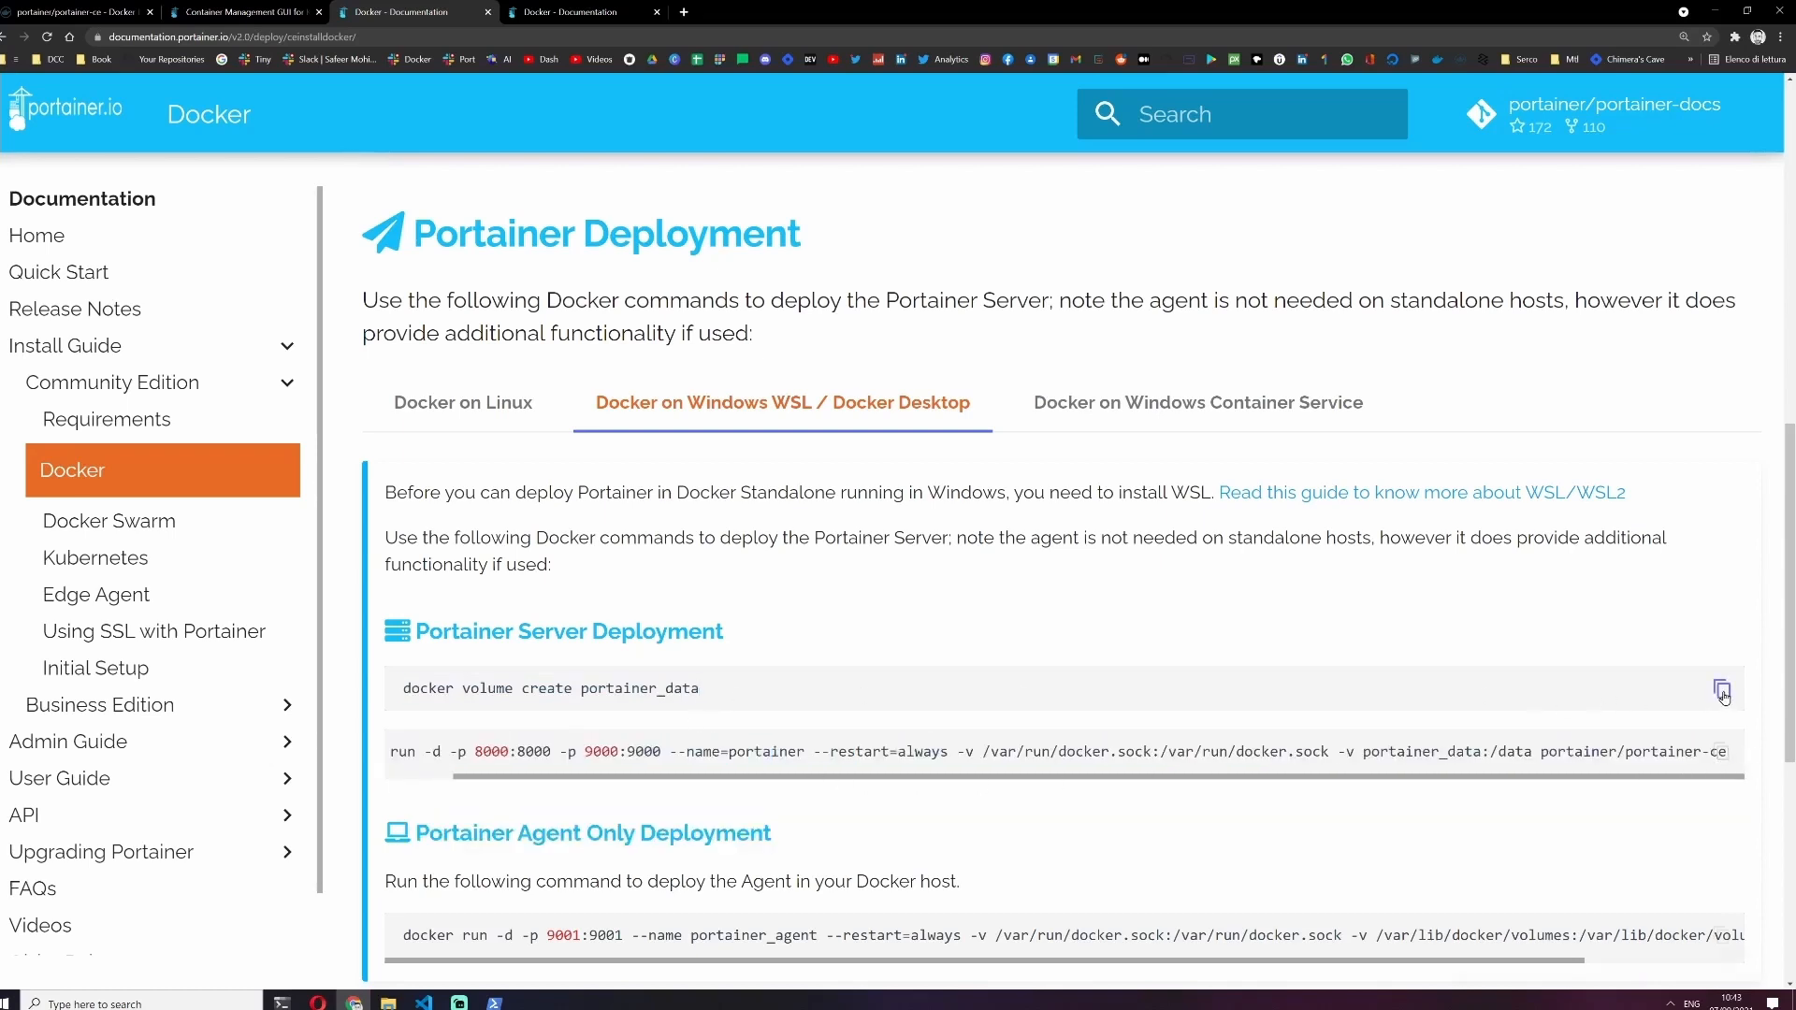
pyautogui.click(1723, 690)
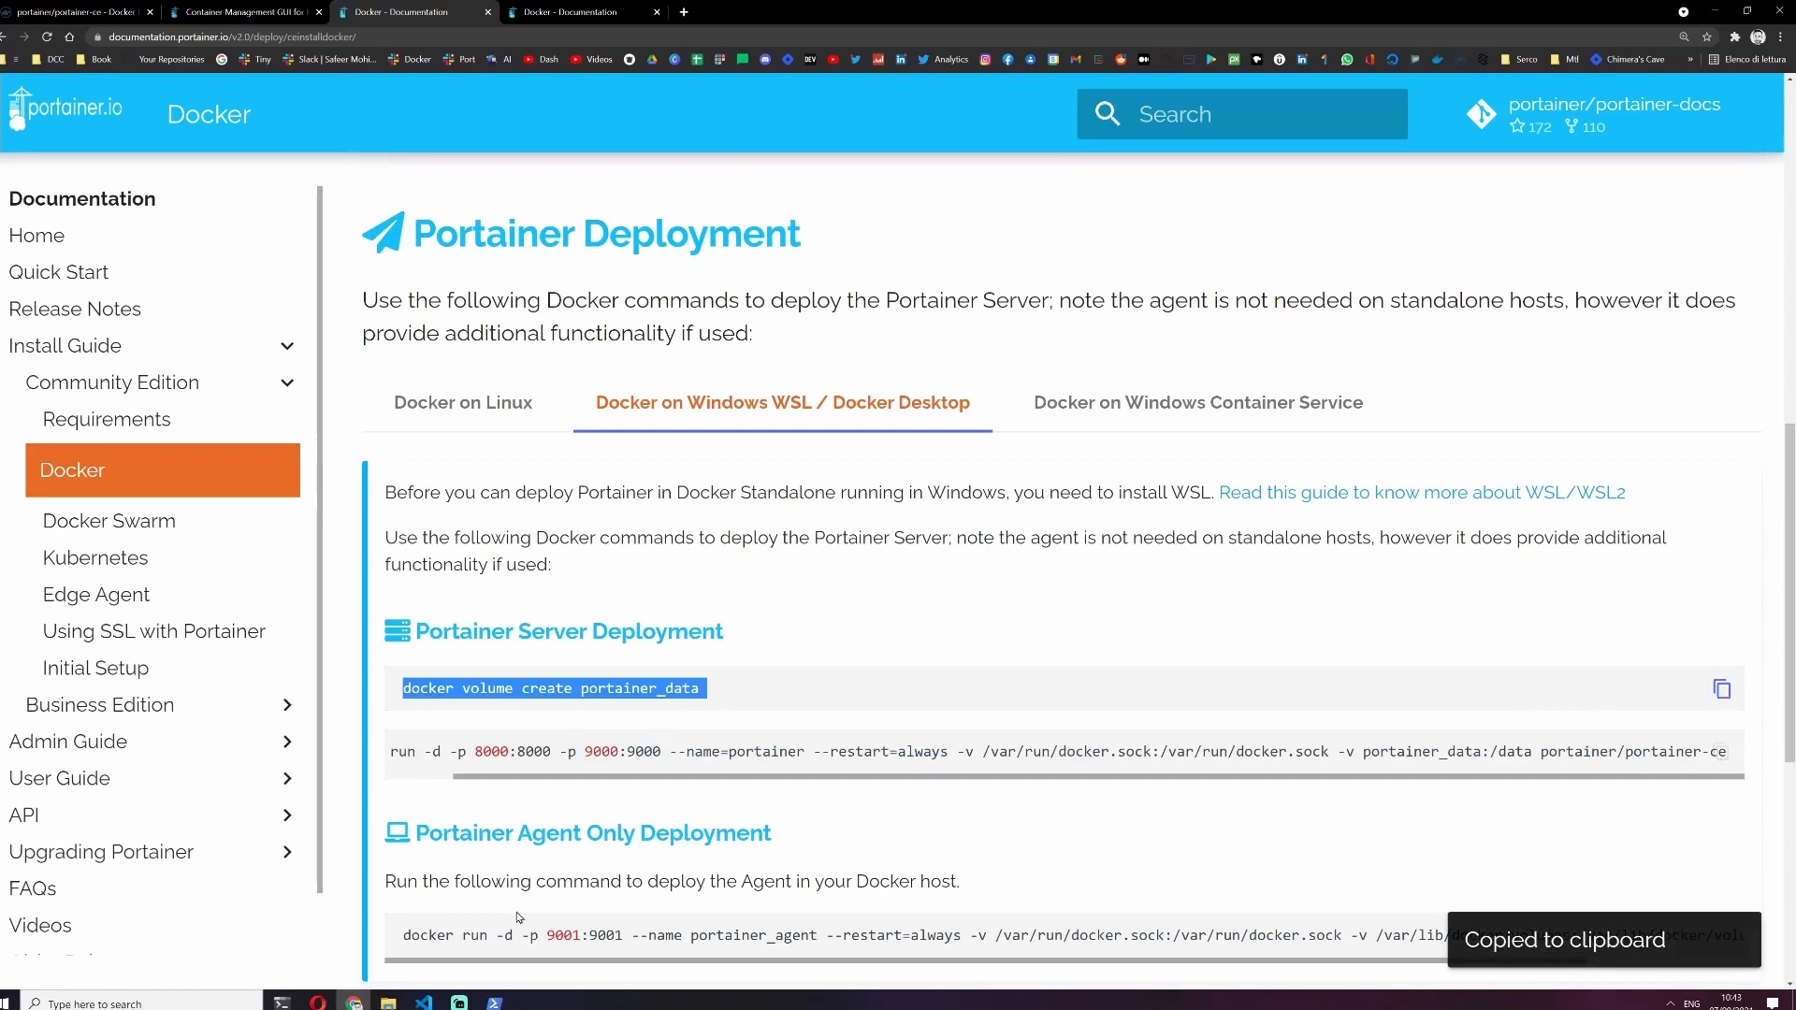
pyautogui.write('docker volume ls')
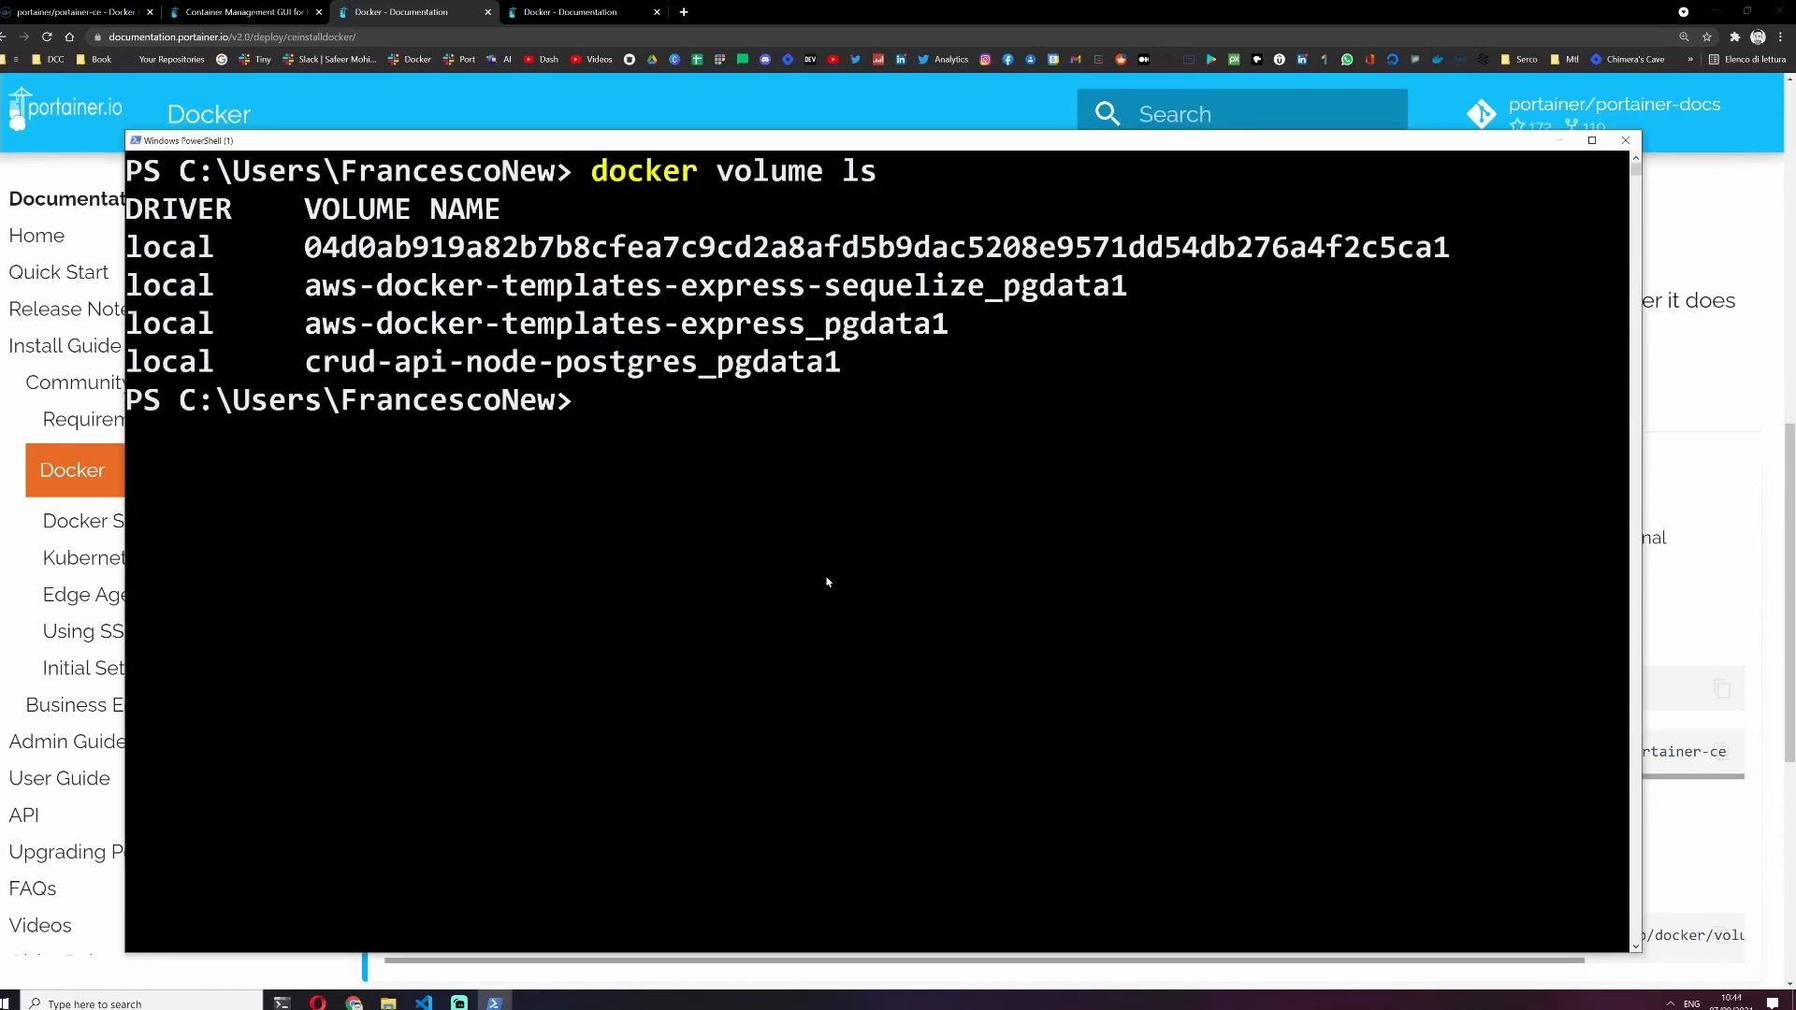
# Create and list the portainer_data volume, then enter the portainer-ce docker run command.
pyautogui.write('docker volume create portainer_data')
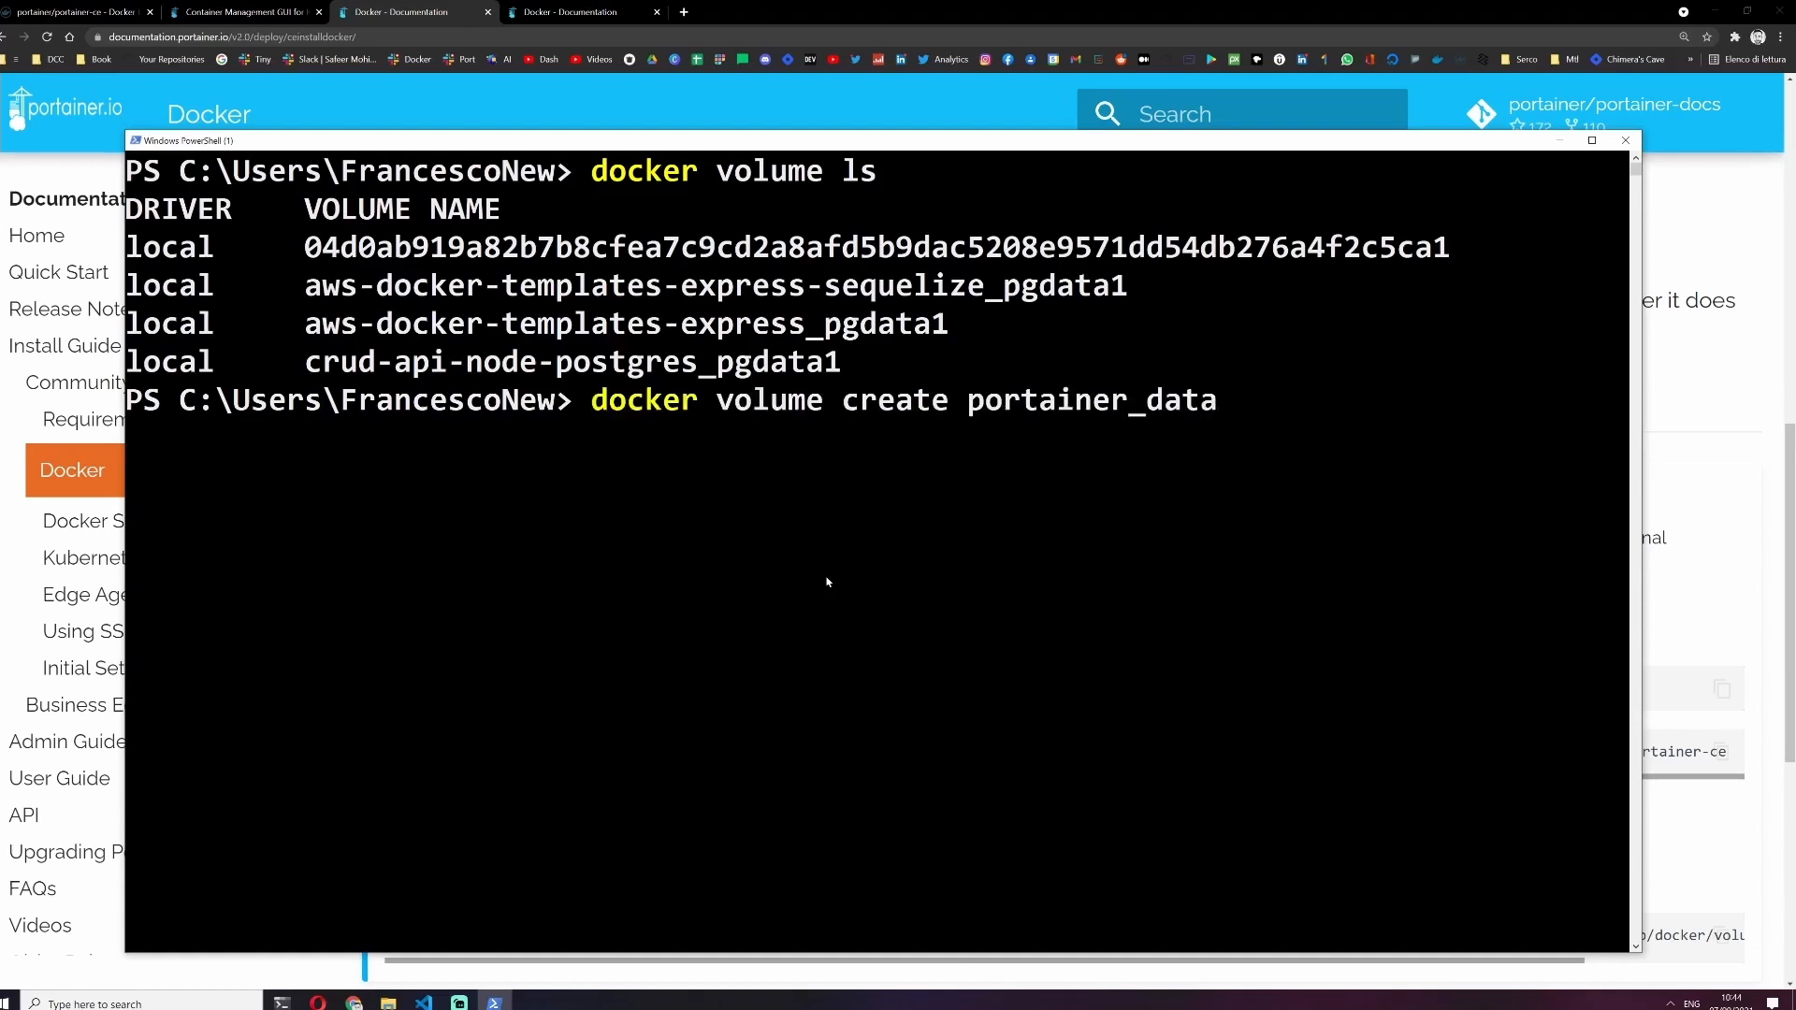
pyautogui.write('docker volume ls')
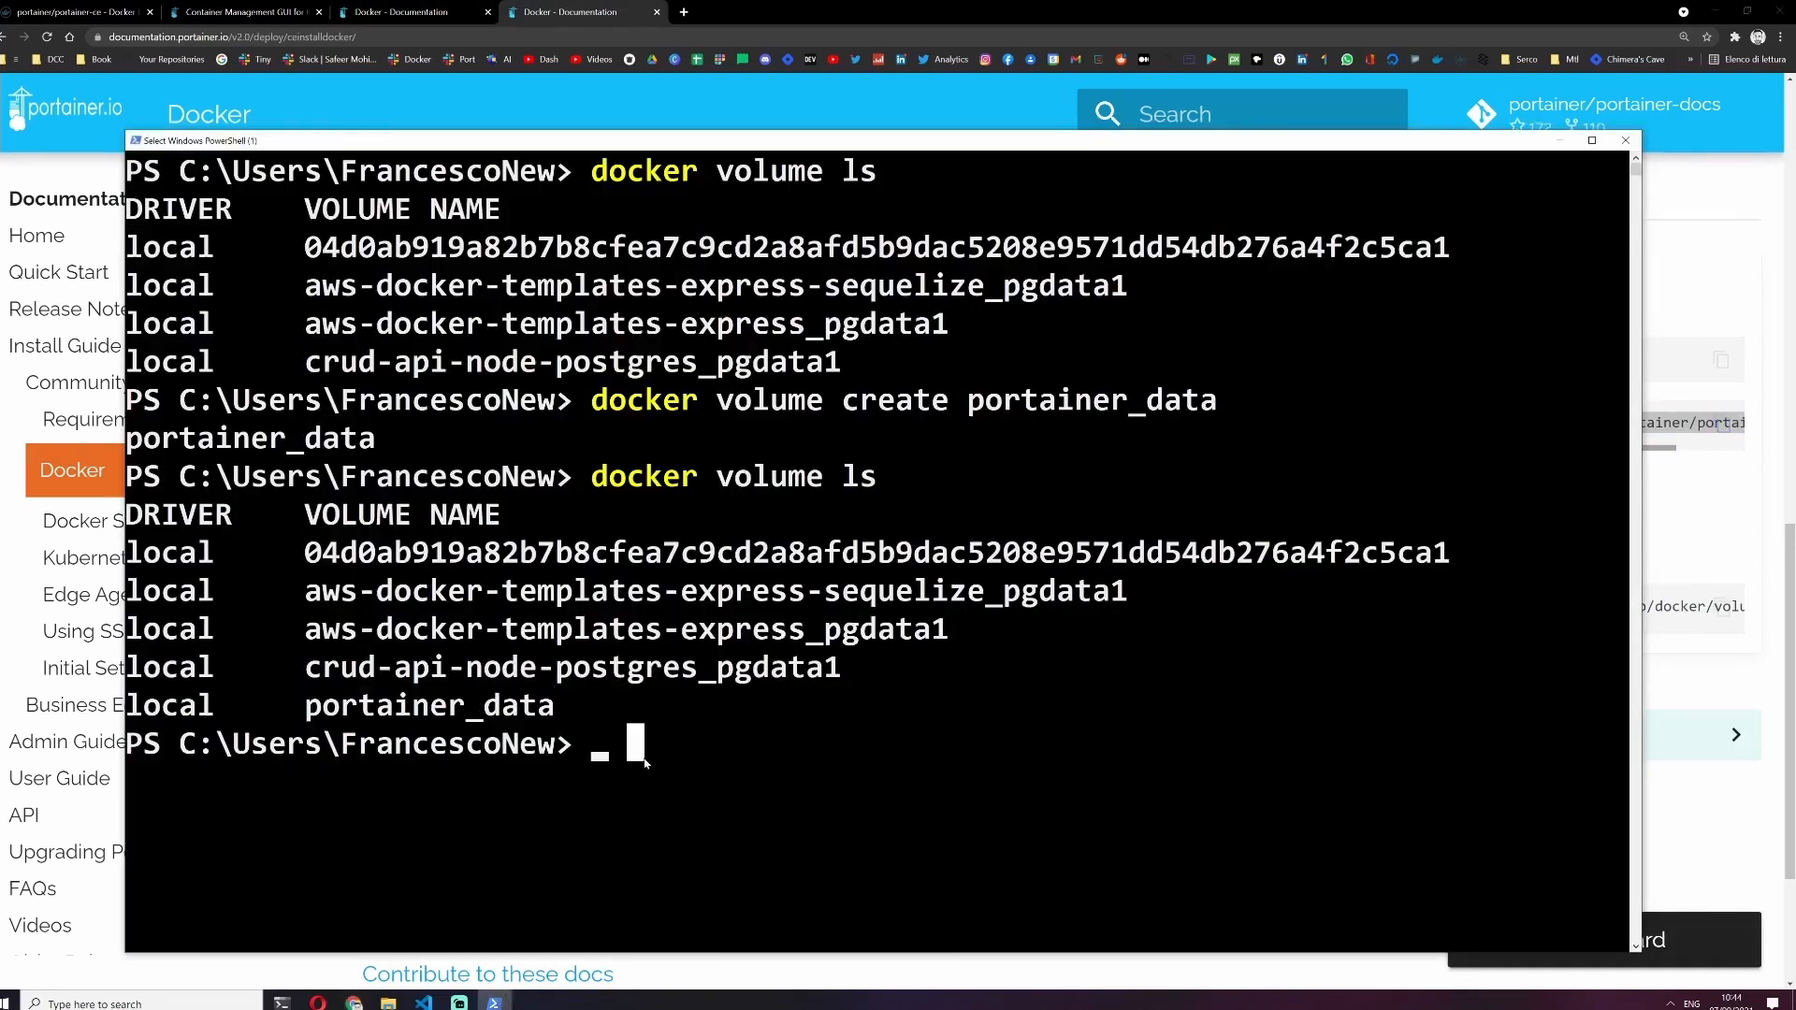
pyautogui.write('docker run -d -p 8000:8000 -p 9000:9000 --name=portainer --restart=always -v /var/run/docker.sock:/var/run/docker.sock -v portainer_data:/data portainer/portainer-ce')
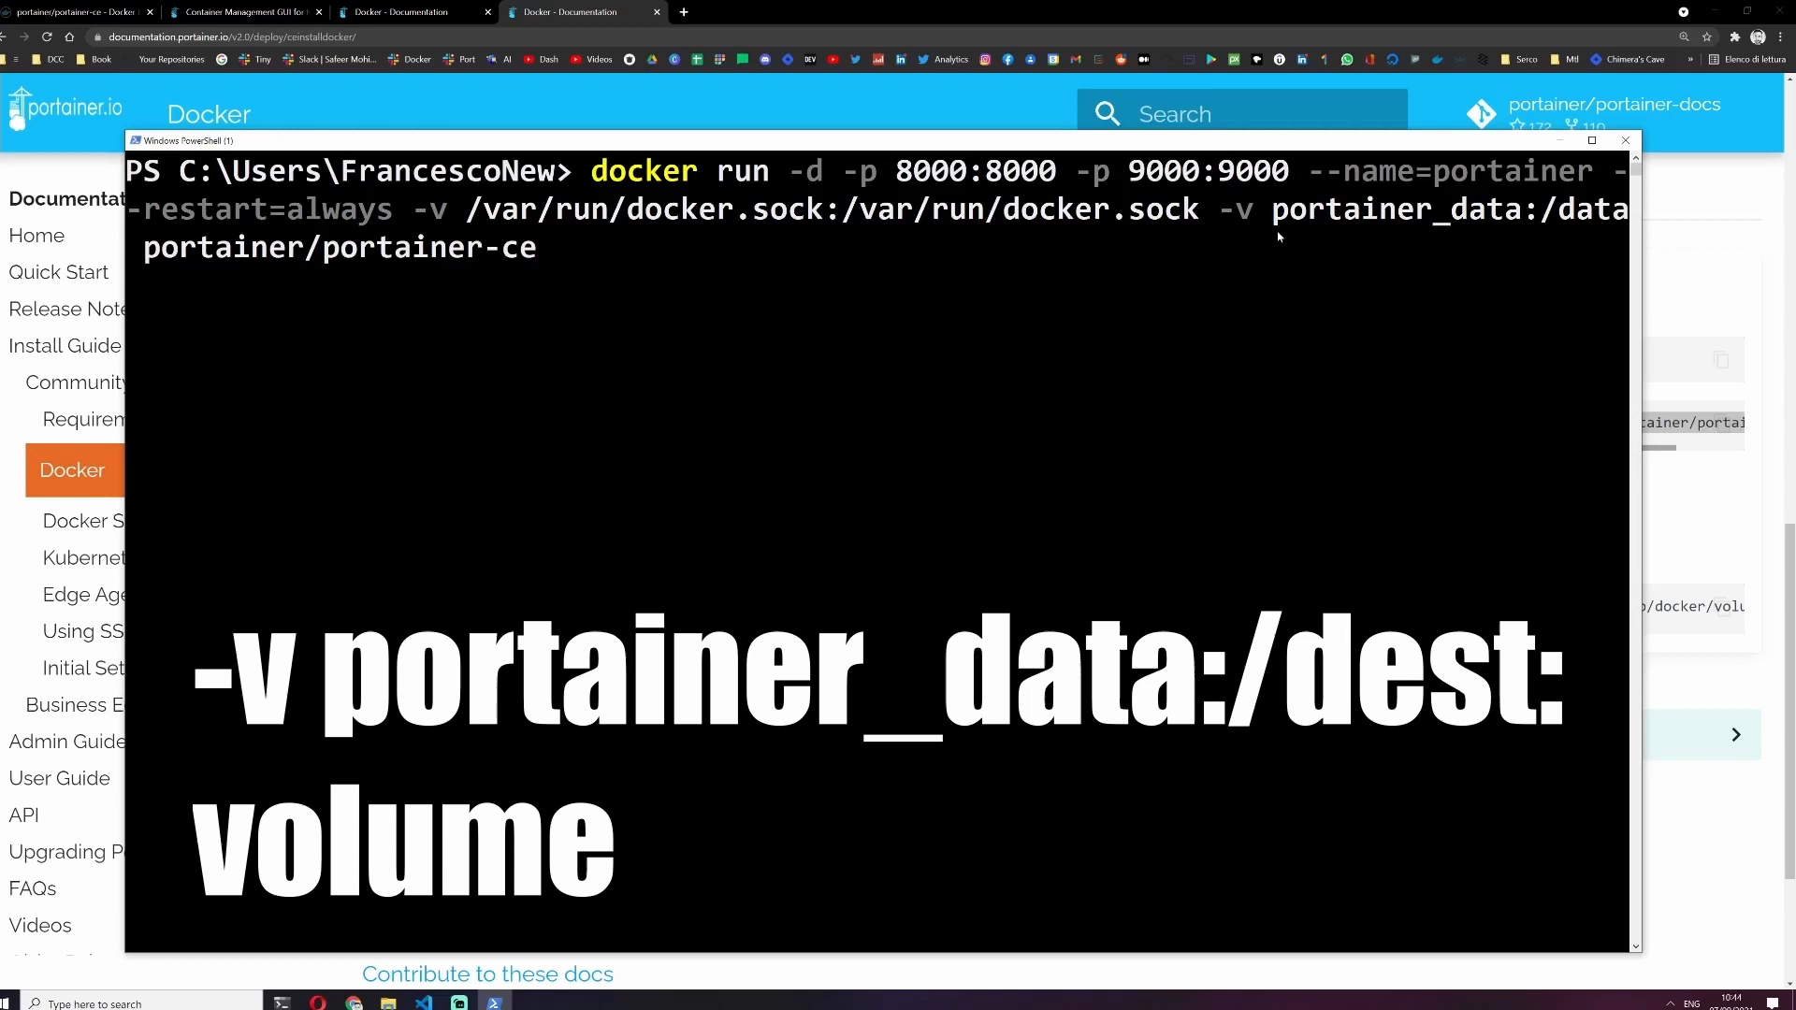
pyautogui.moveTo(586, 271)
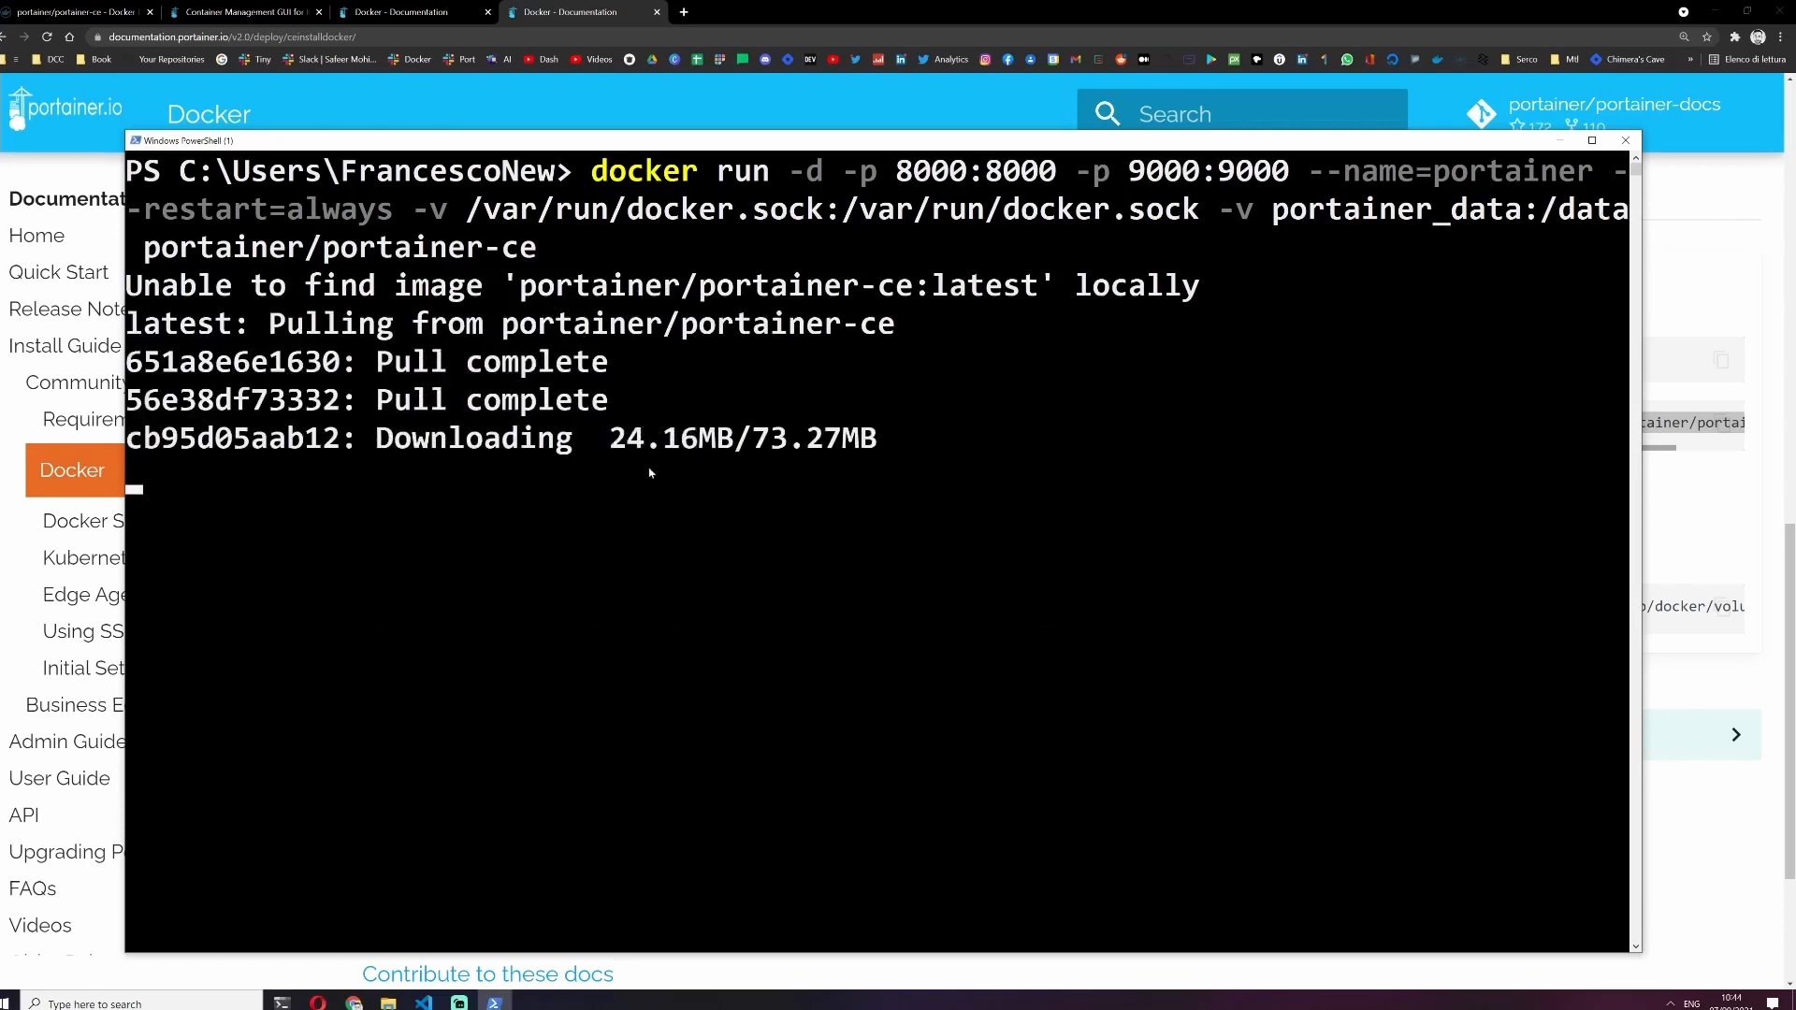
# Run the Portainer container on ports 8000 and 9000 and verify it with docker ps -a.
pyautogui.click(75, 11)
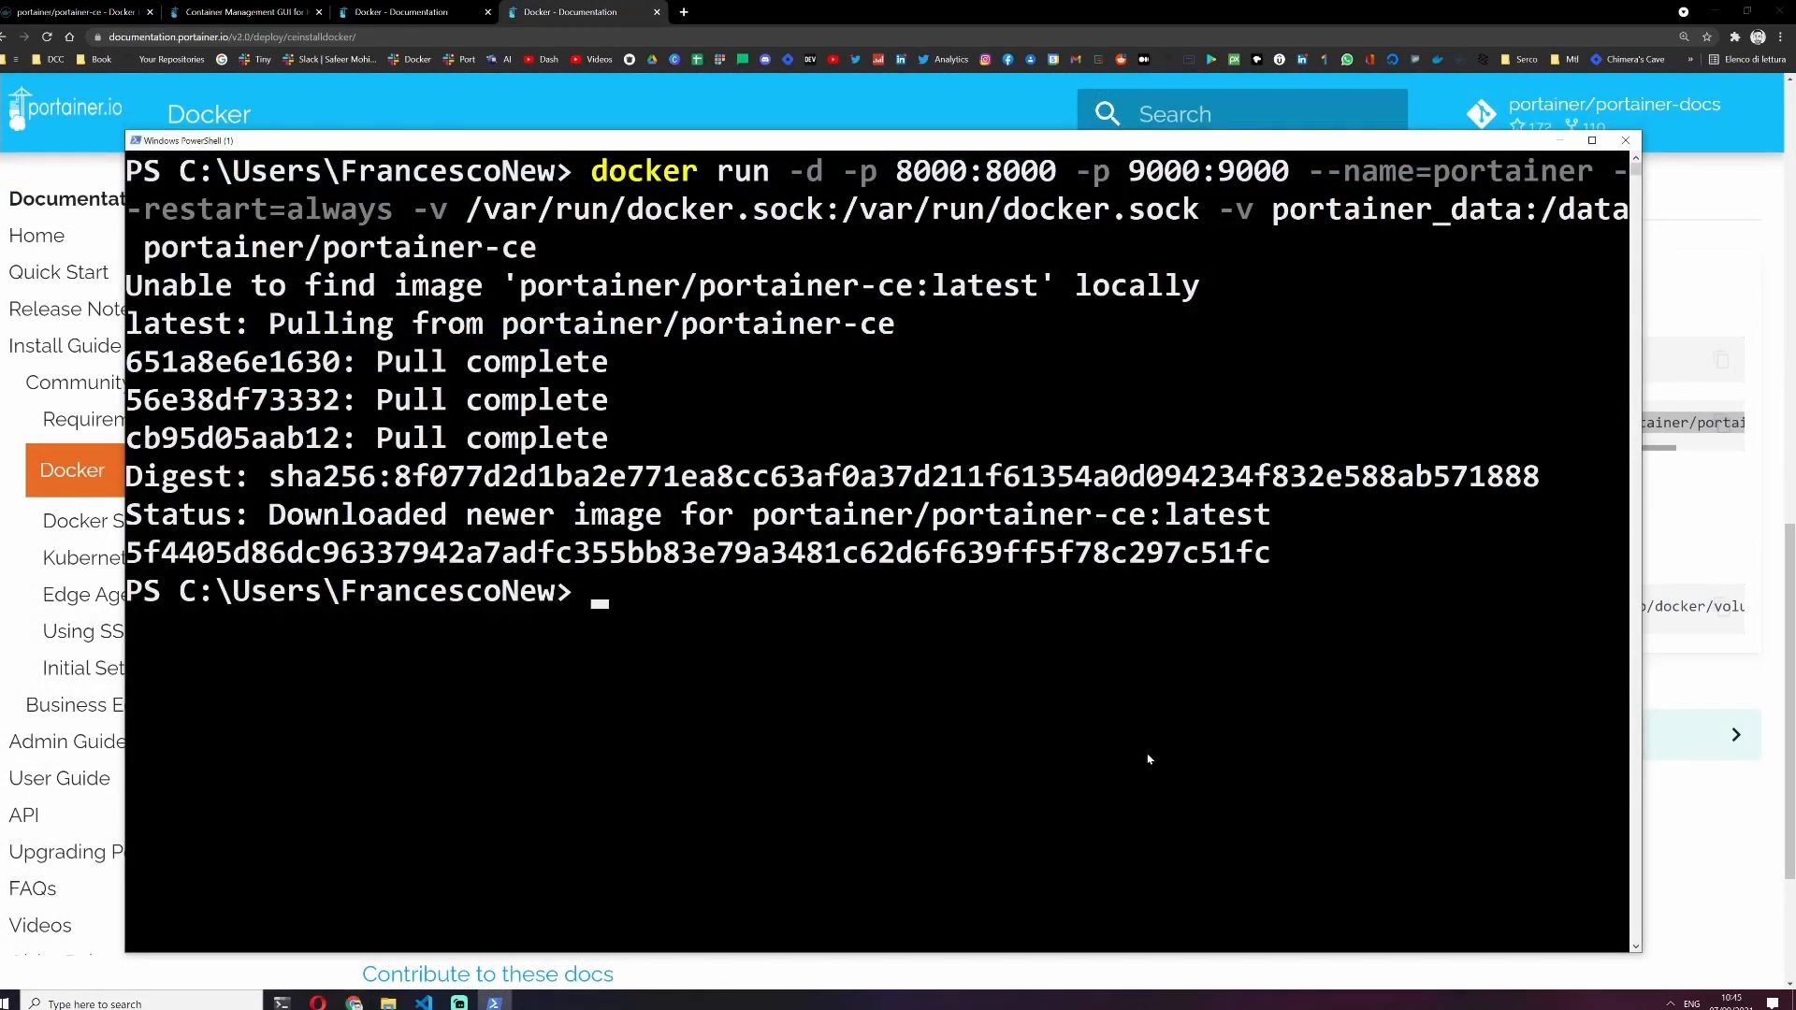
pyautogui.write('docker ps -a')
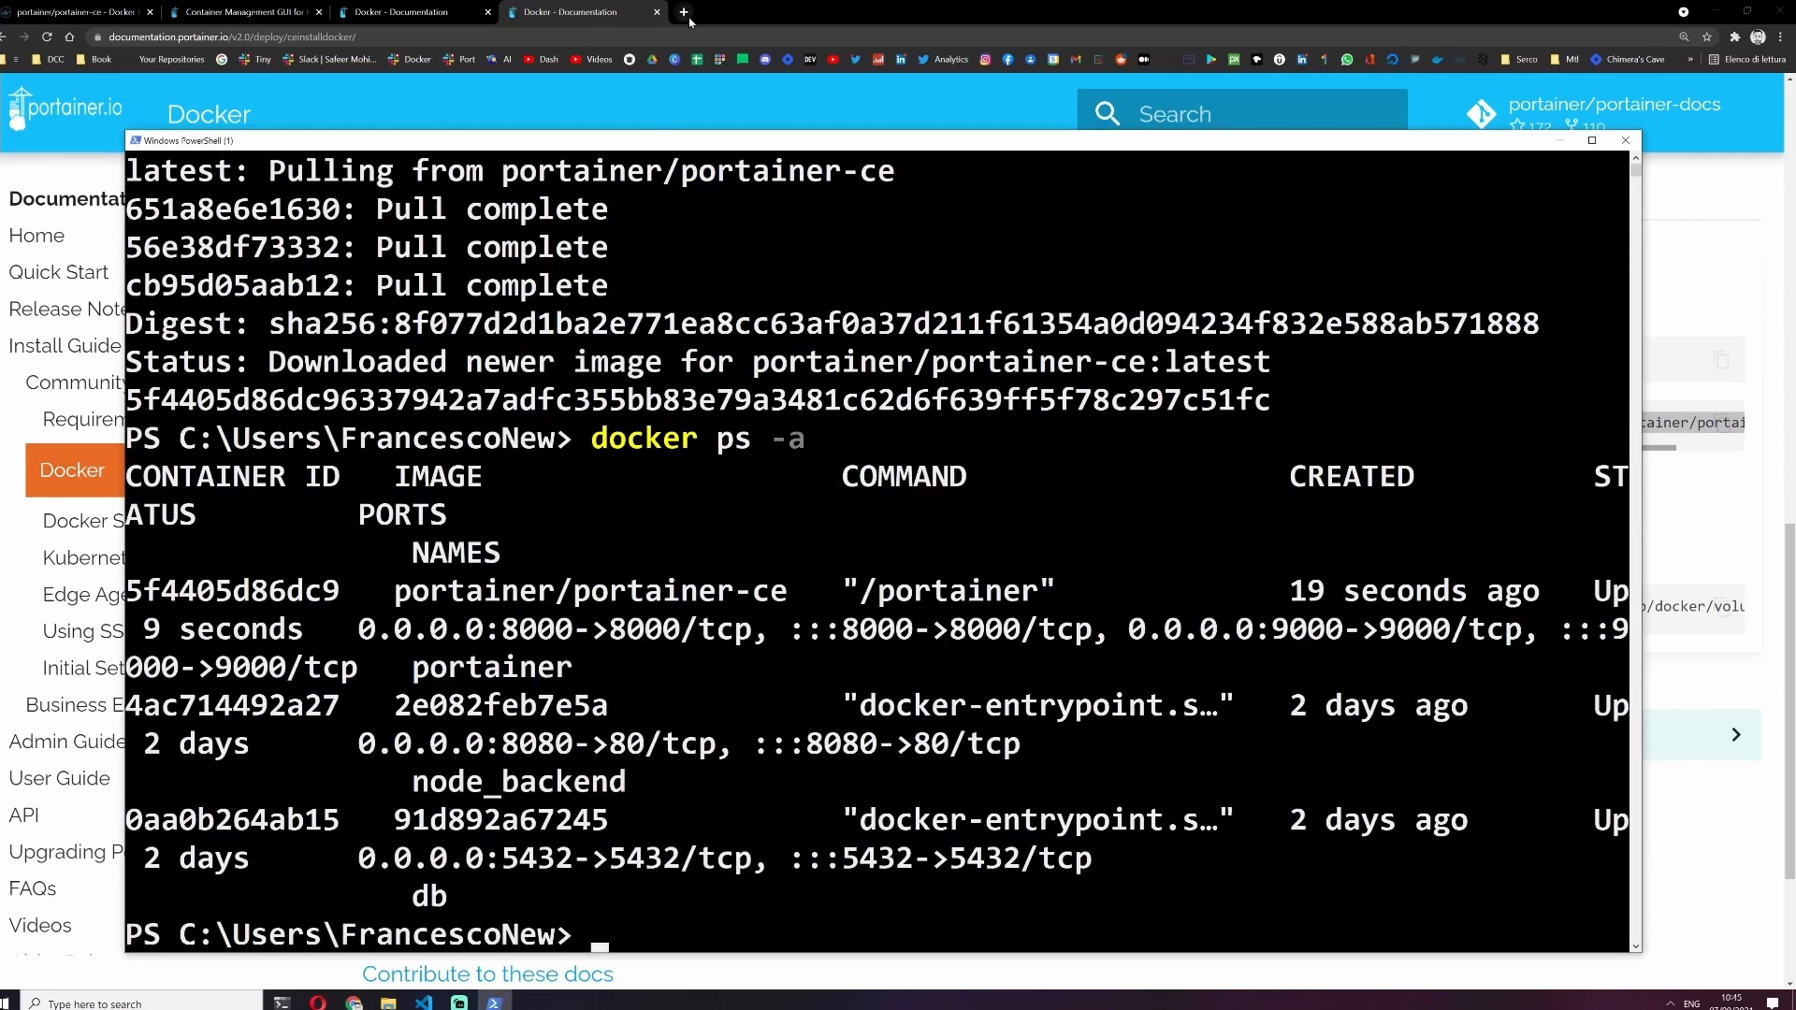
pyautogui.click(682, 11)
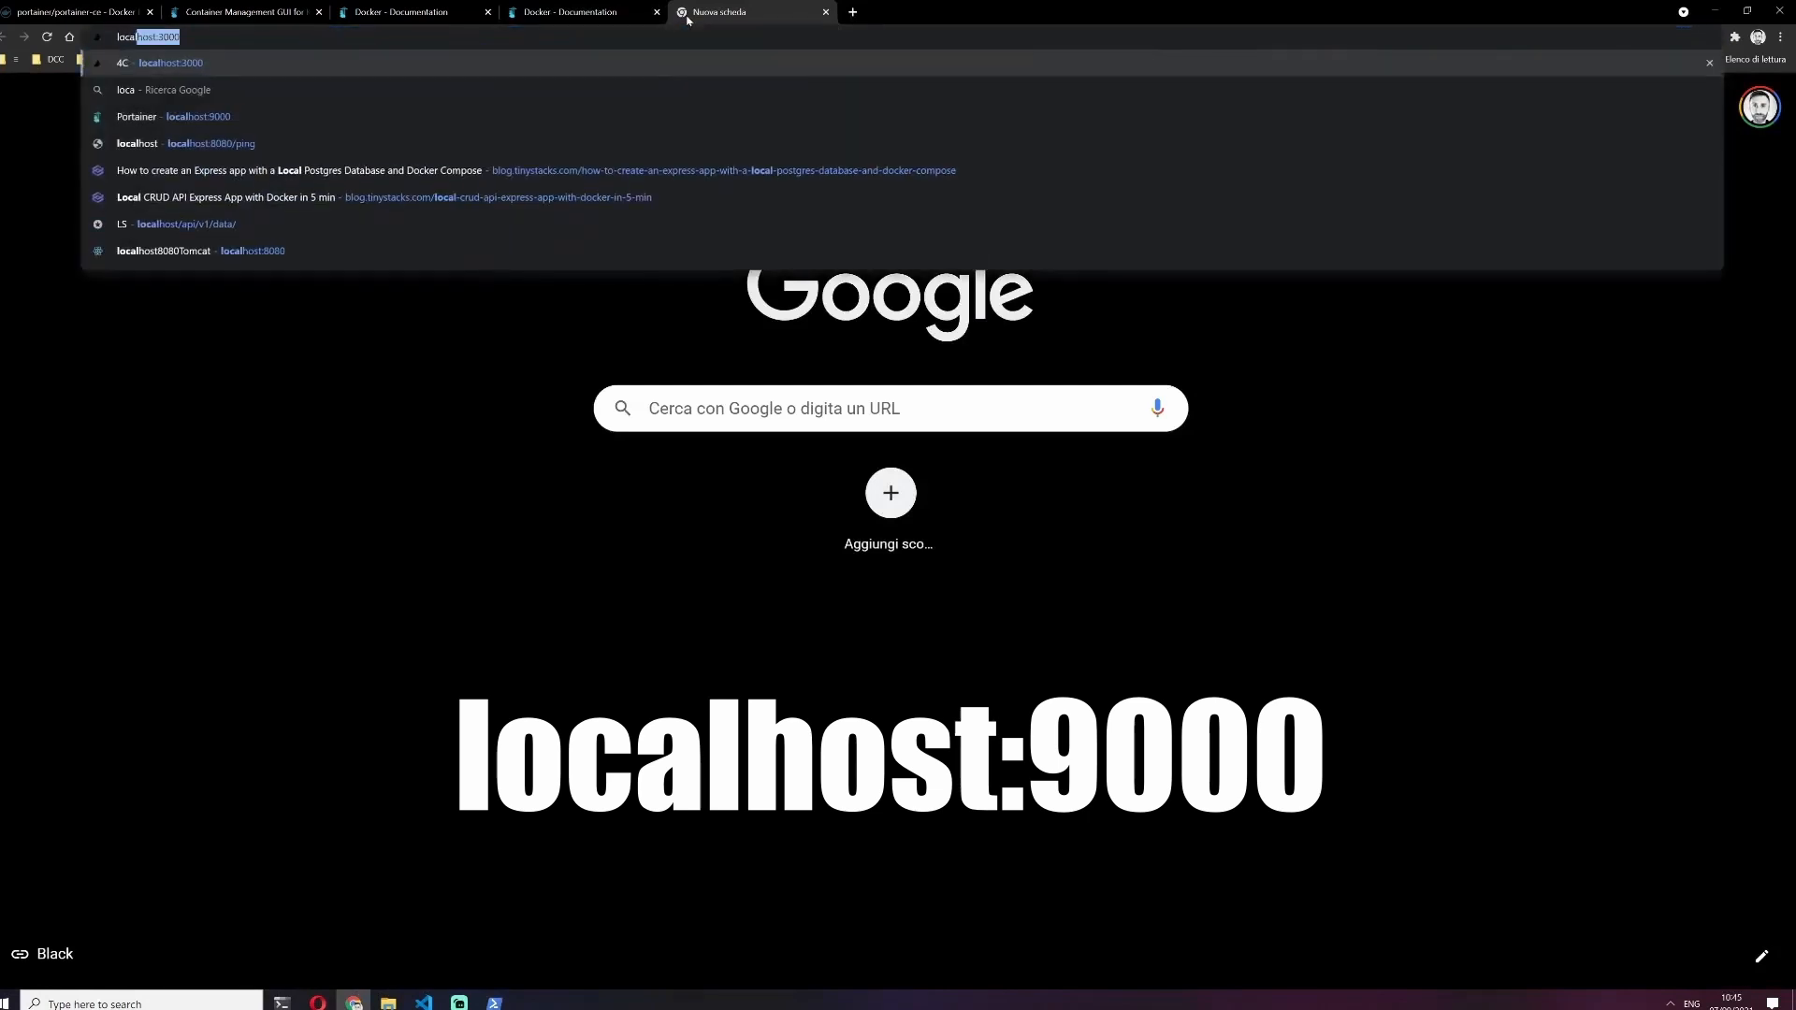
# Browse to localhost:9000 and create the admin1 administrator account.
pyautogui.write('localhost:9000')
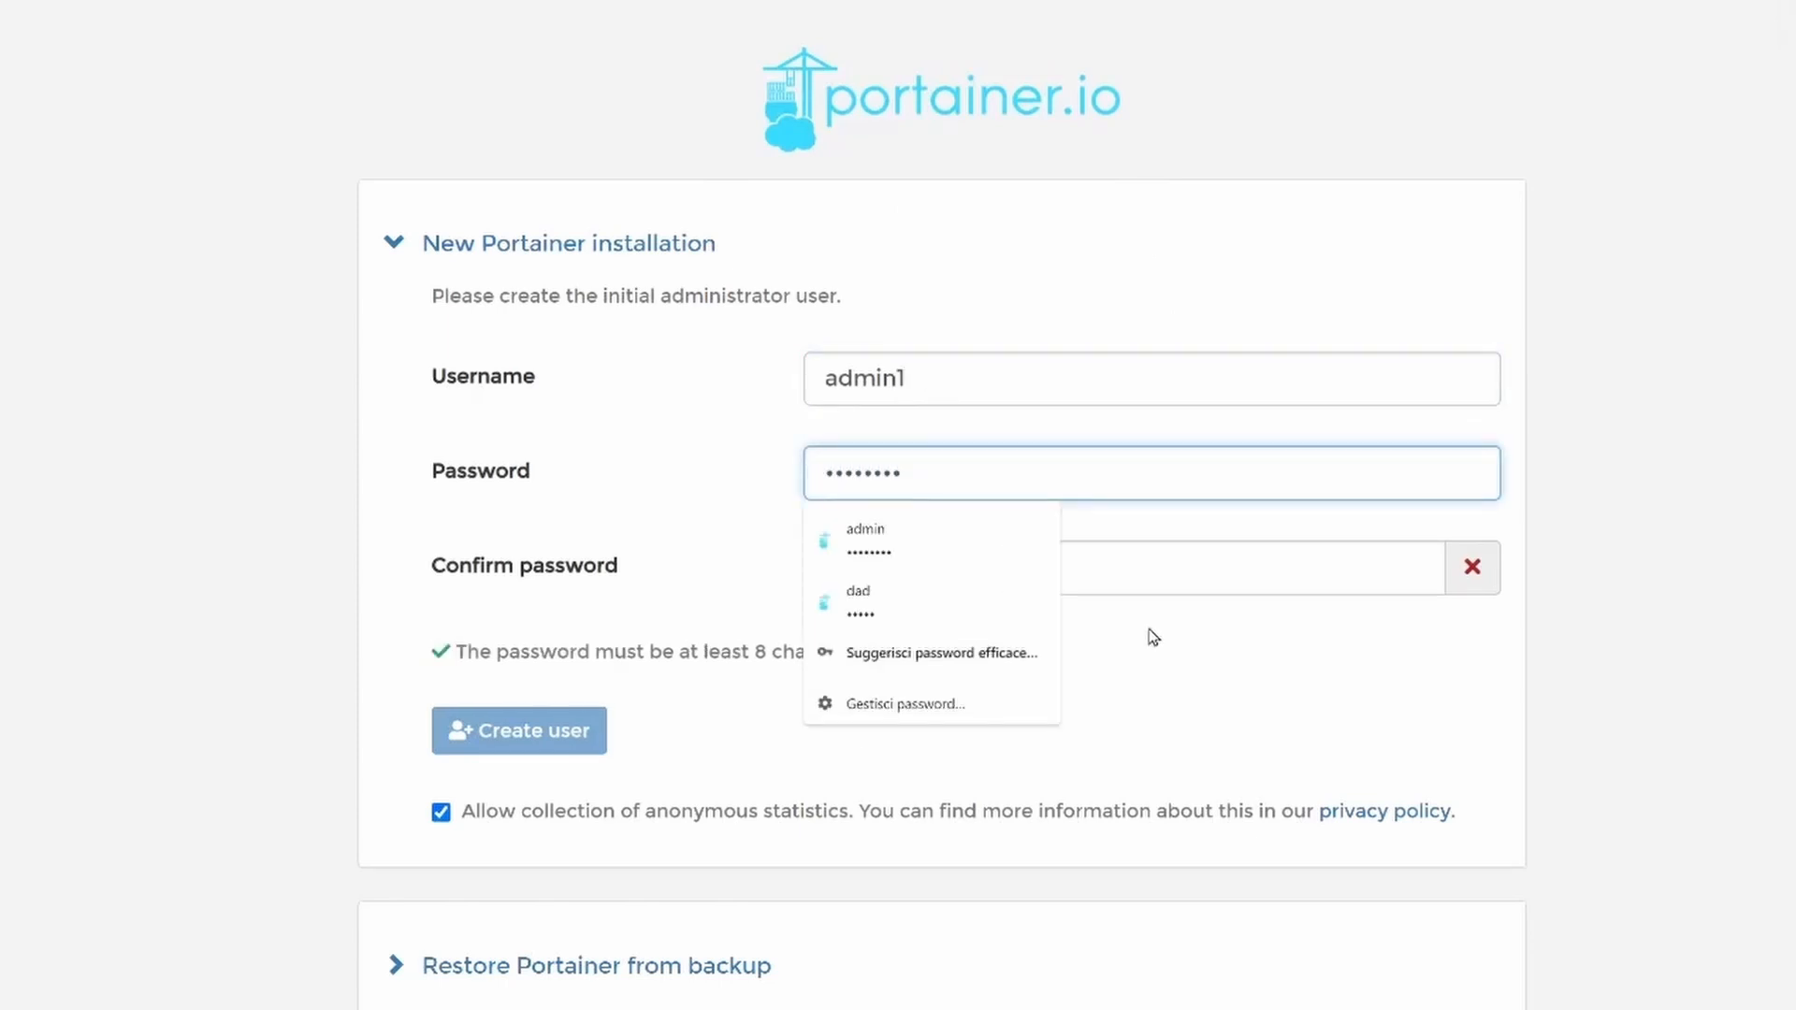
pyautogui.click(517, 730)
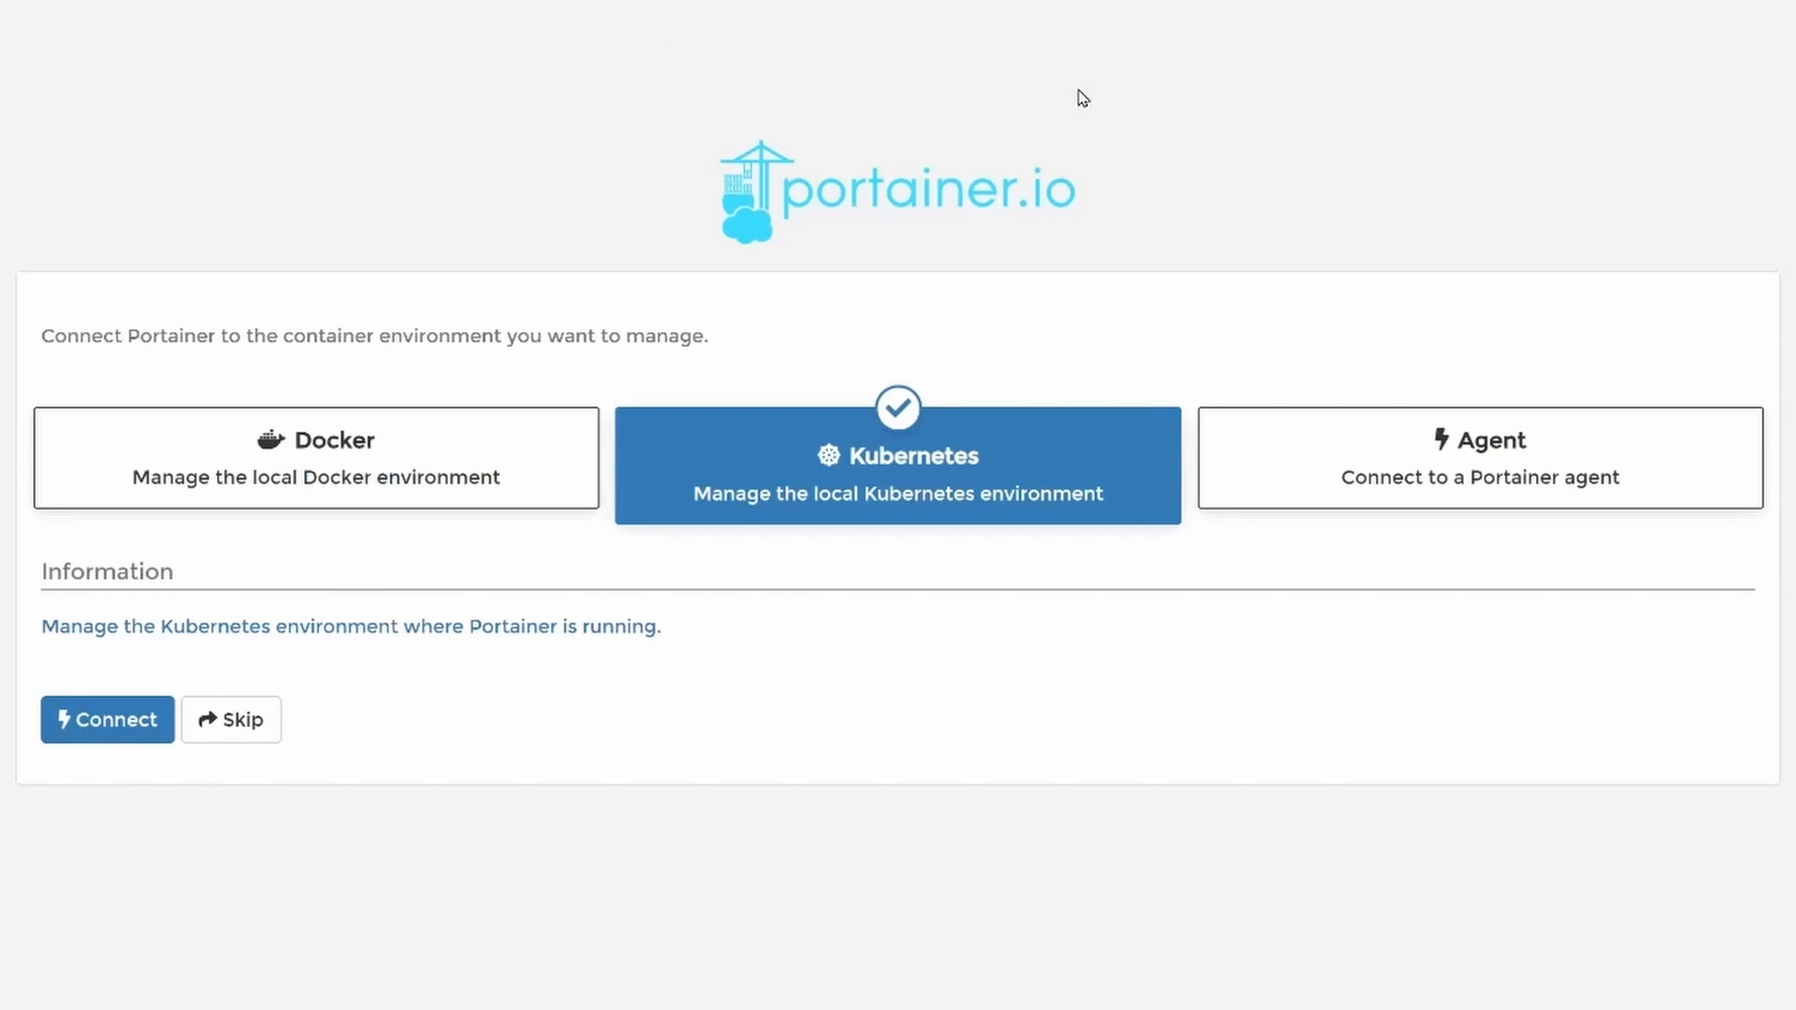
# Choose the Docker tile for the local environment and connect Portainer to it.
pyautogui.click(315, 458)
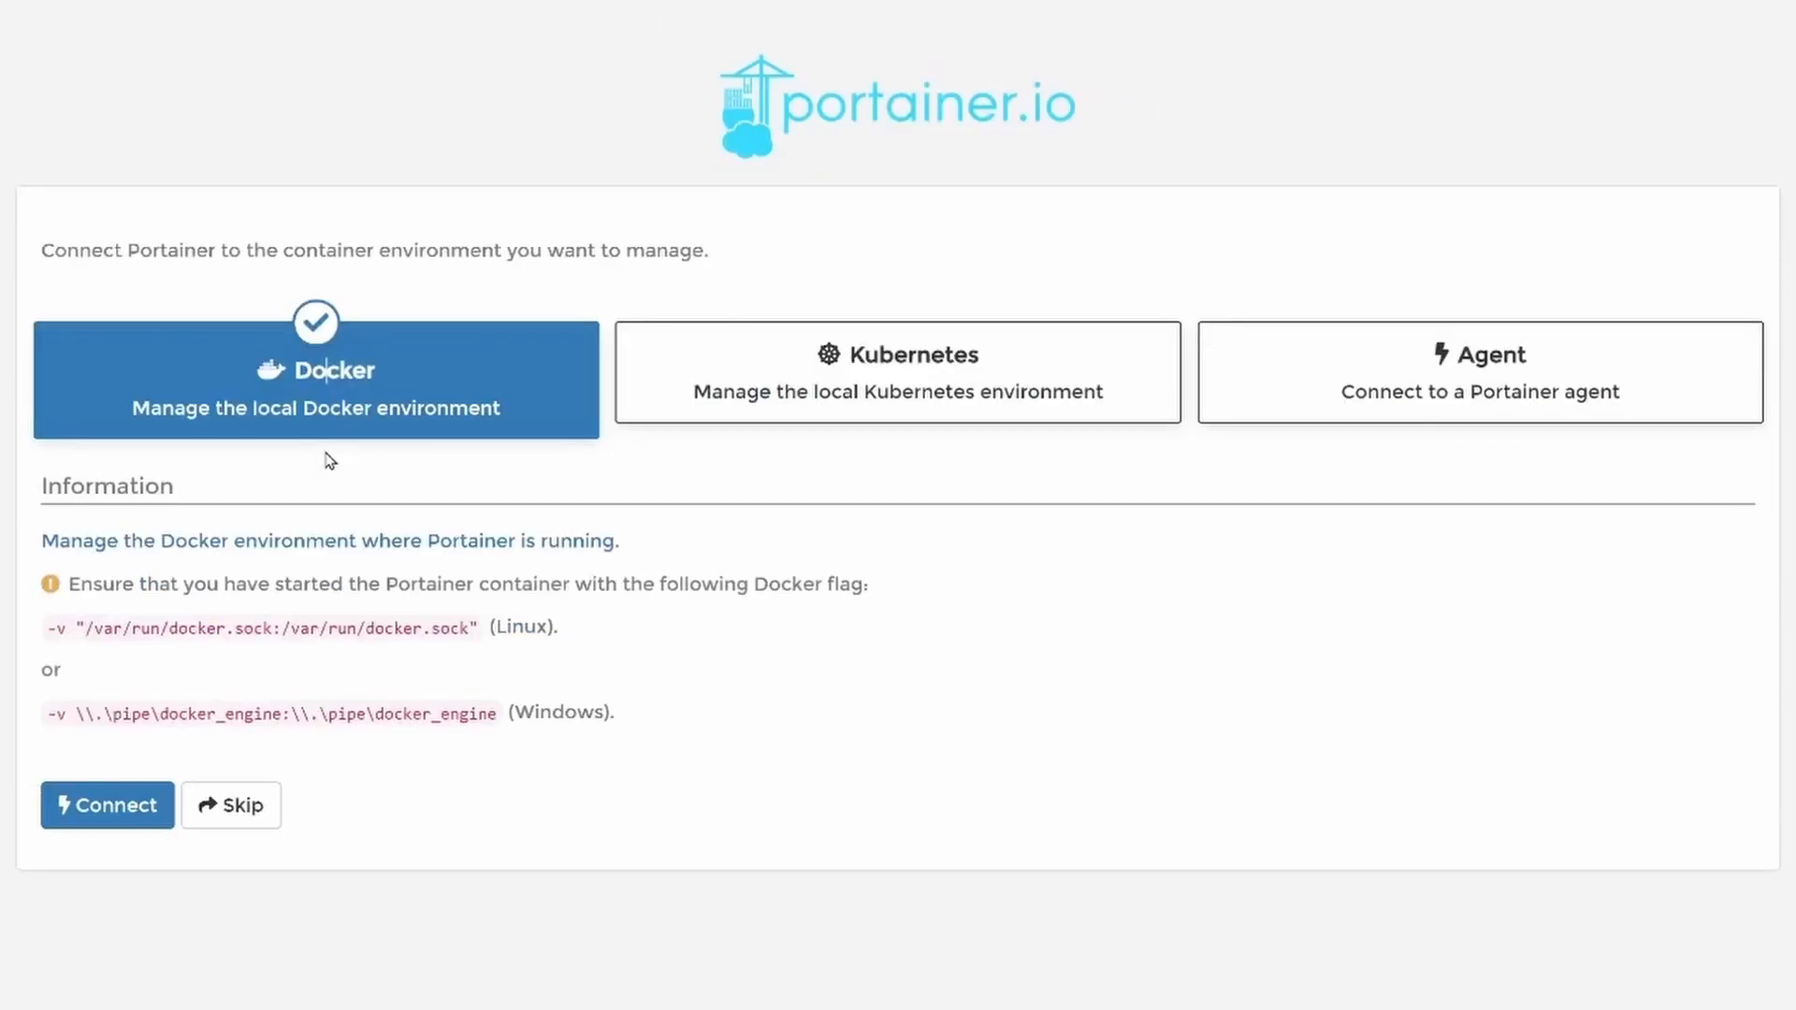
pyautogui.click(107, 804)
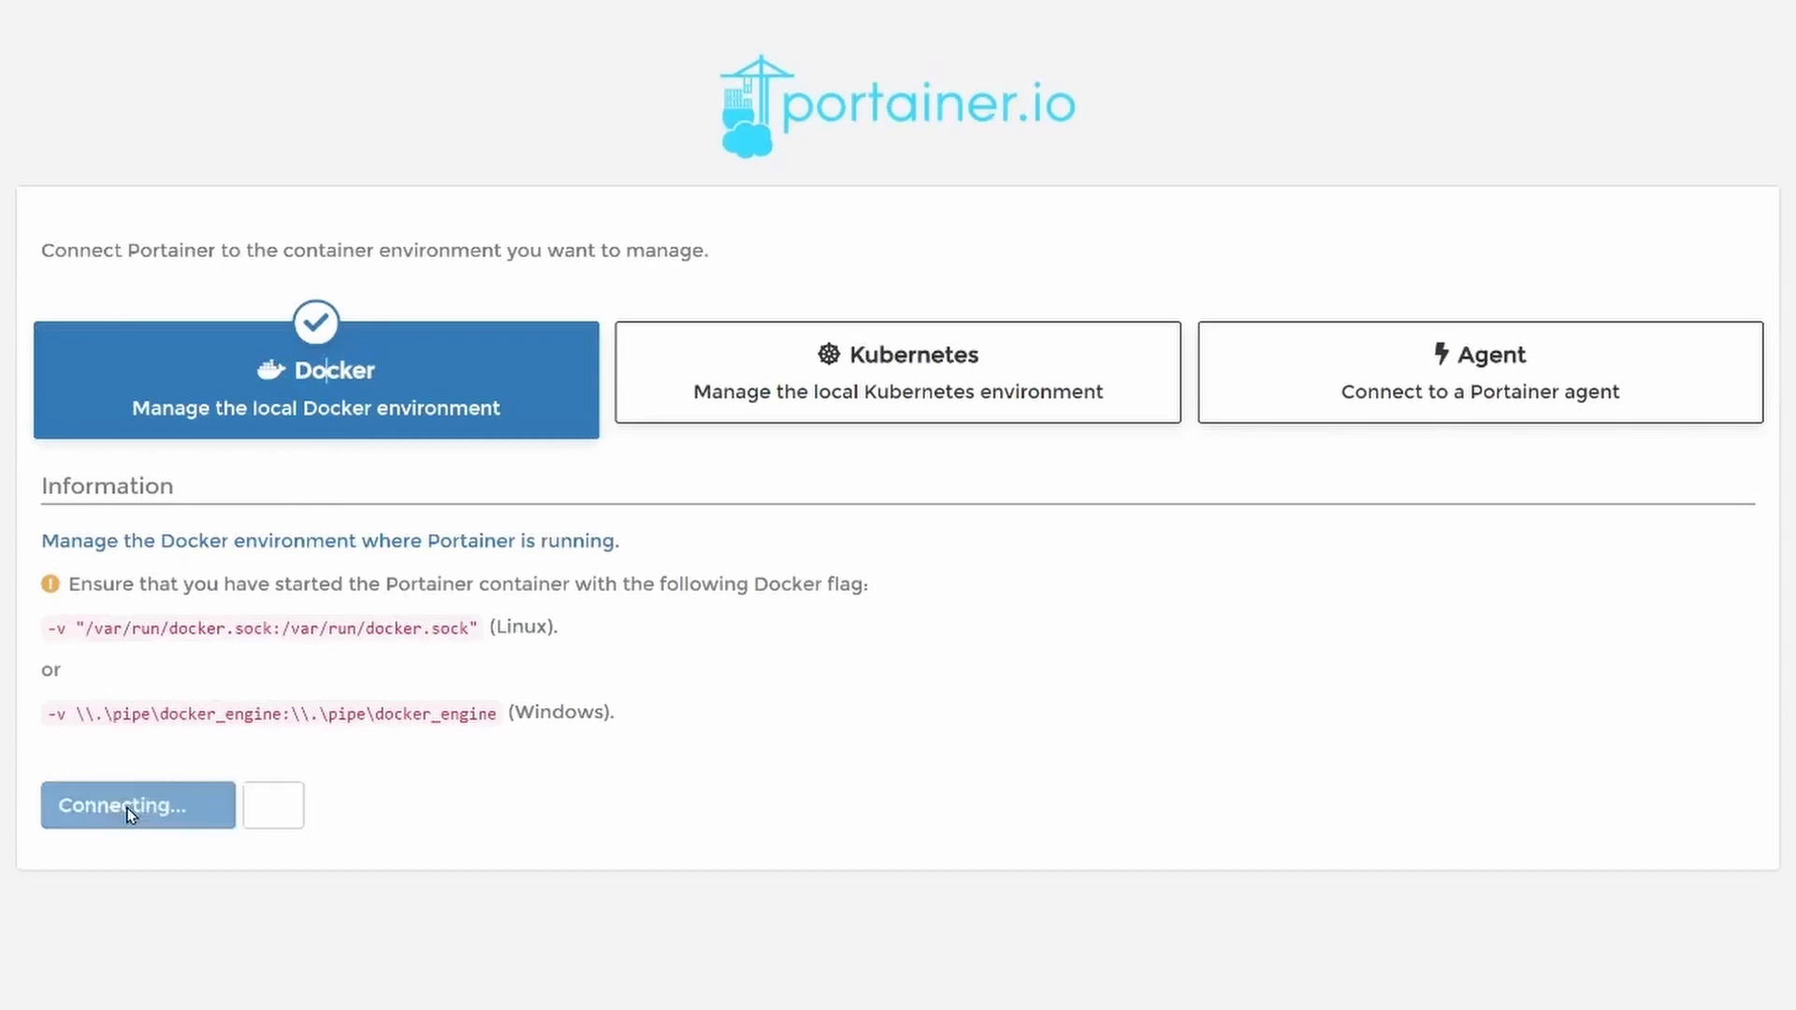
pyautogui.click(137, 805)
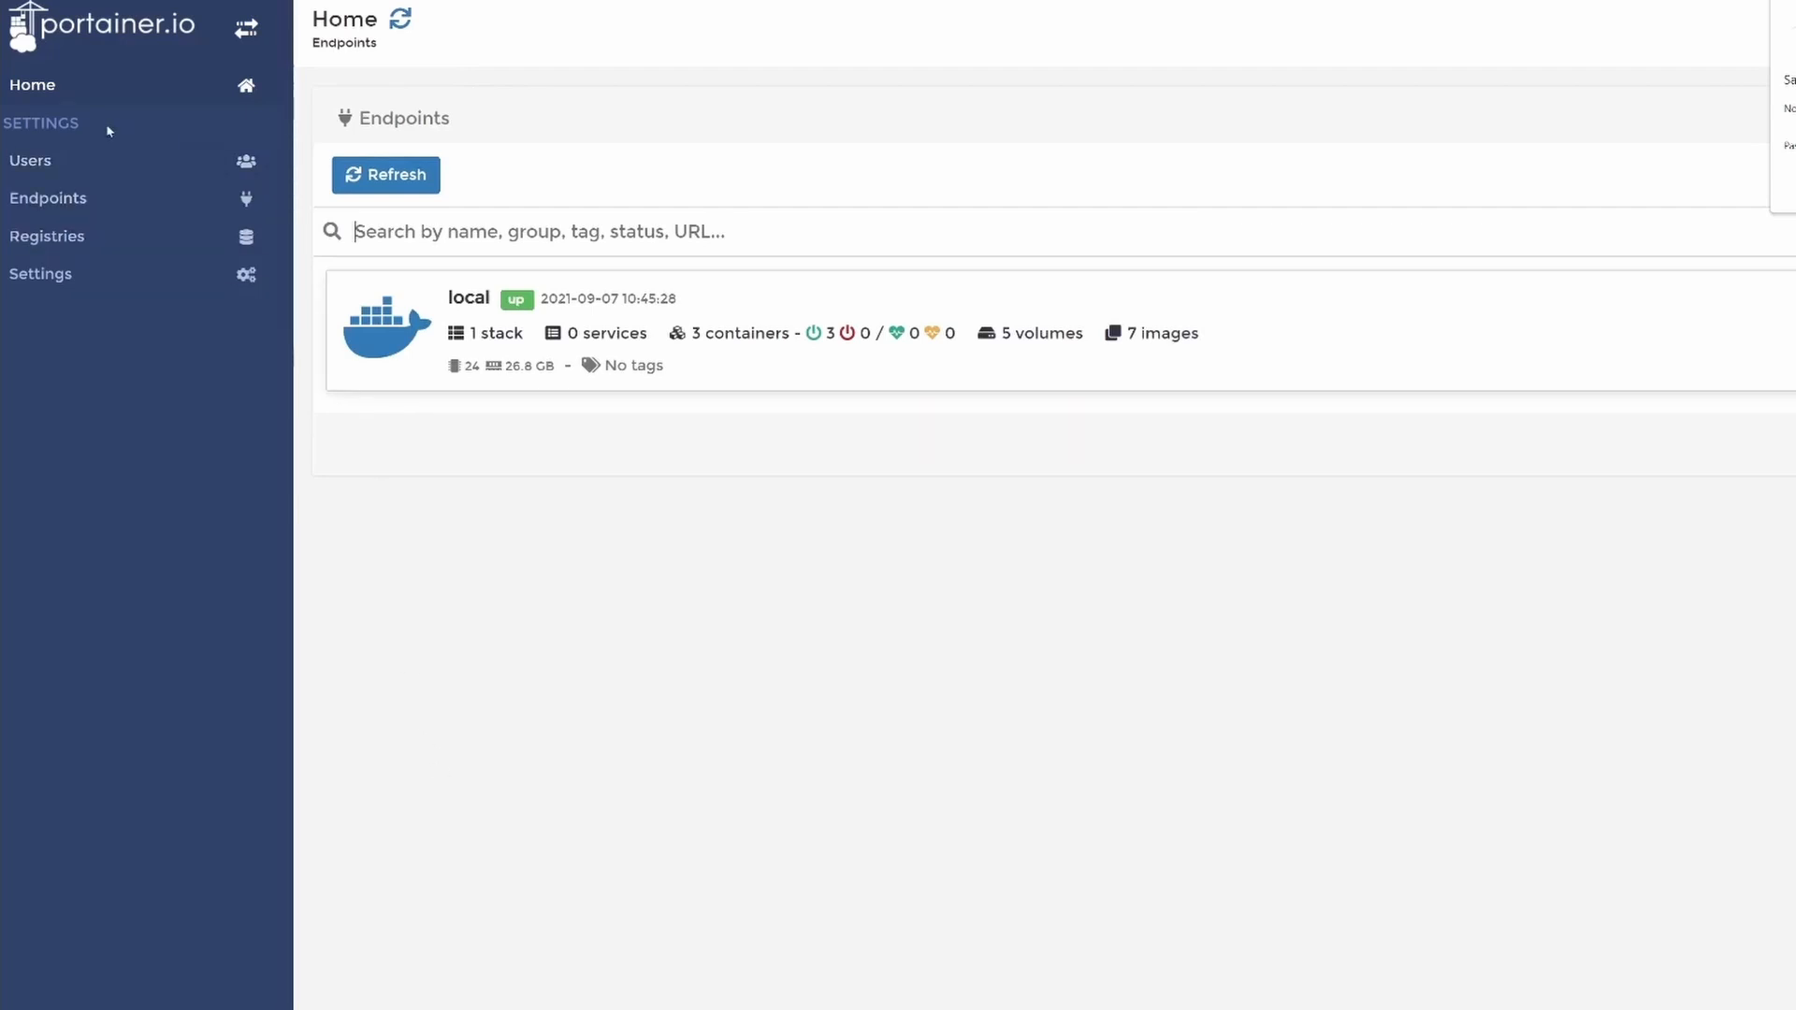
# View Registries, return Home and open the local endpoint's crud-api-node-postgres stack.
pyautogui.click(31, 160)
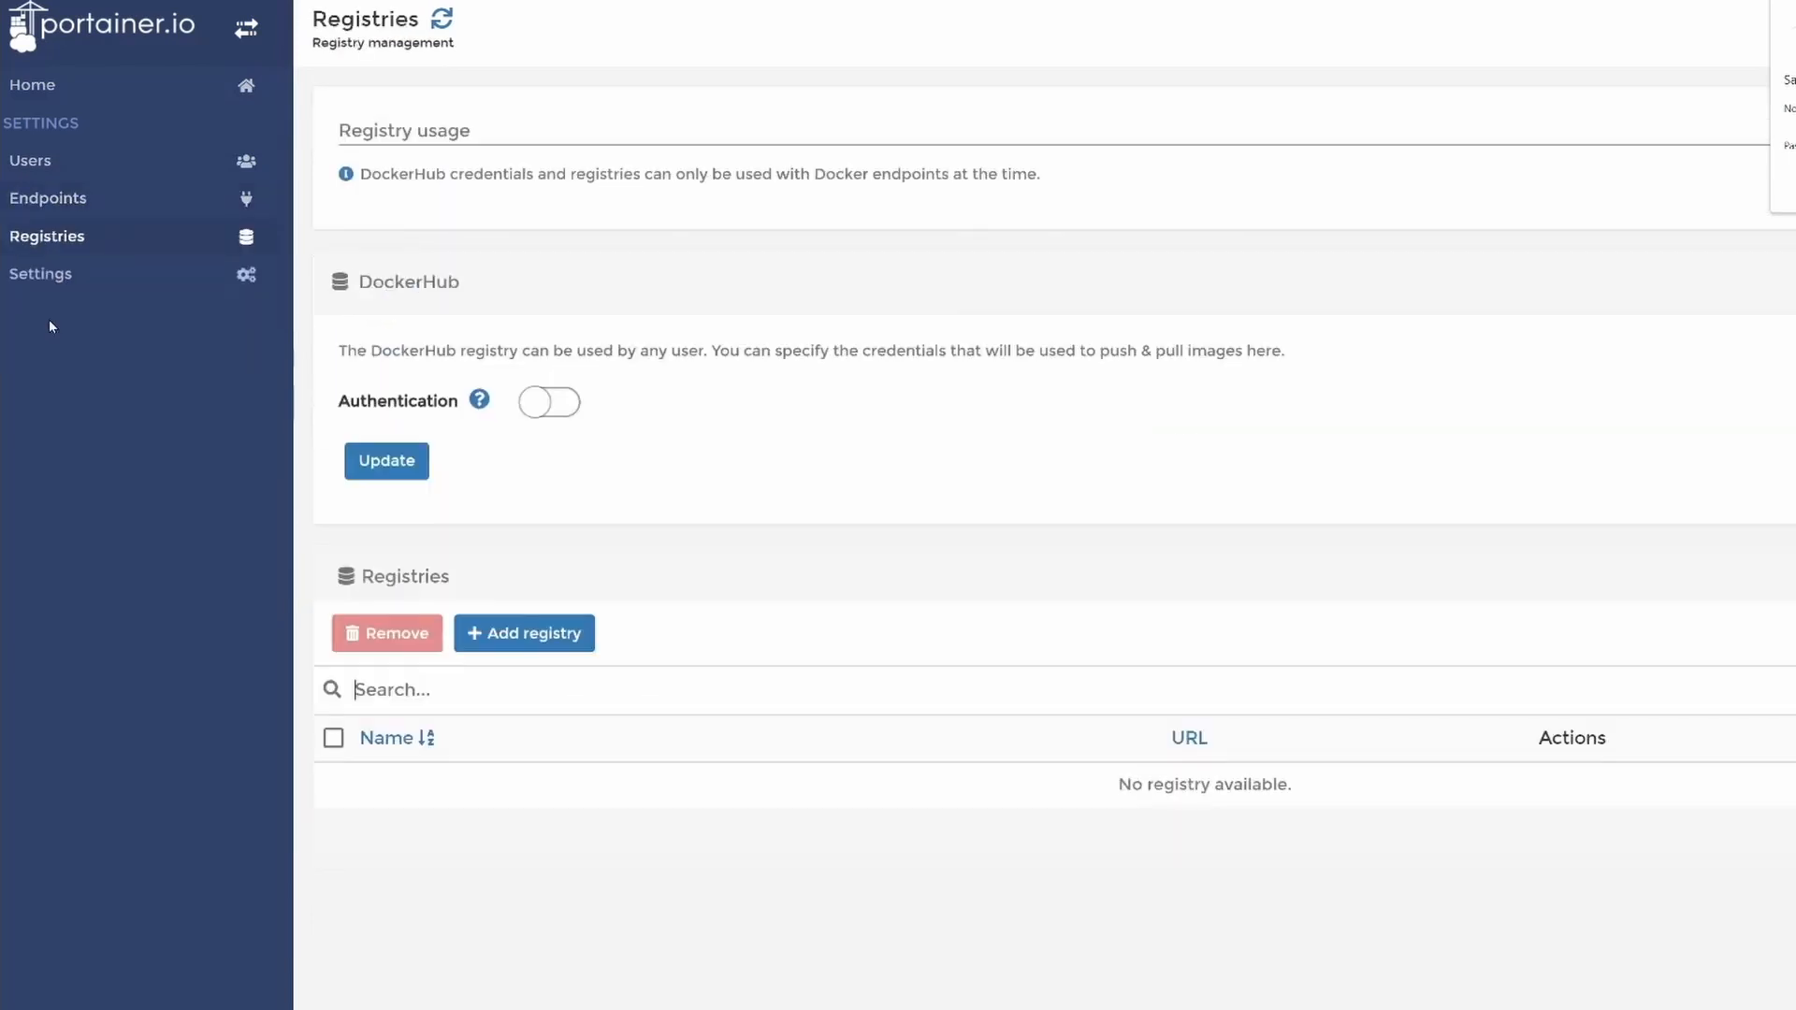
pyautogui.click(32, 85)
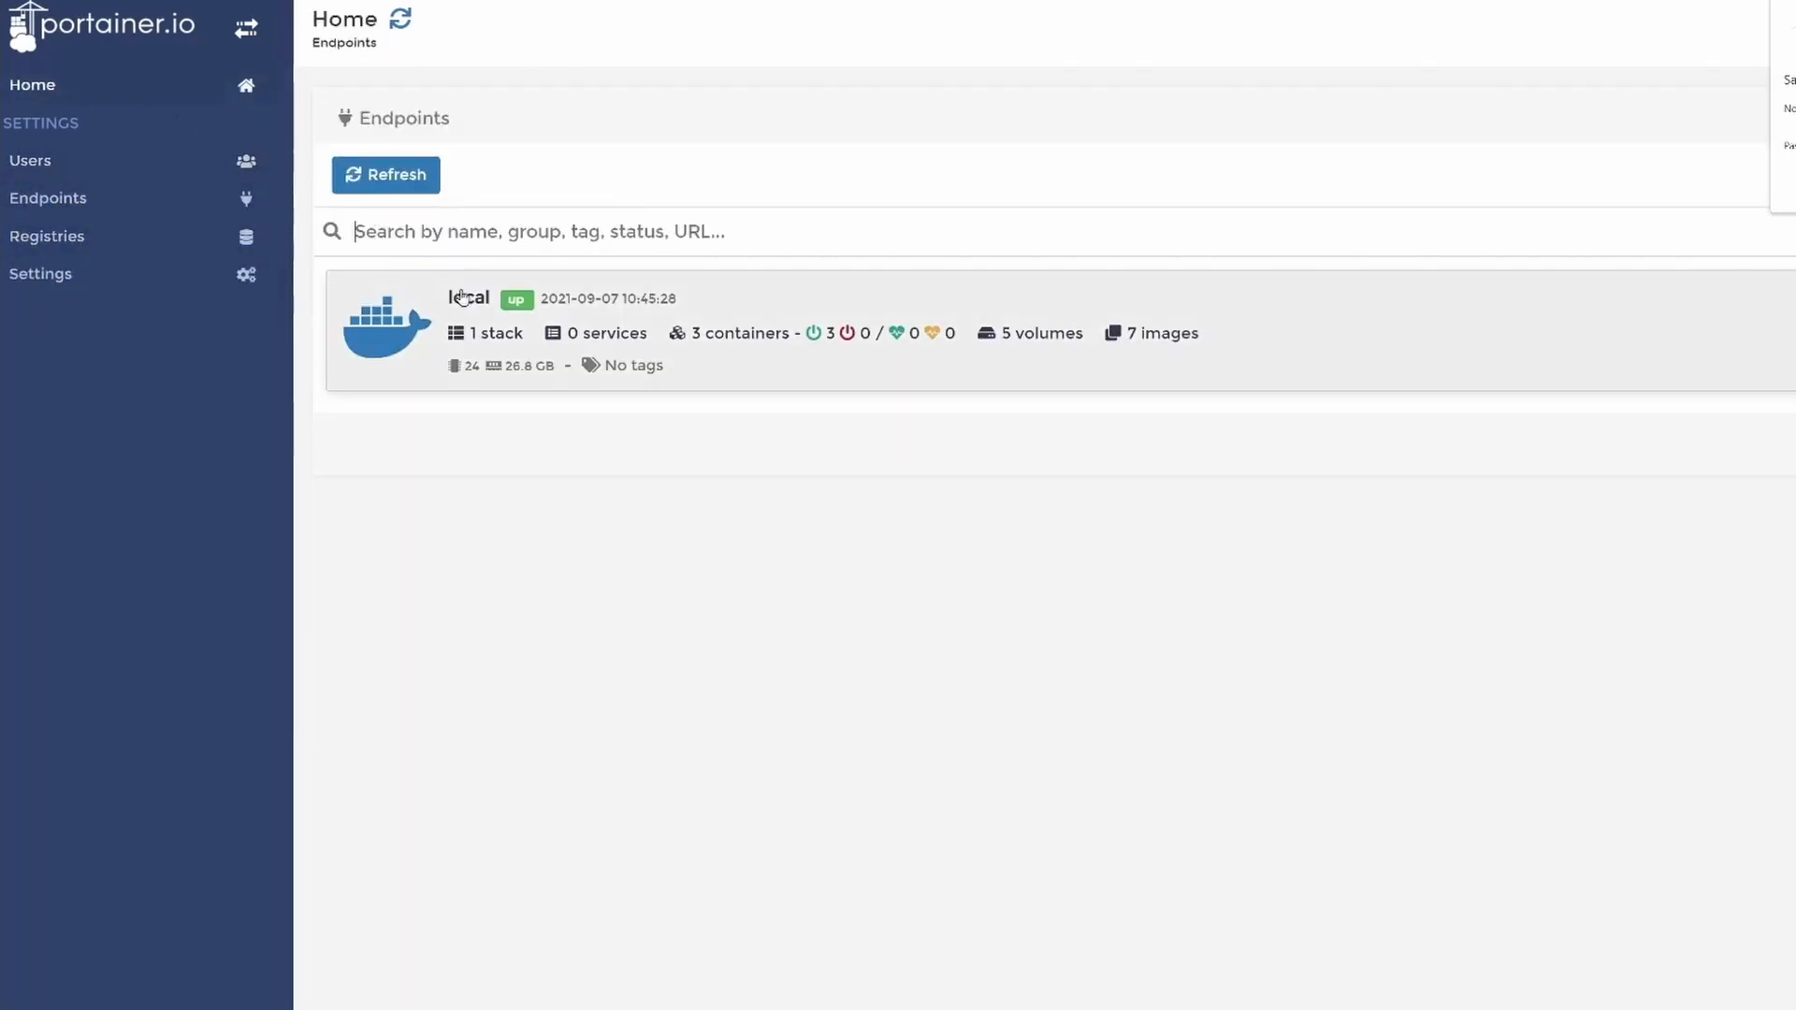
pyautogui.click(467, 316)
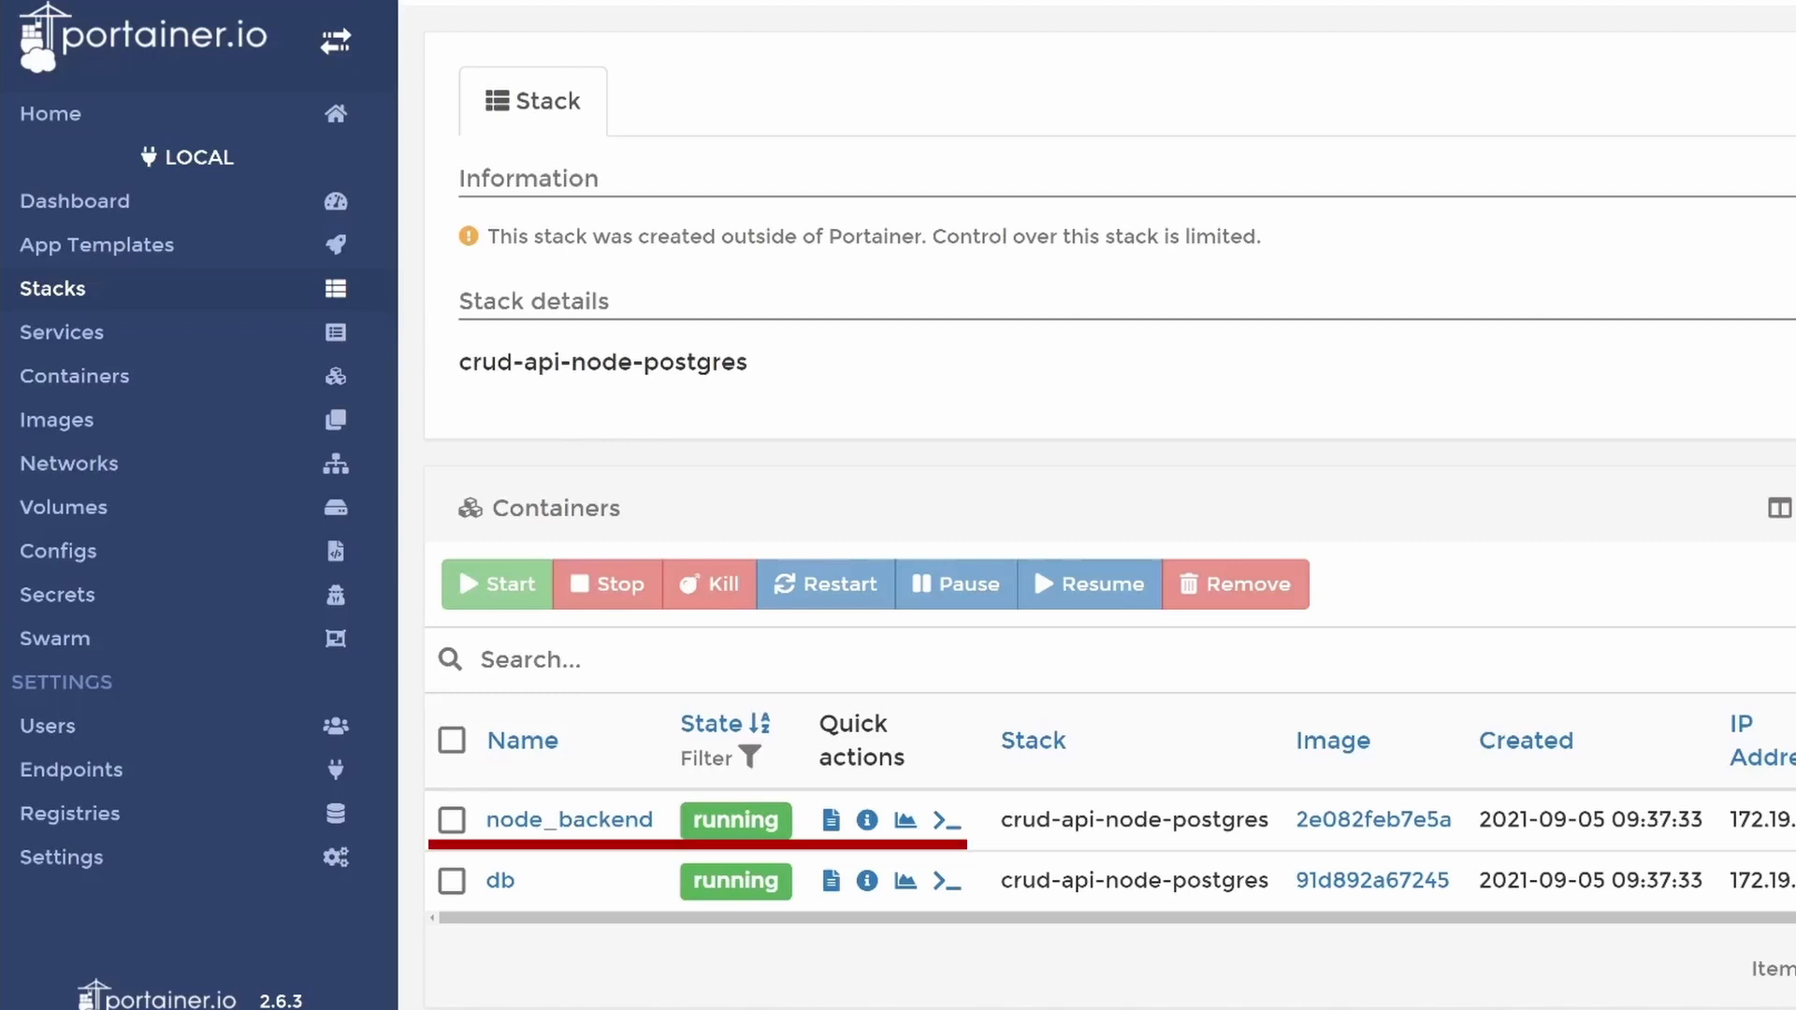
pyautogui.moveTo(933, 514)
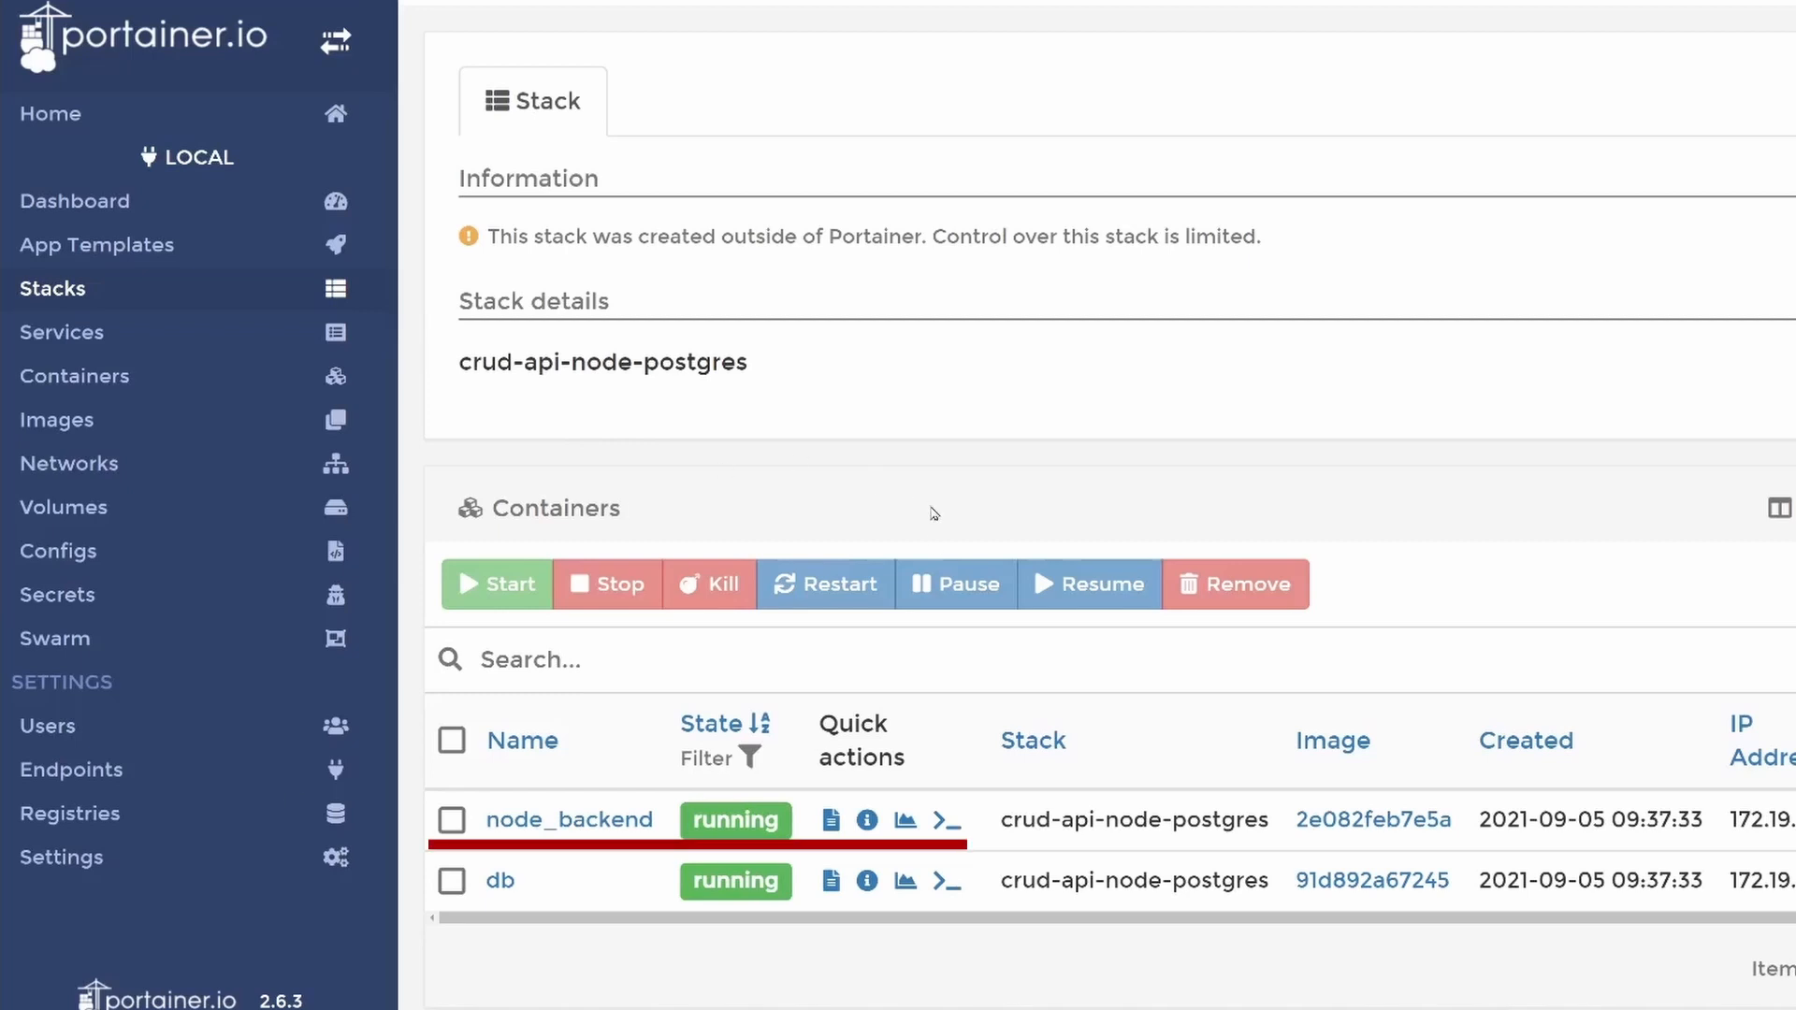
# Connect a /bin/bash console to node_backend and run ls.
pyautogui.click(944, 820)
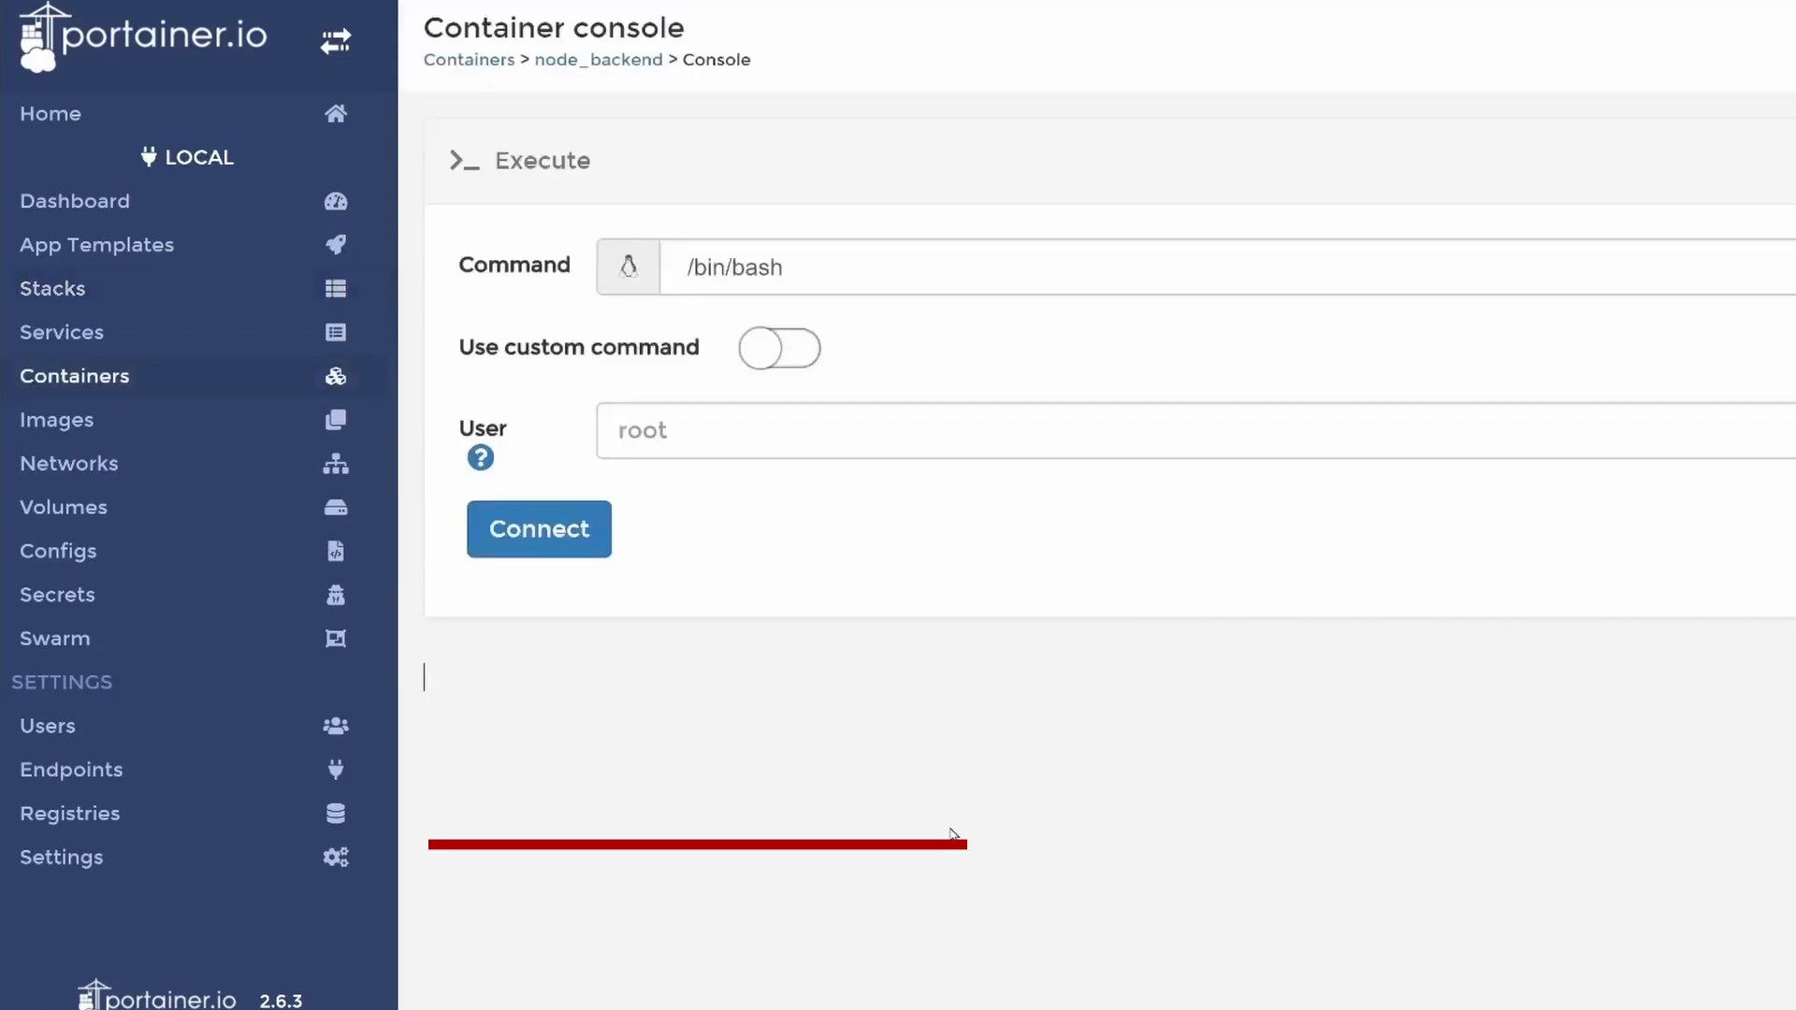
pyautogui.click(537, 528)
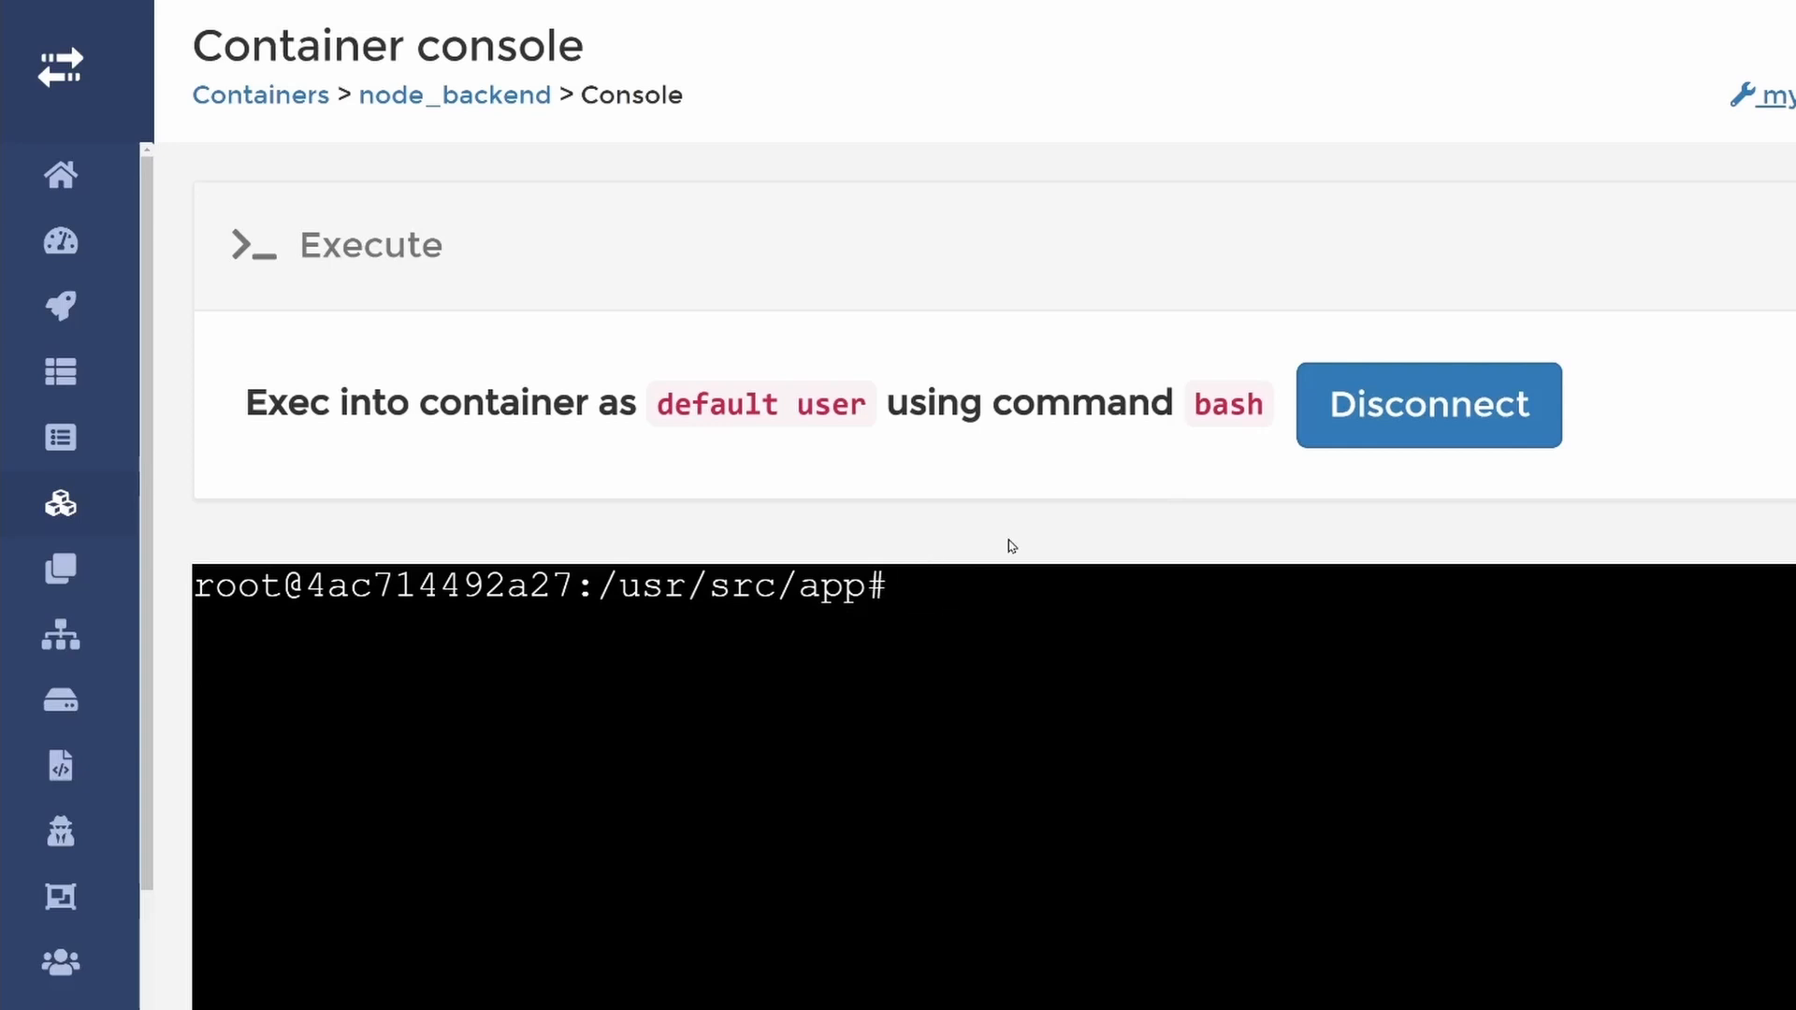
pyautogui.write('ls')
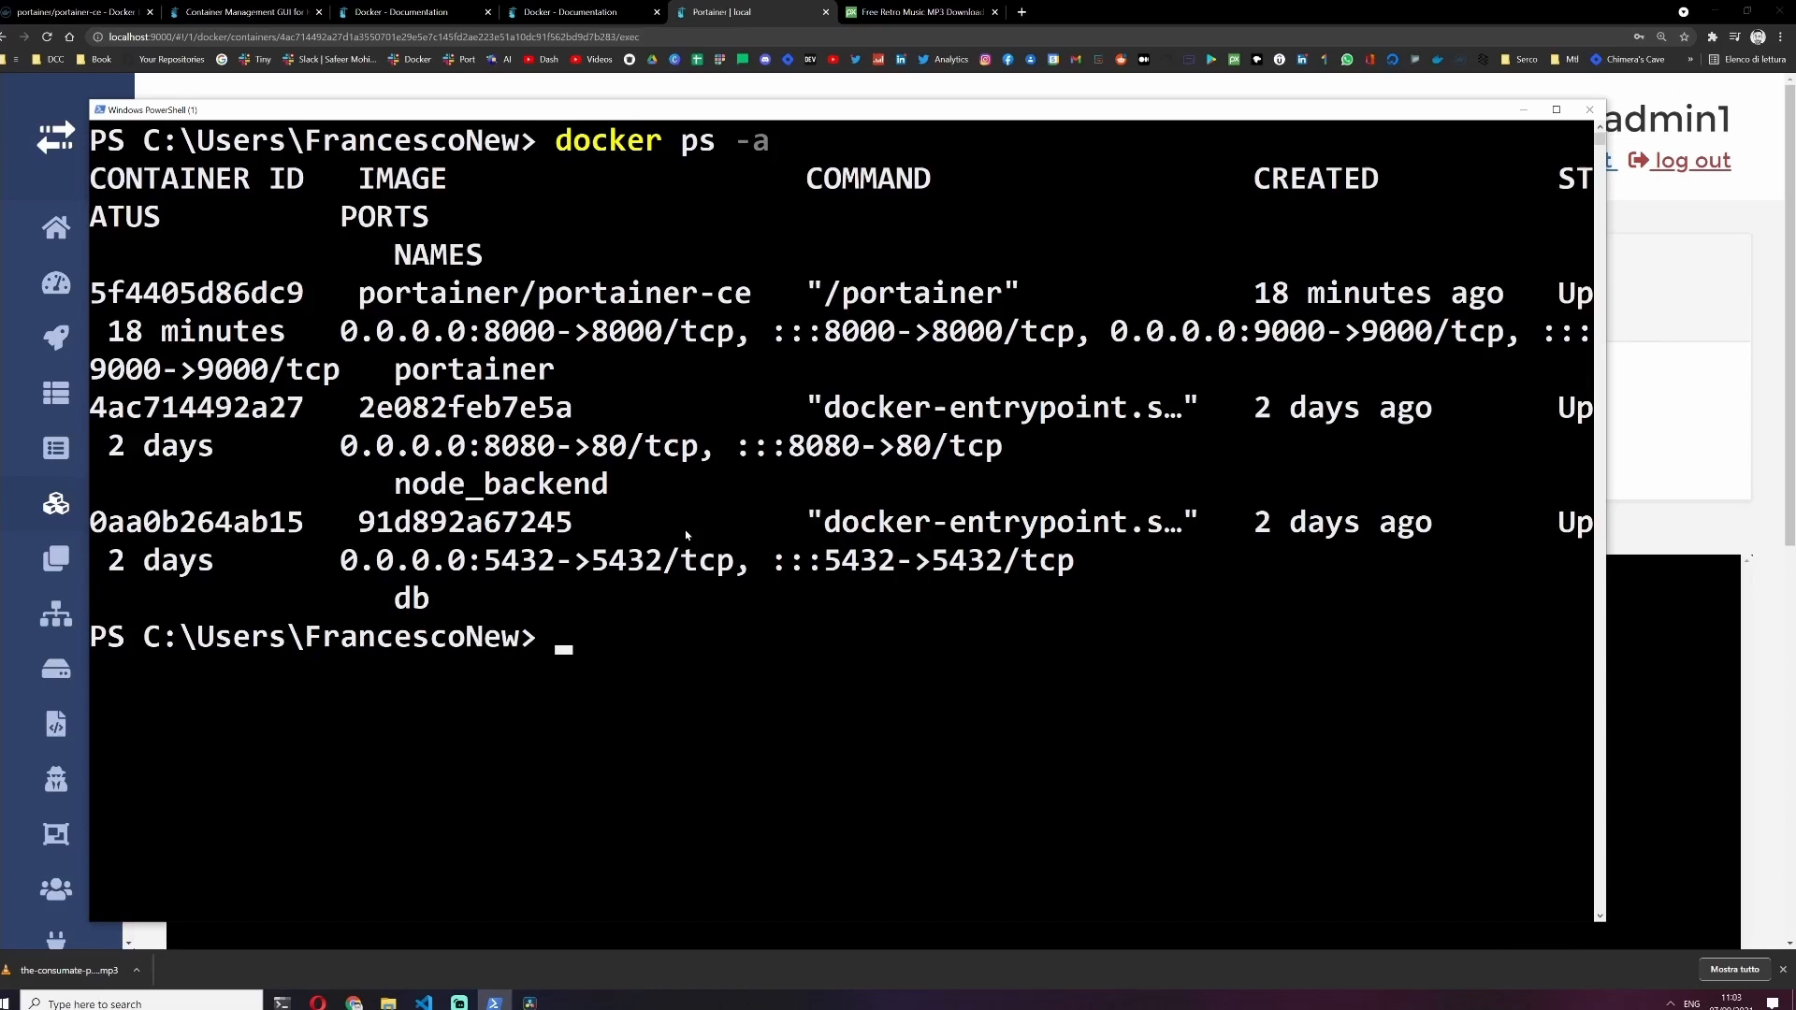
# Open a bash shell in the db container via docker exec -it 0aa bash and run ls.
pyautogui.write('docker')
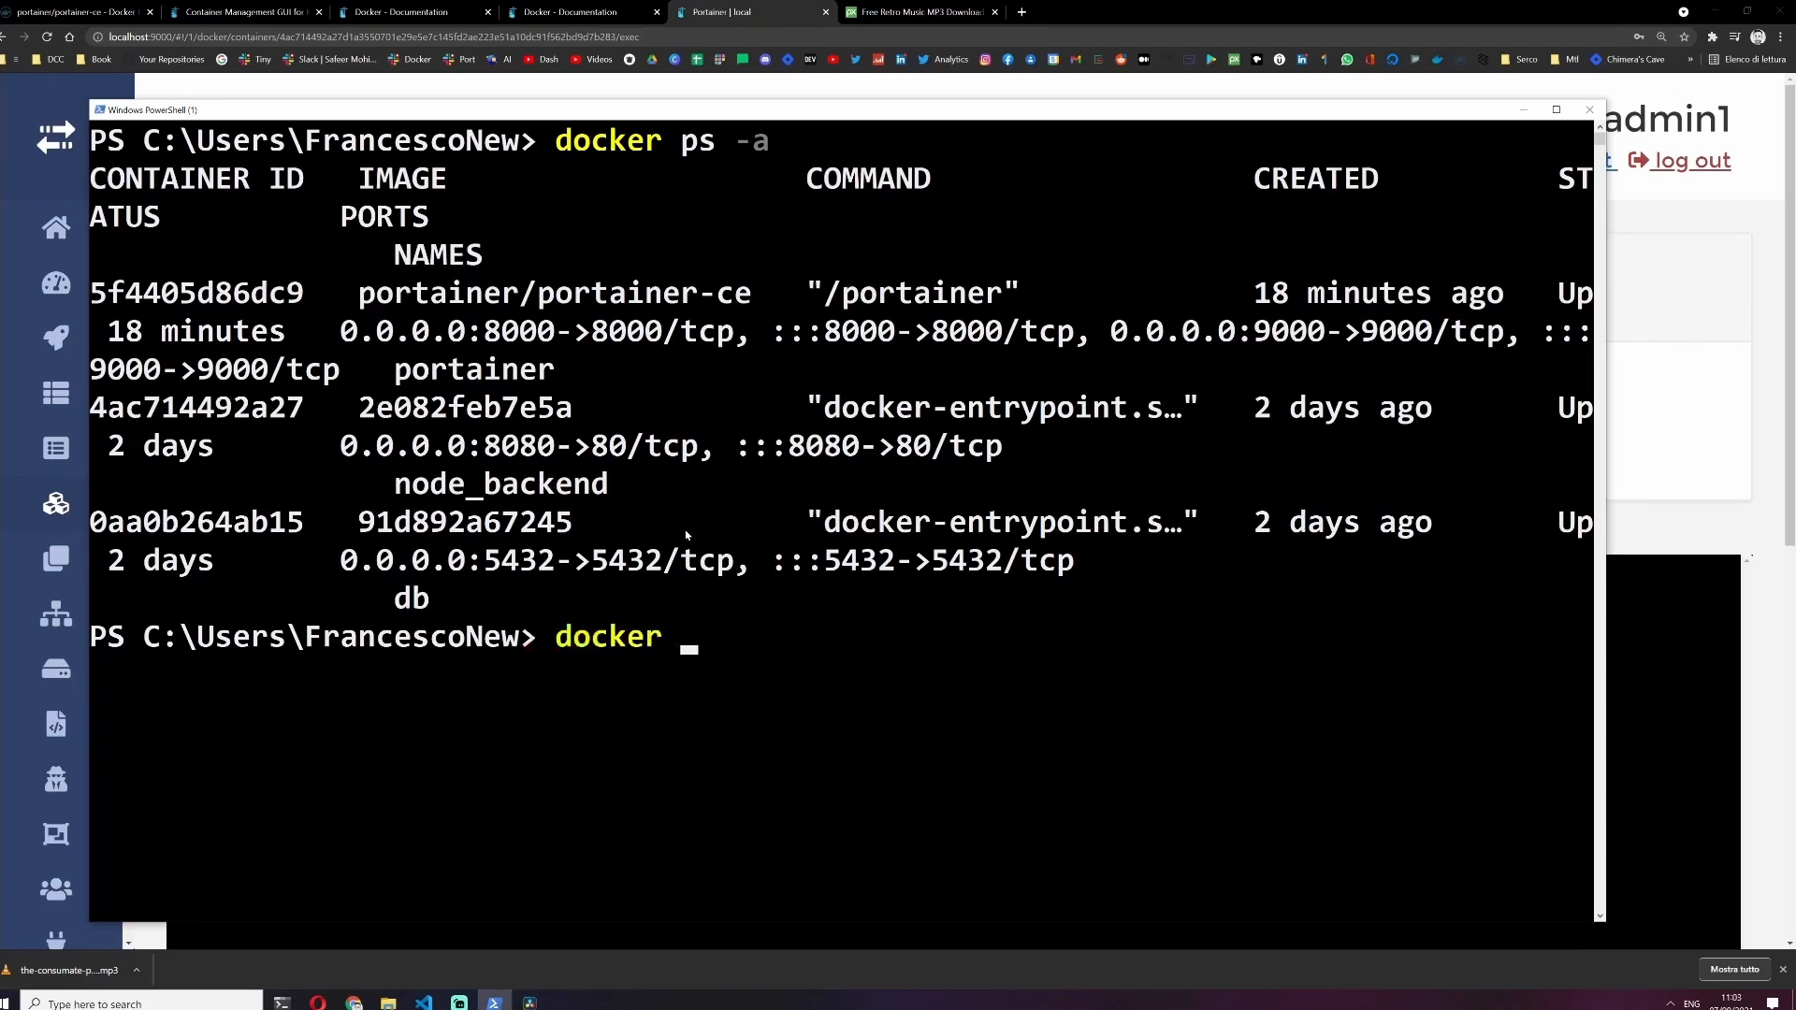
pyautogui.write('exec -')
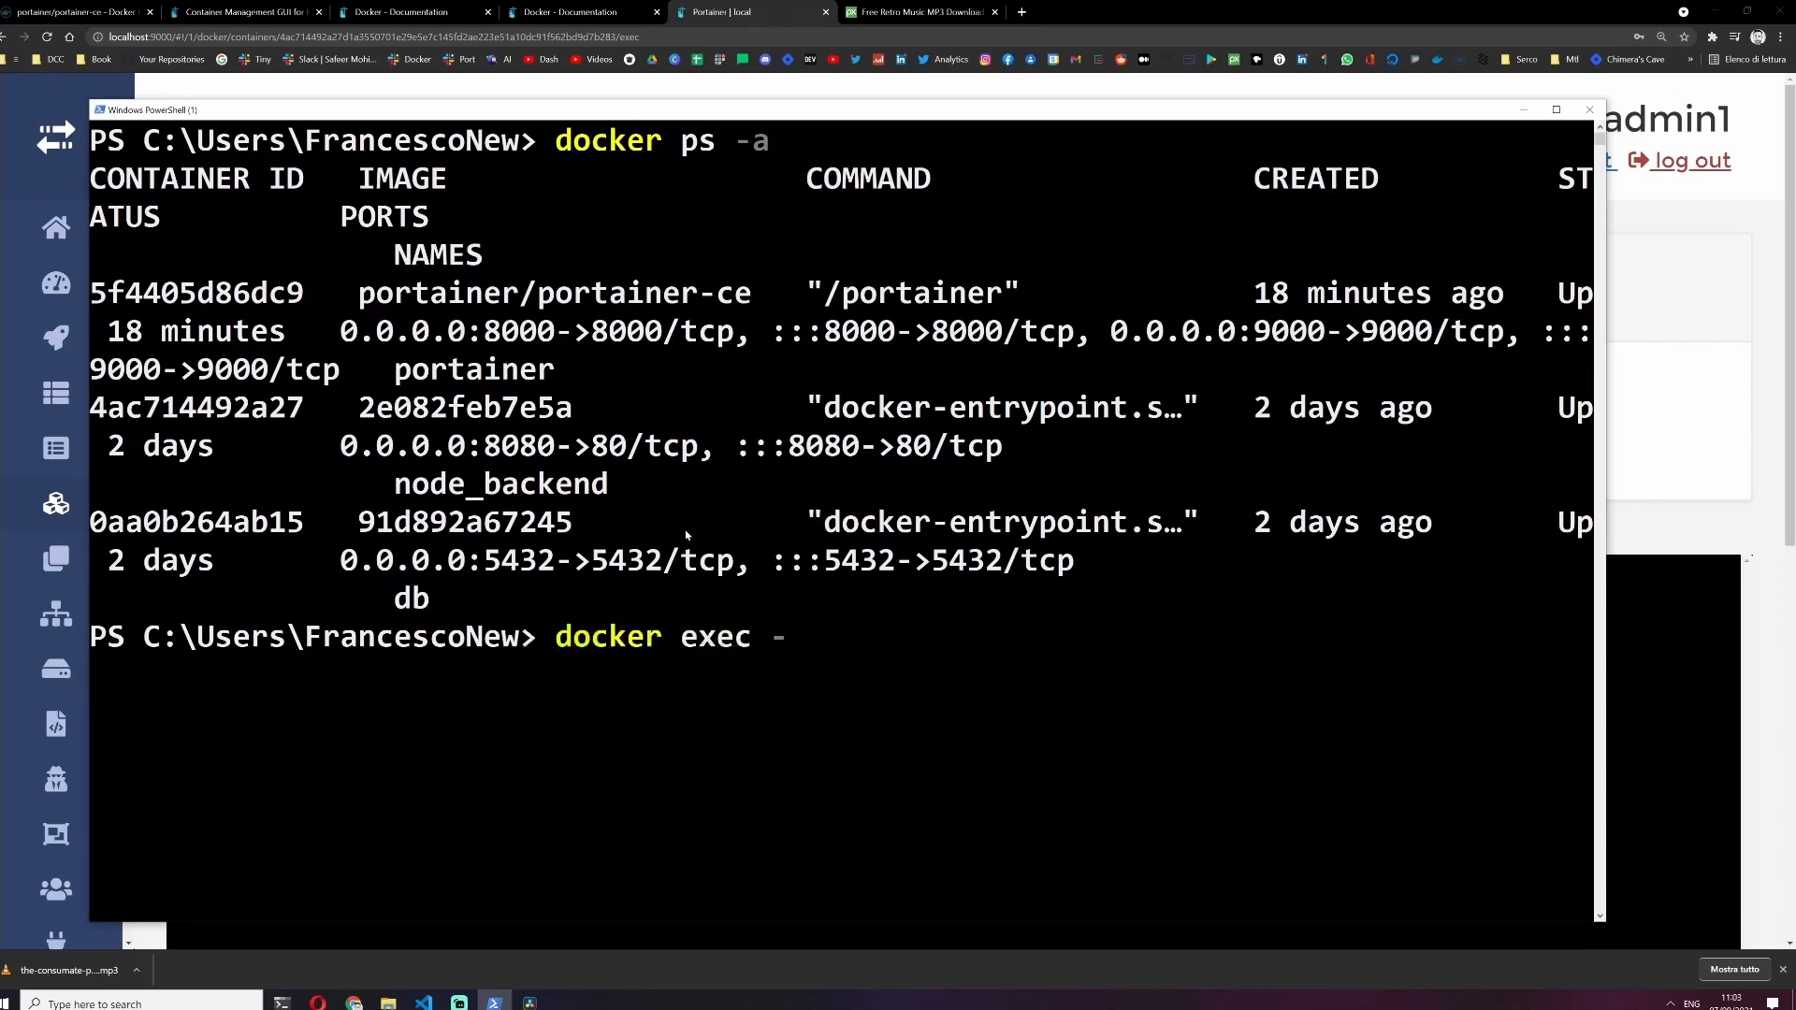
pyautogui.write('it')
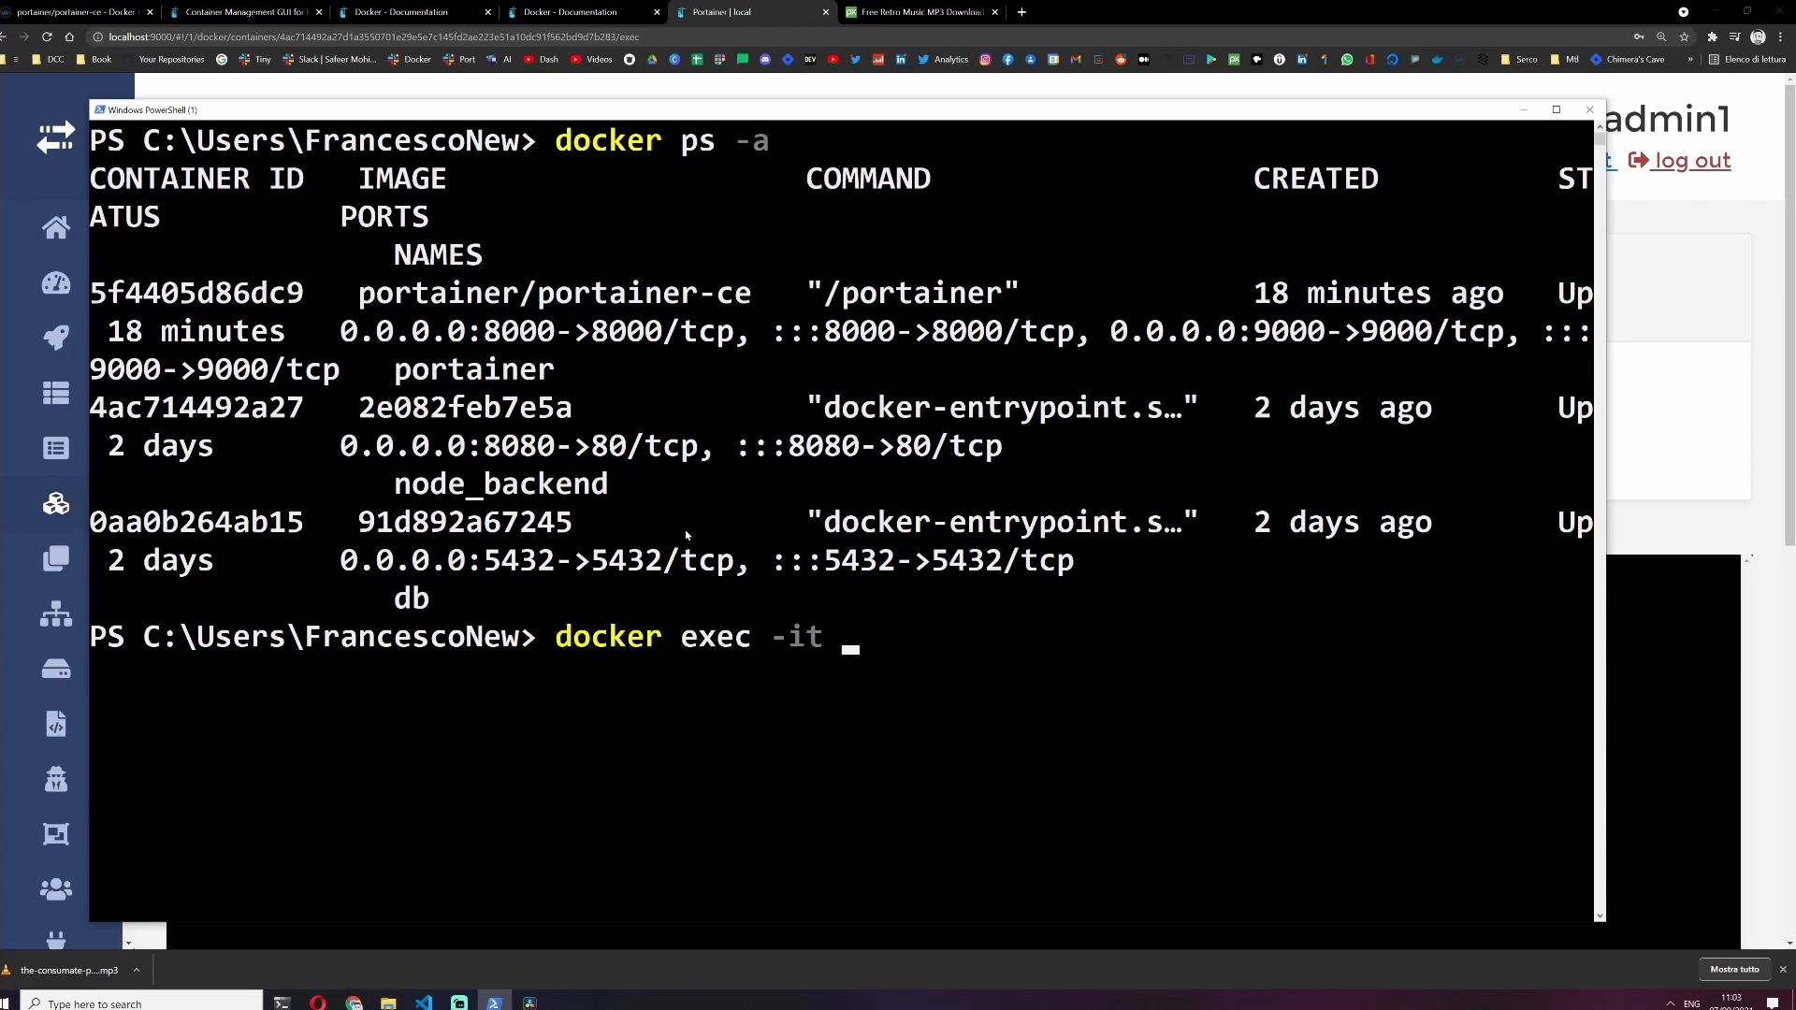
pyautogui.write('0aa')
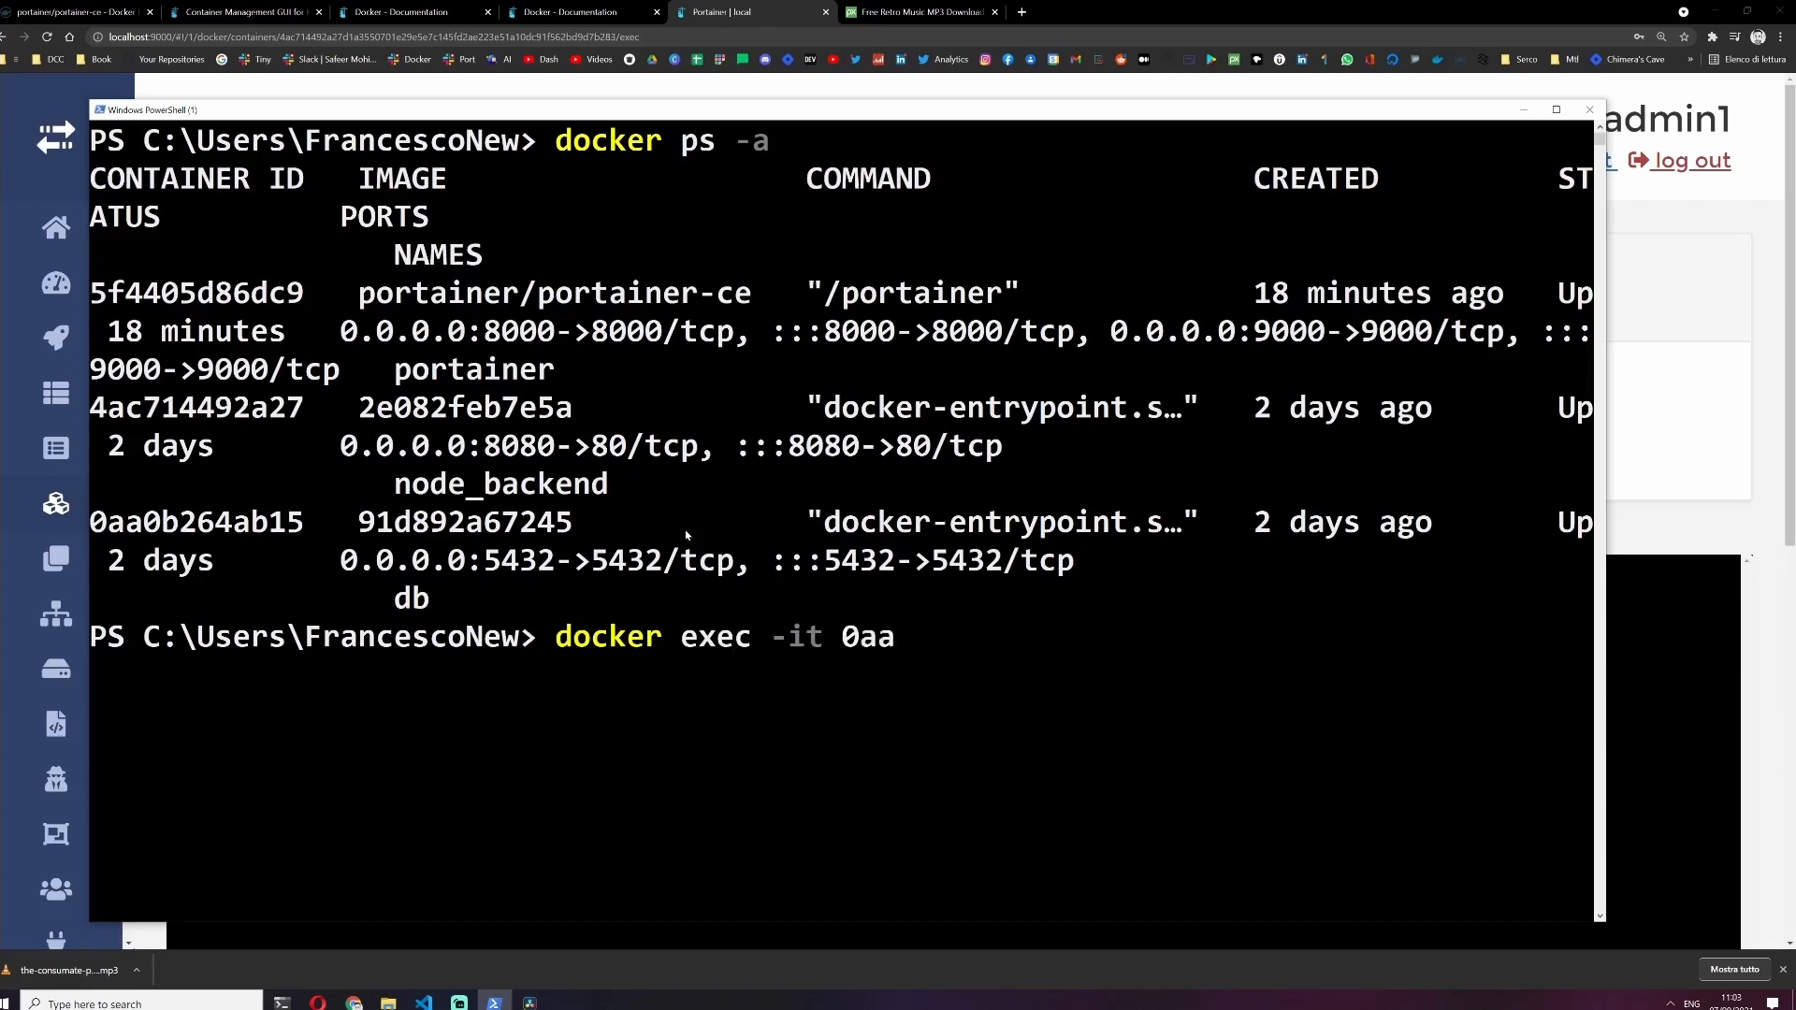
pyautogui.write('bash')
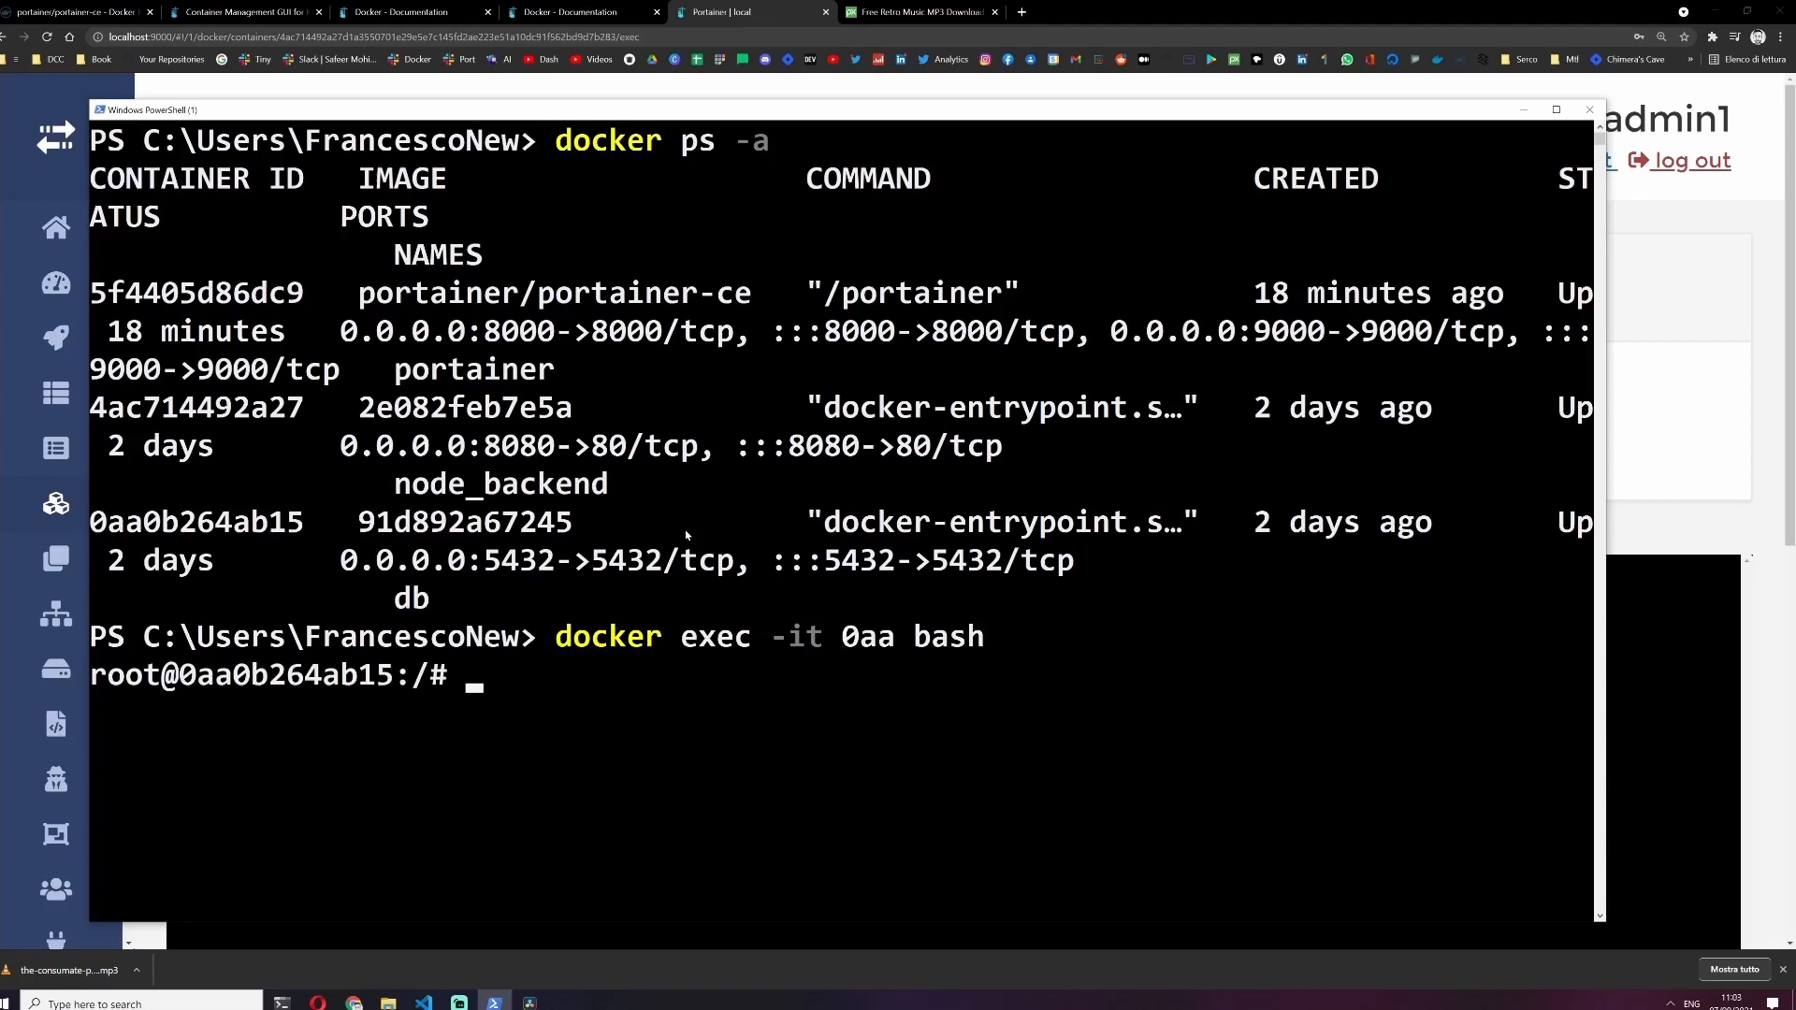
pyautogui.write('ls')
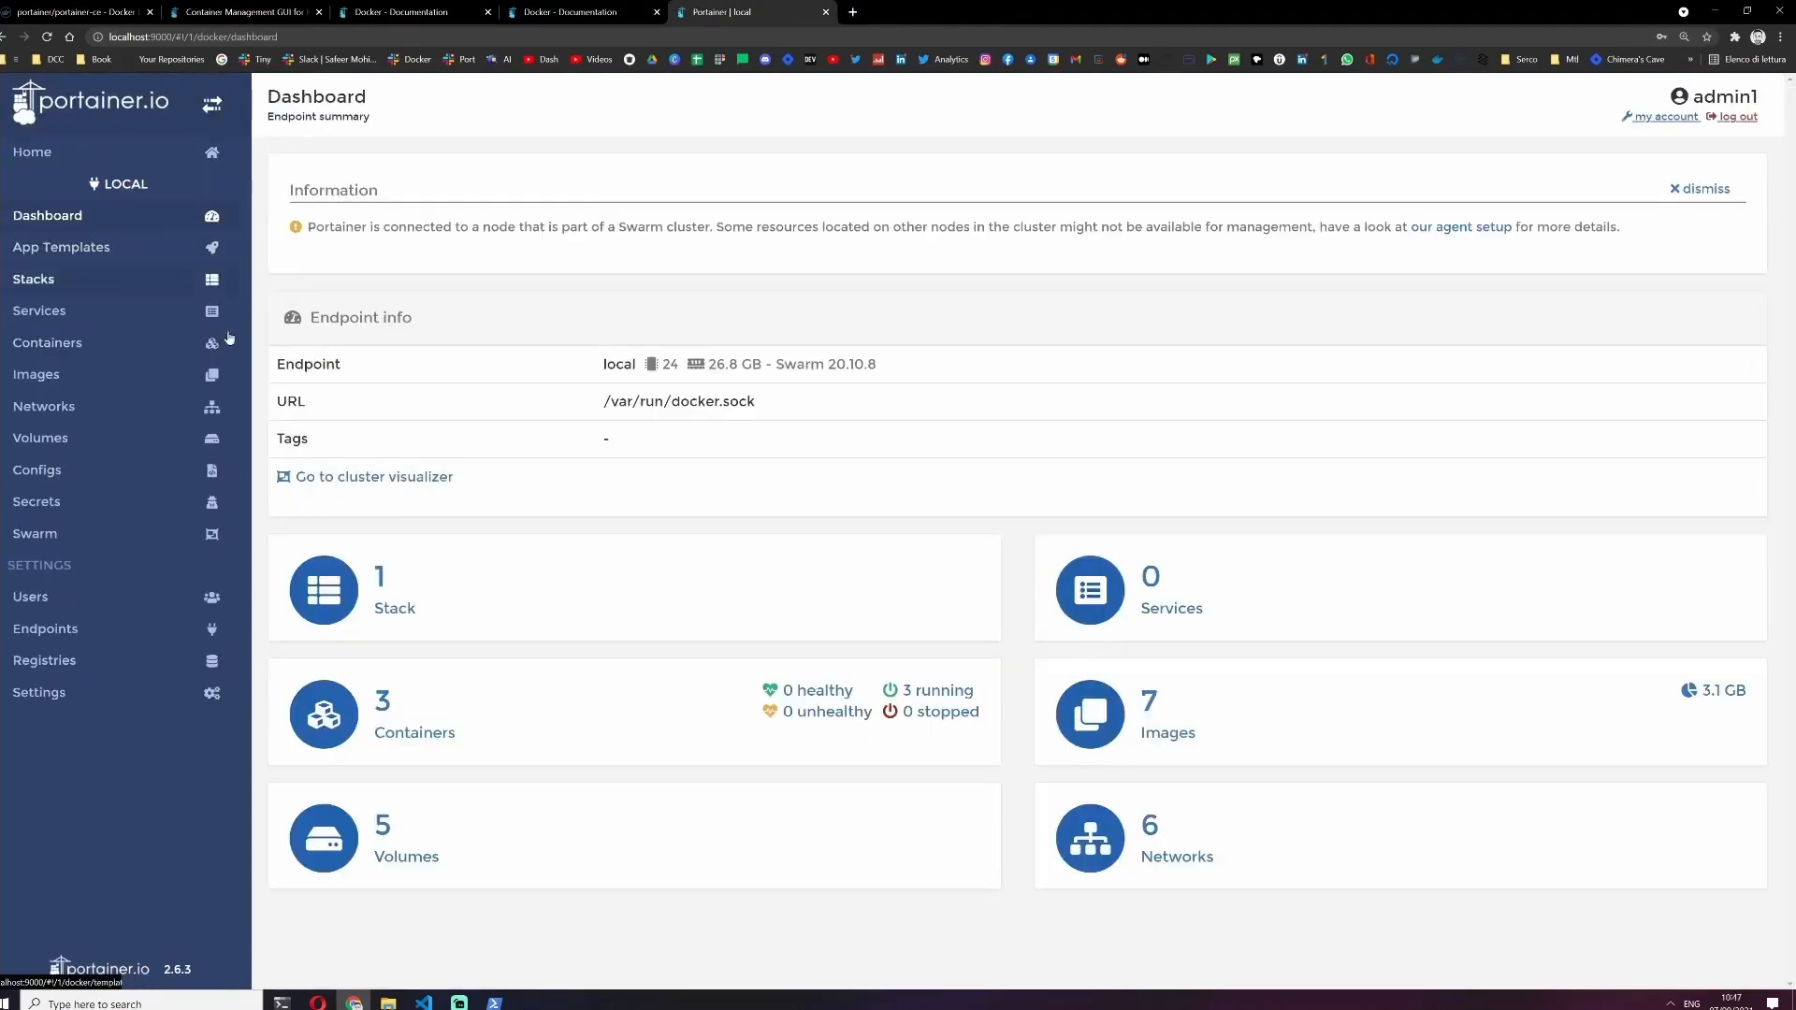
# Review the Volumes list, the Dashboard and the local Images in Portainer.
pyautogui.click(41, 438)
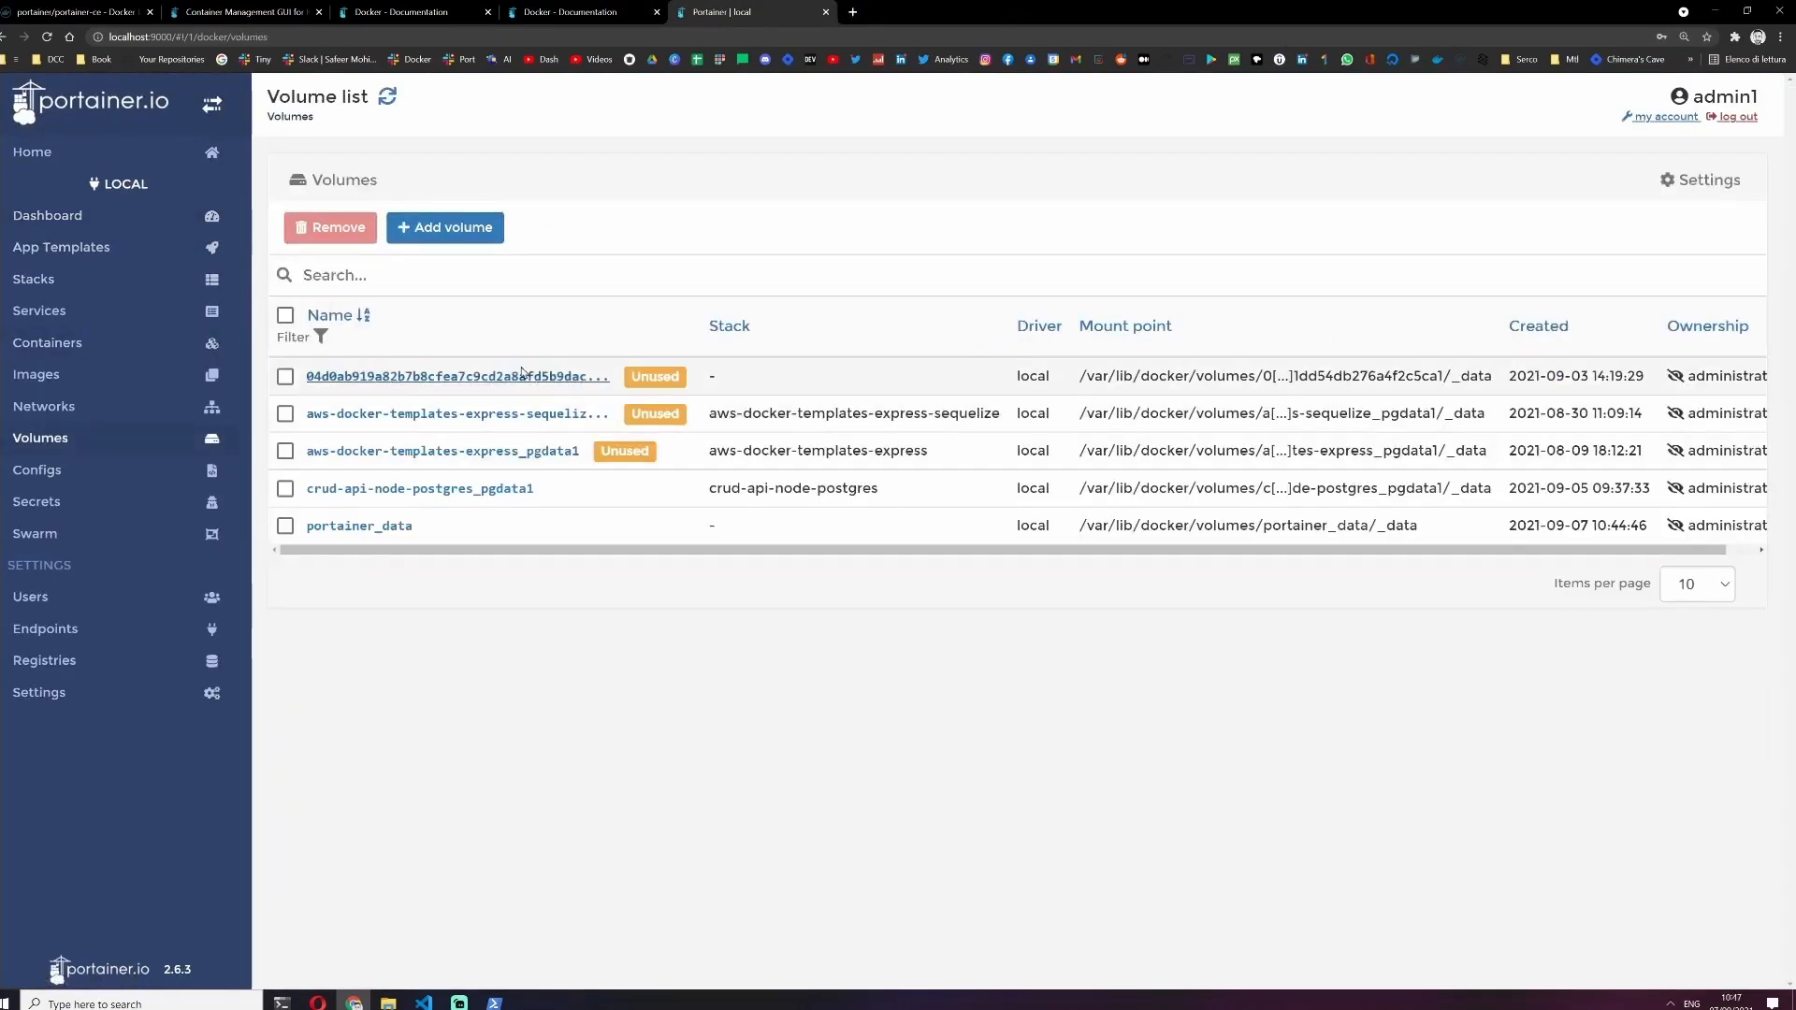
pyautogui.click(47, 215)
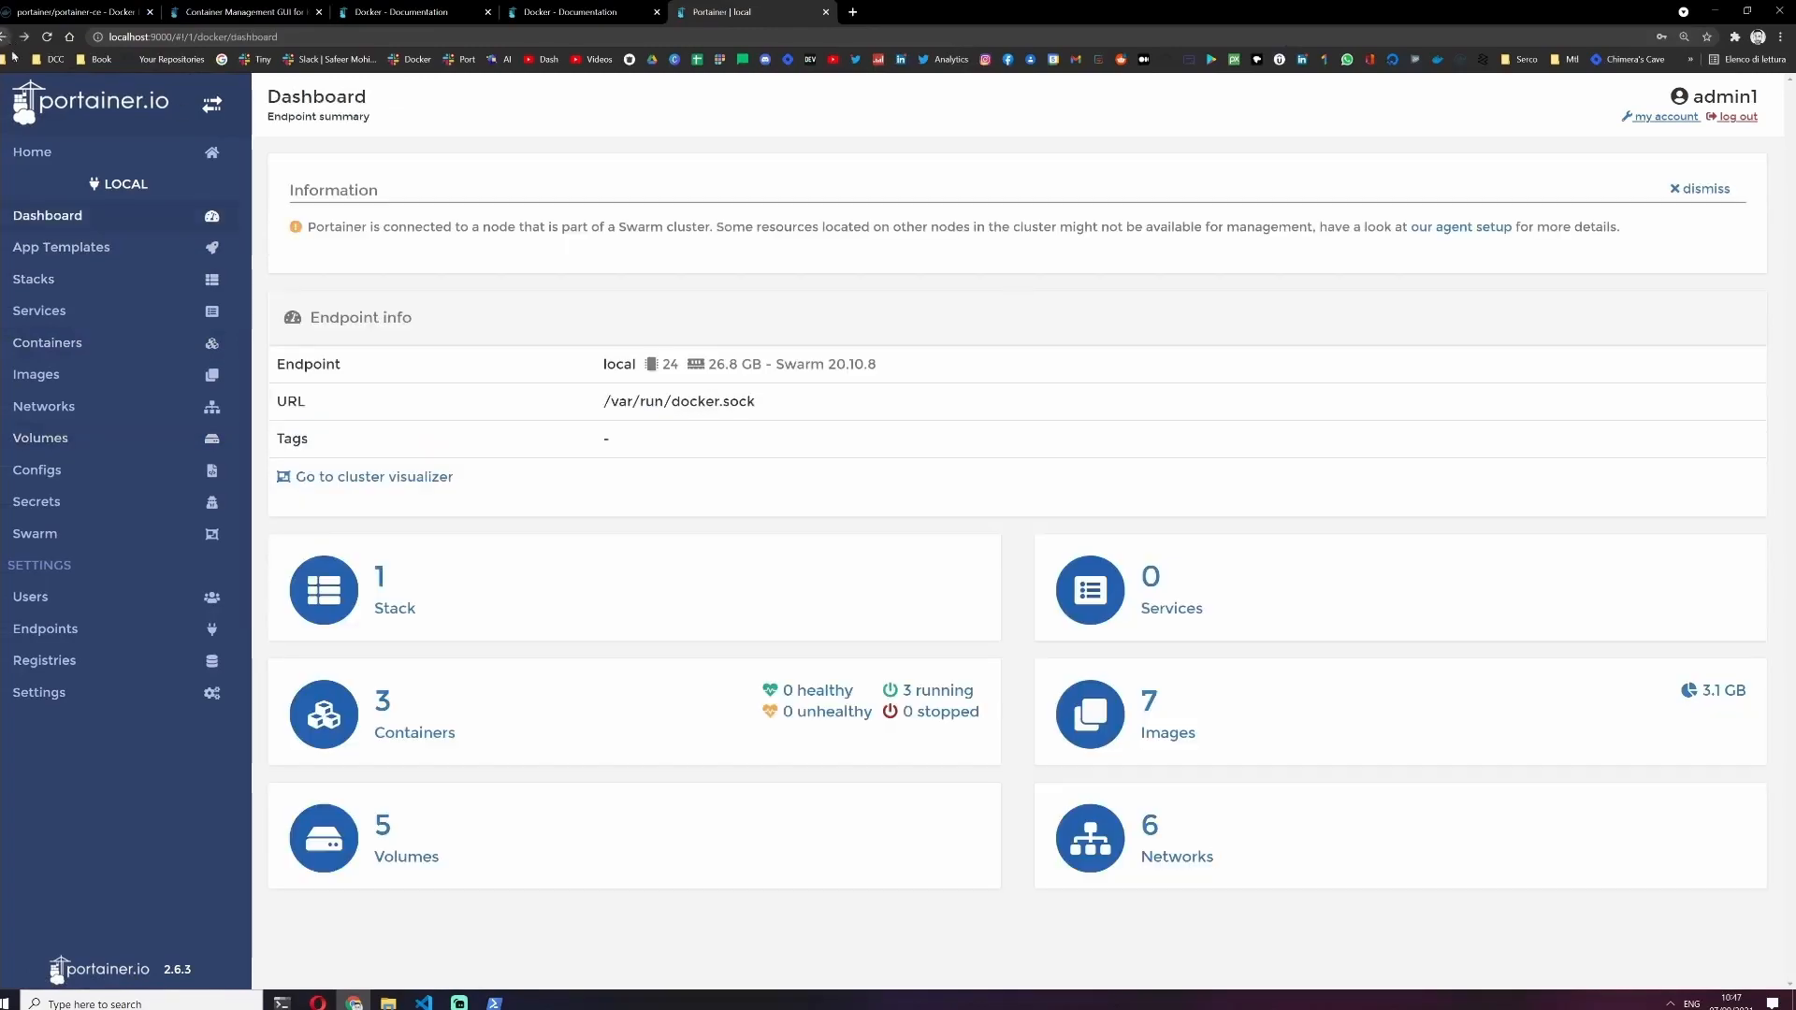
pyautogui.click(35, 373)
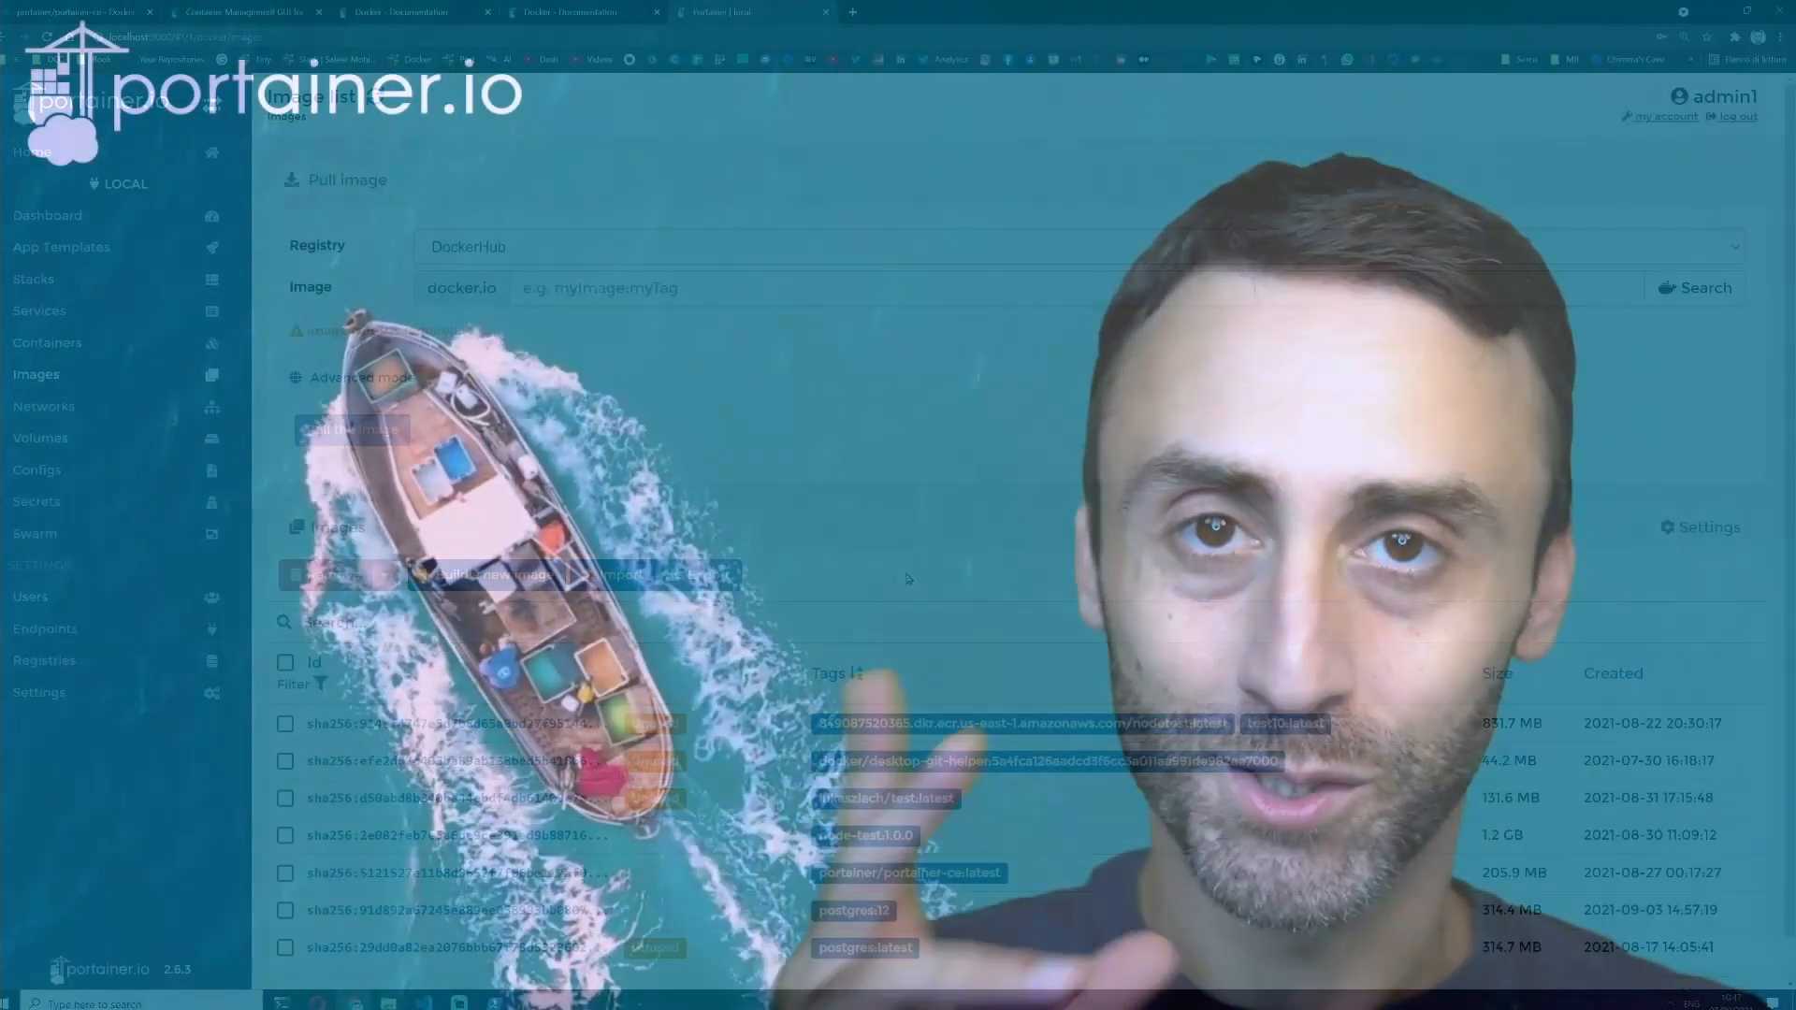